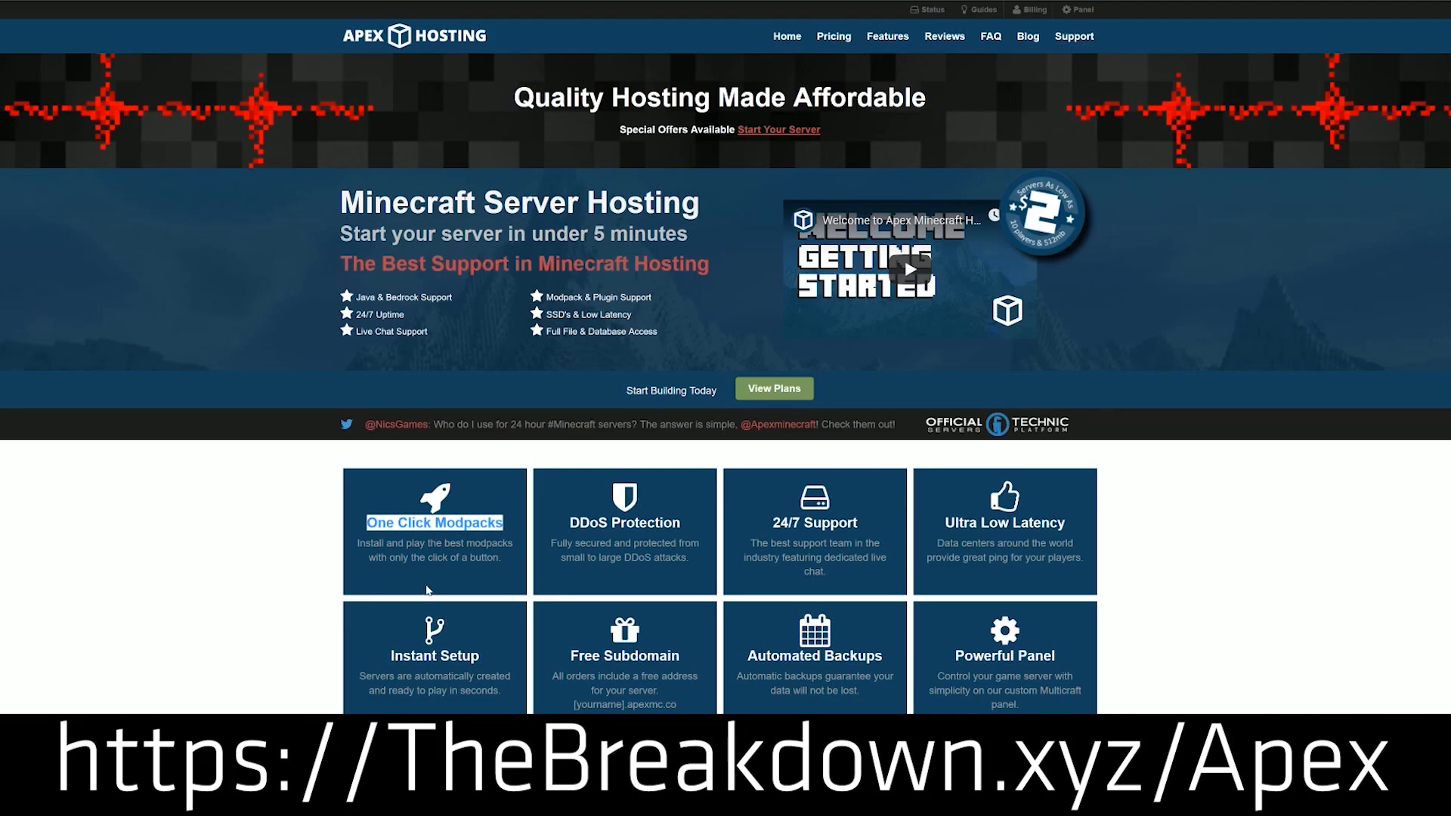
Step: Scroll down the Apex Hosting page, then switch over to the Minecraft Launcher
scroll("down", 3)
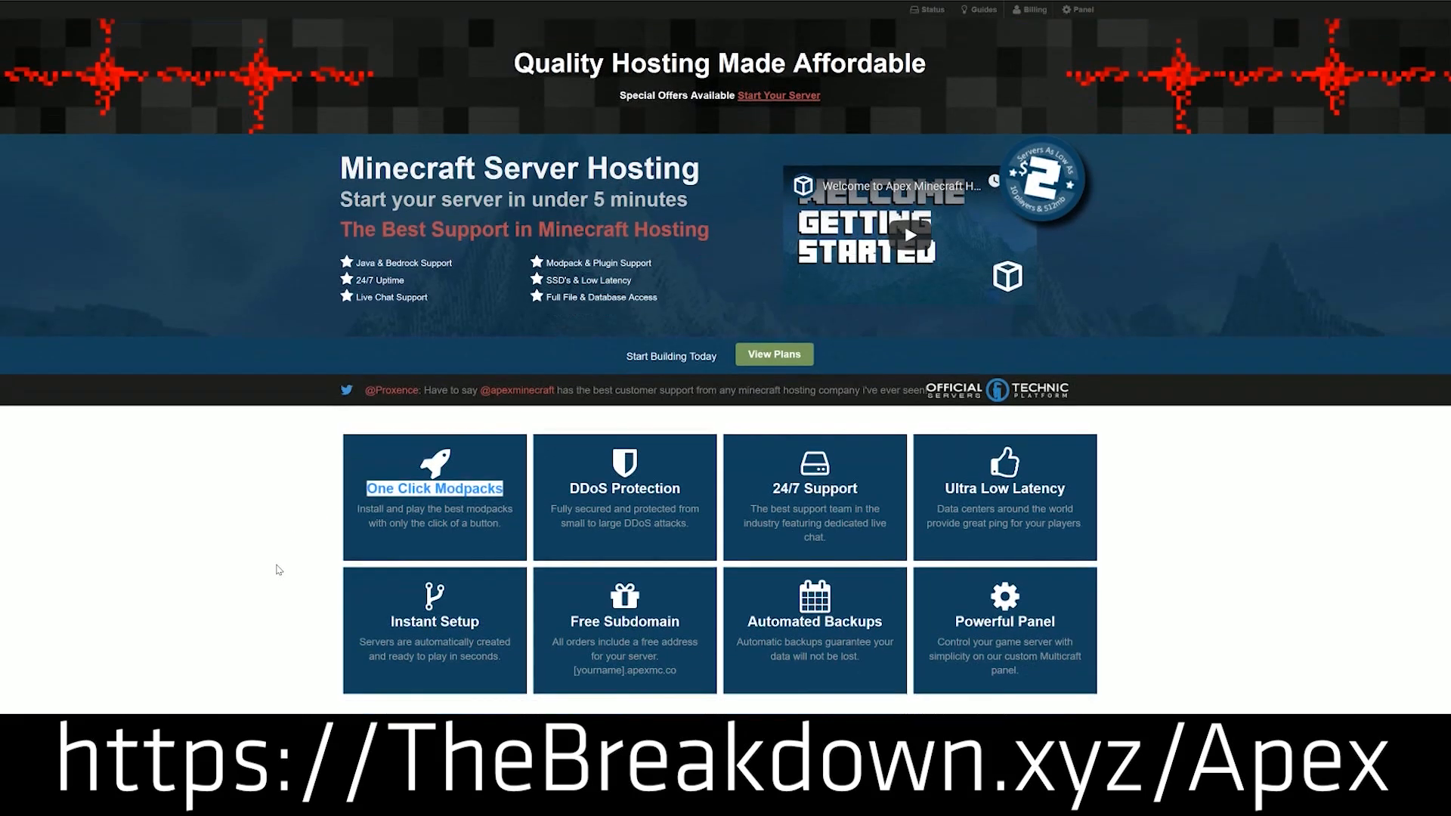
scroll("down", 3)
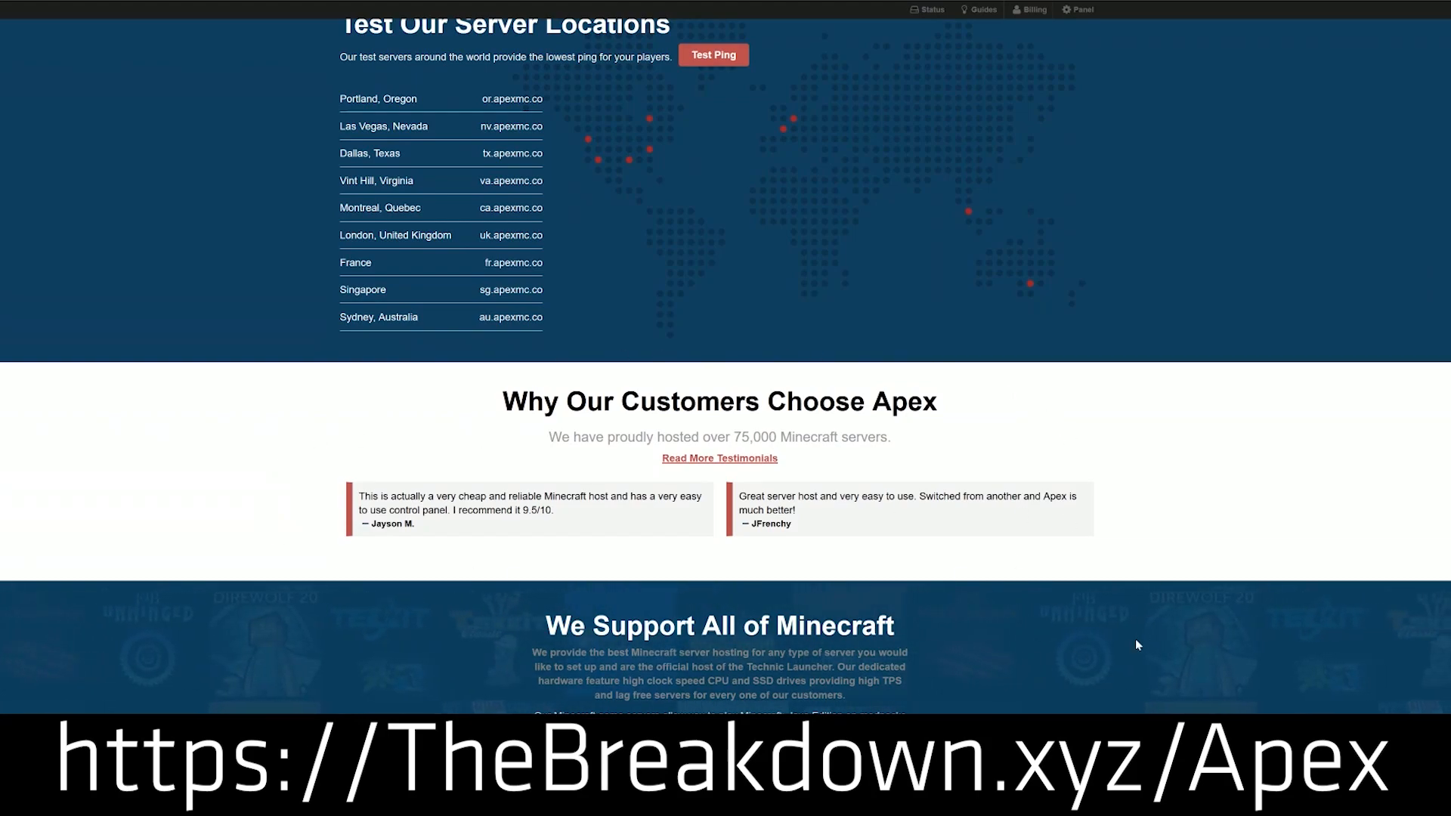
scroll("down", 3)
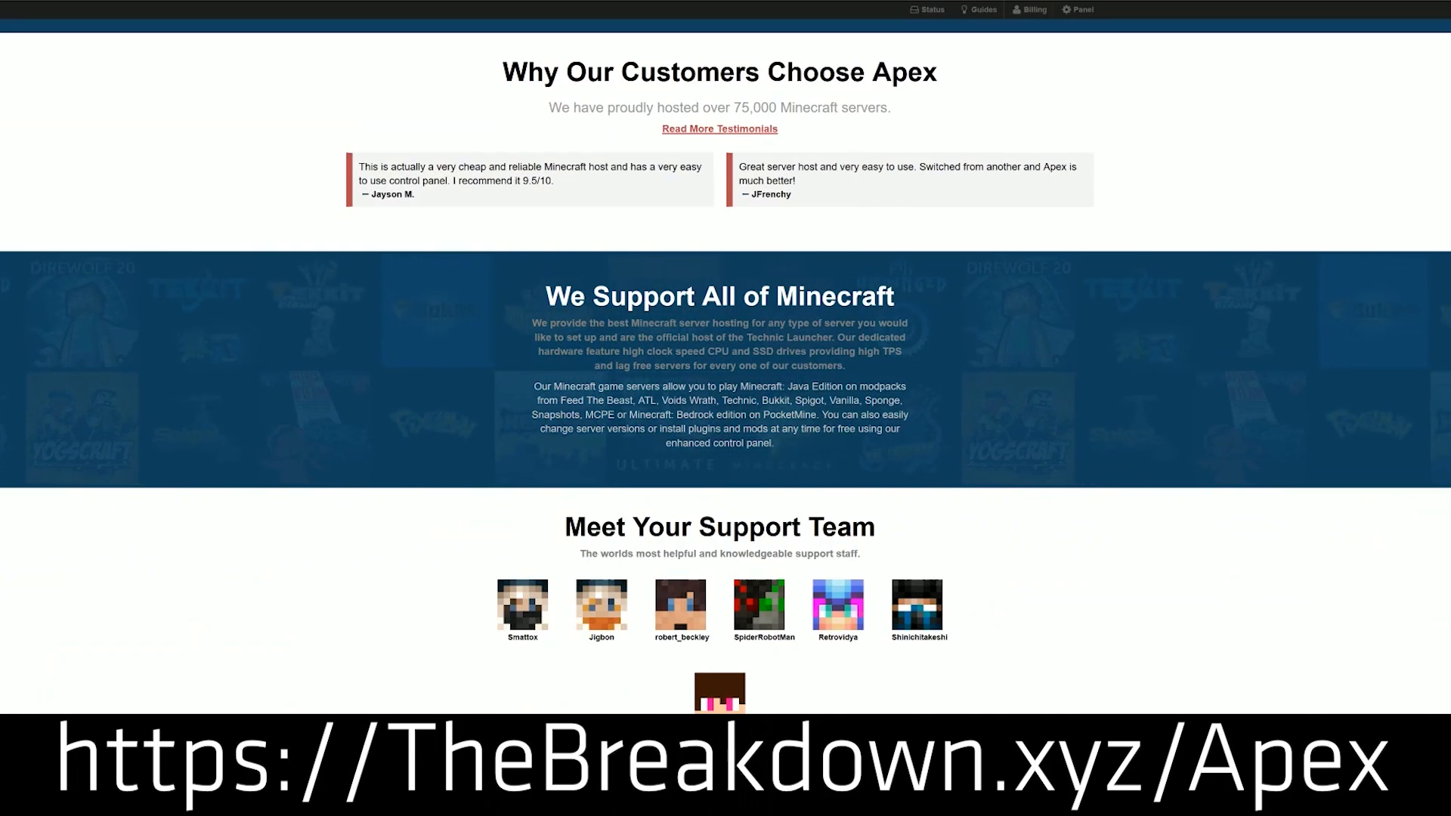
left_click_drag(585, 351, 804, 351)
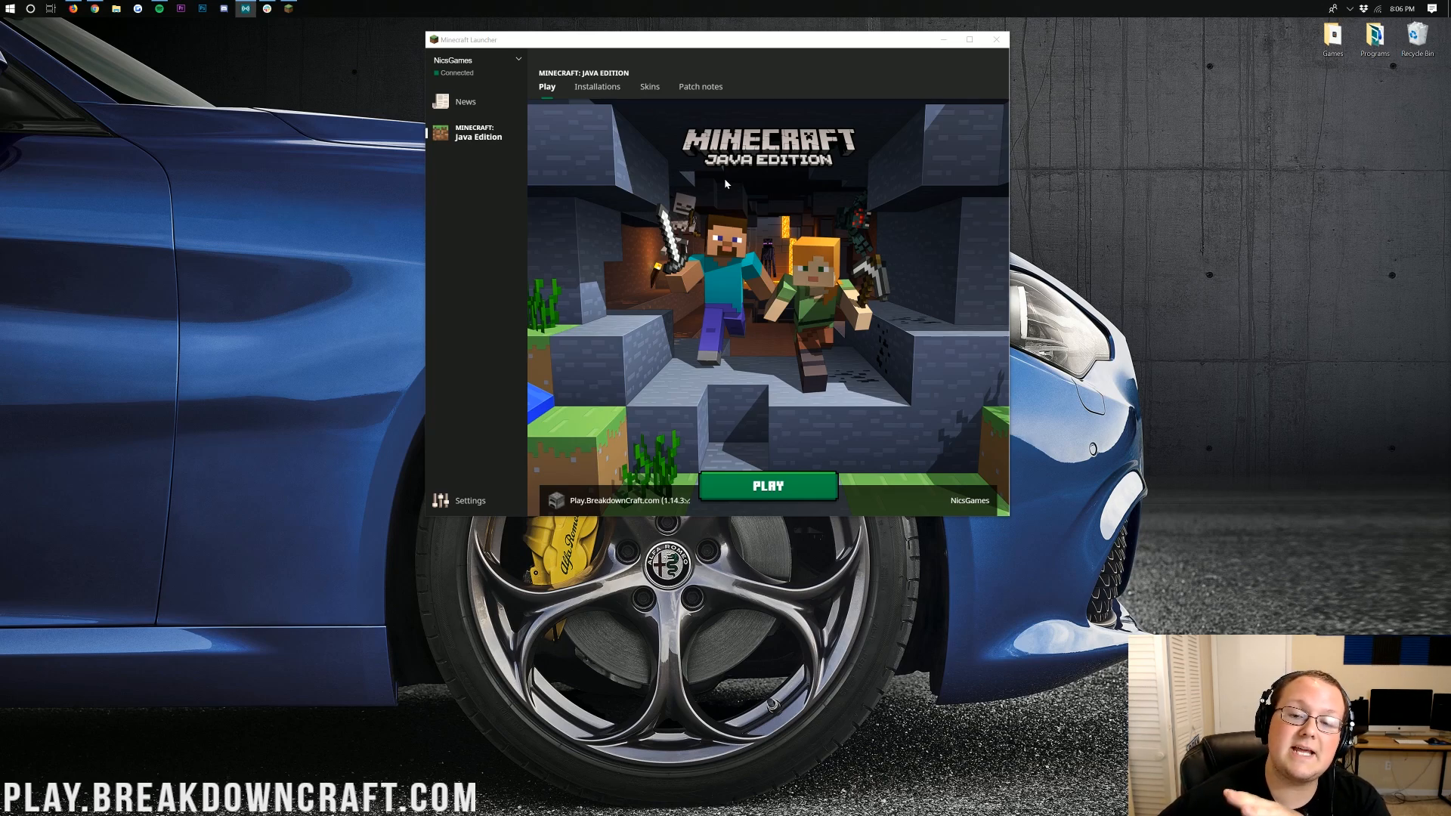
mouse_move(609, 152)
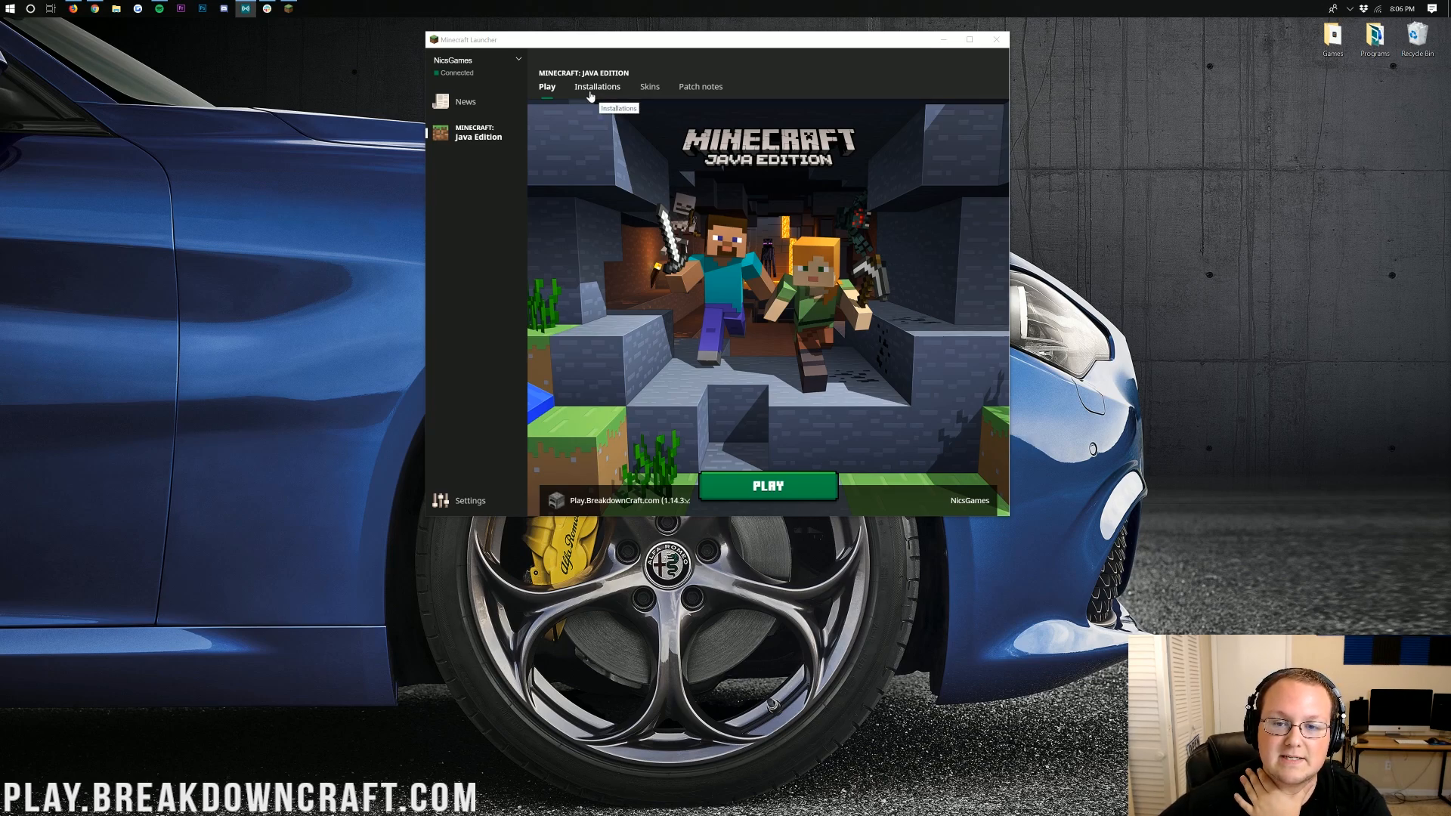
Step: Show the Installations list with OptiFine, 1.13.2, 1.12.2 and the other versions
left_click(597, 86)
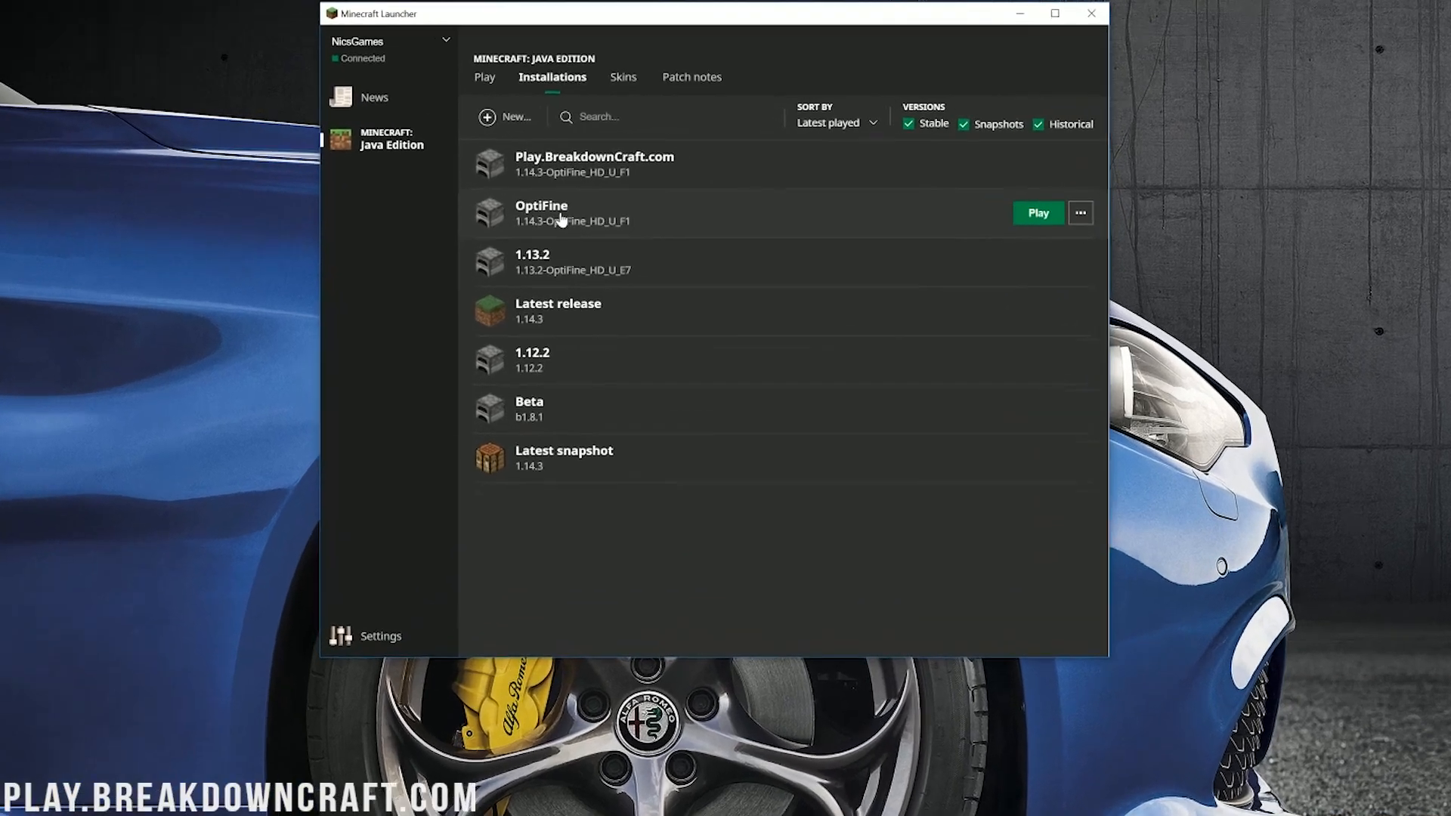
Step: Edit the OptiFine installation and set its resolution to 1920 by 1080
left_click(1079, 213)
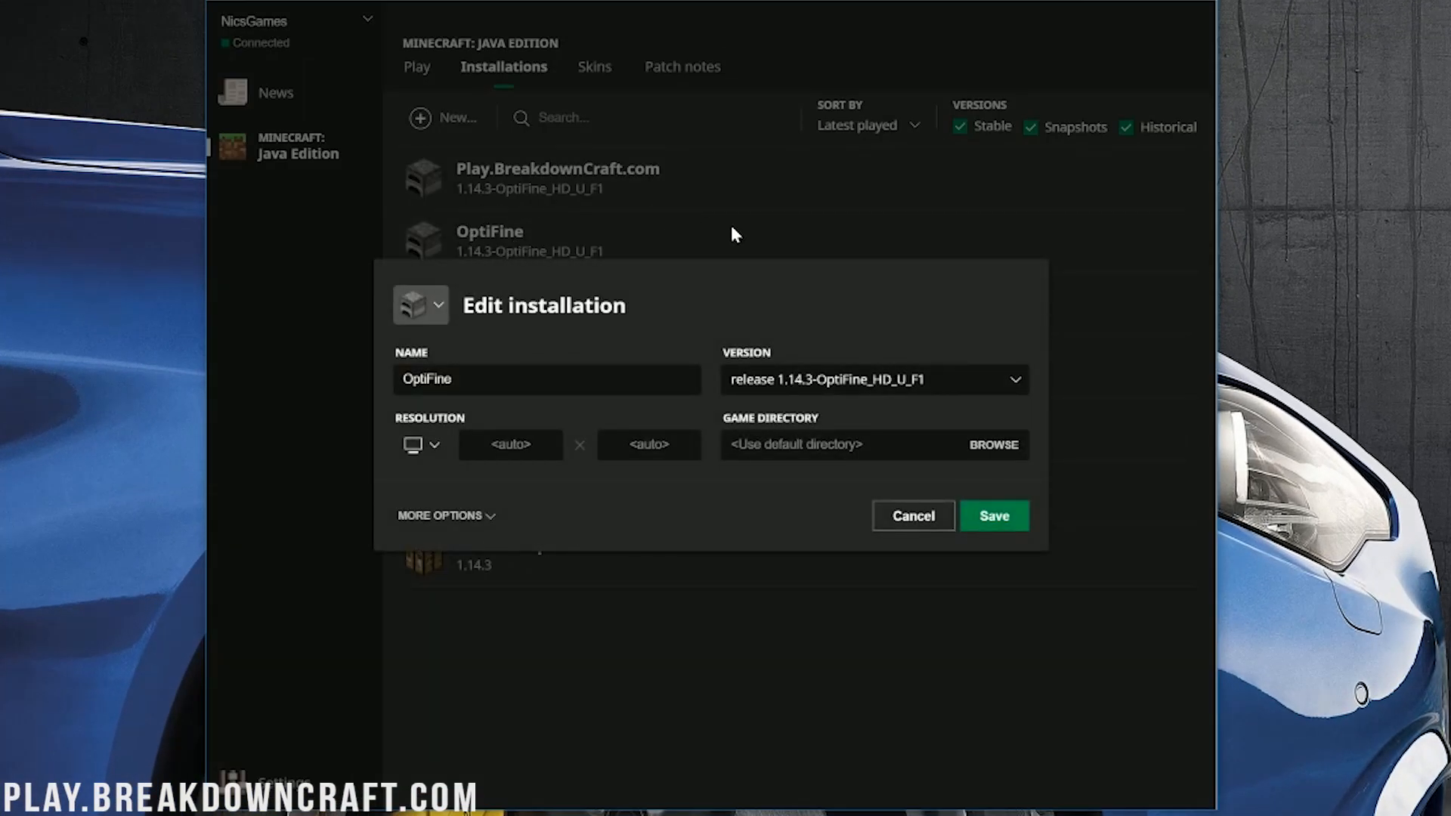
mouse_move(435, 461)
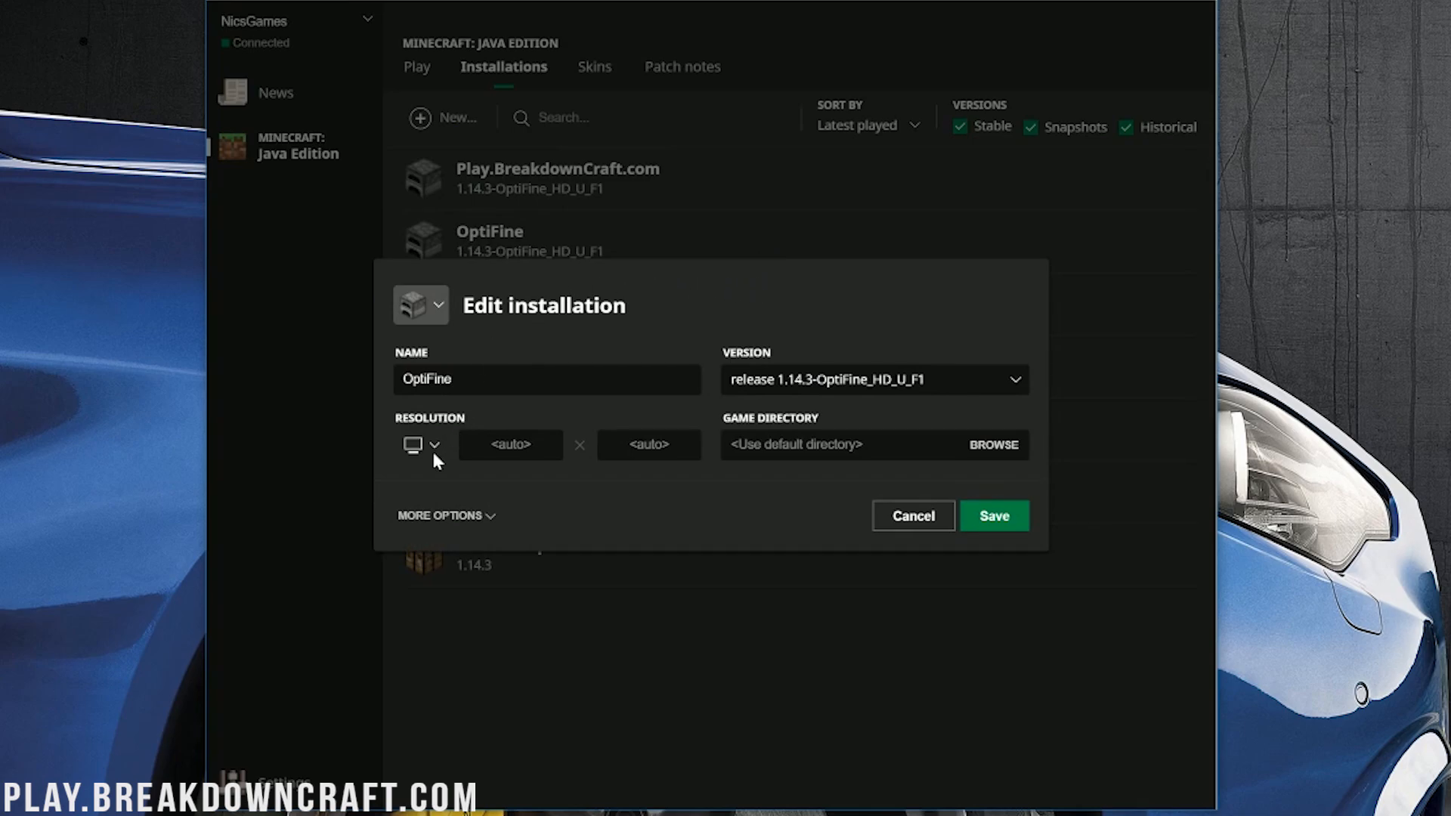
left_click(509, 444)
type("7")
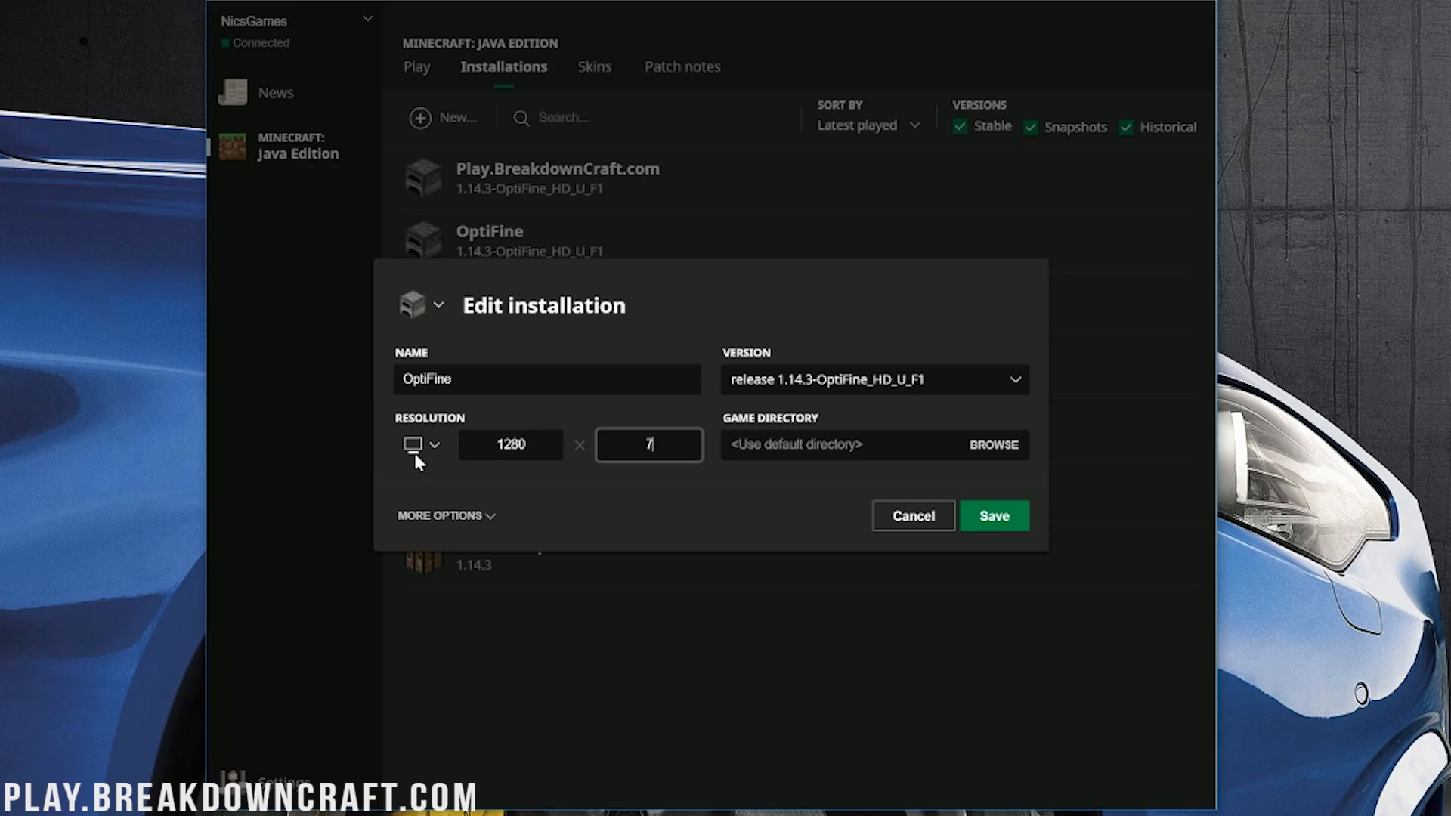
type("20")
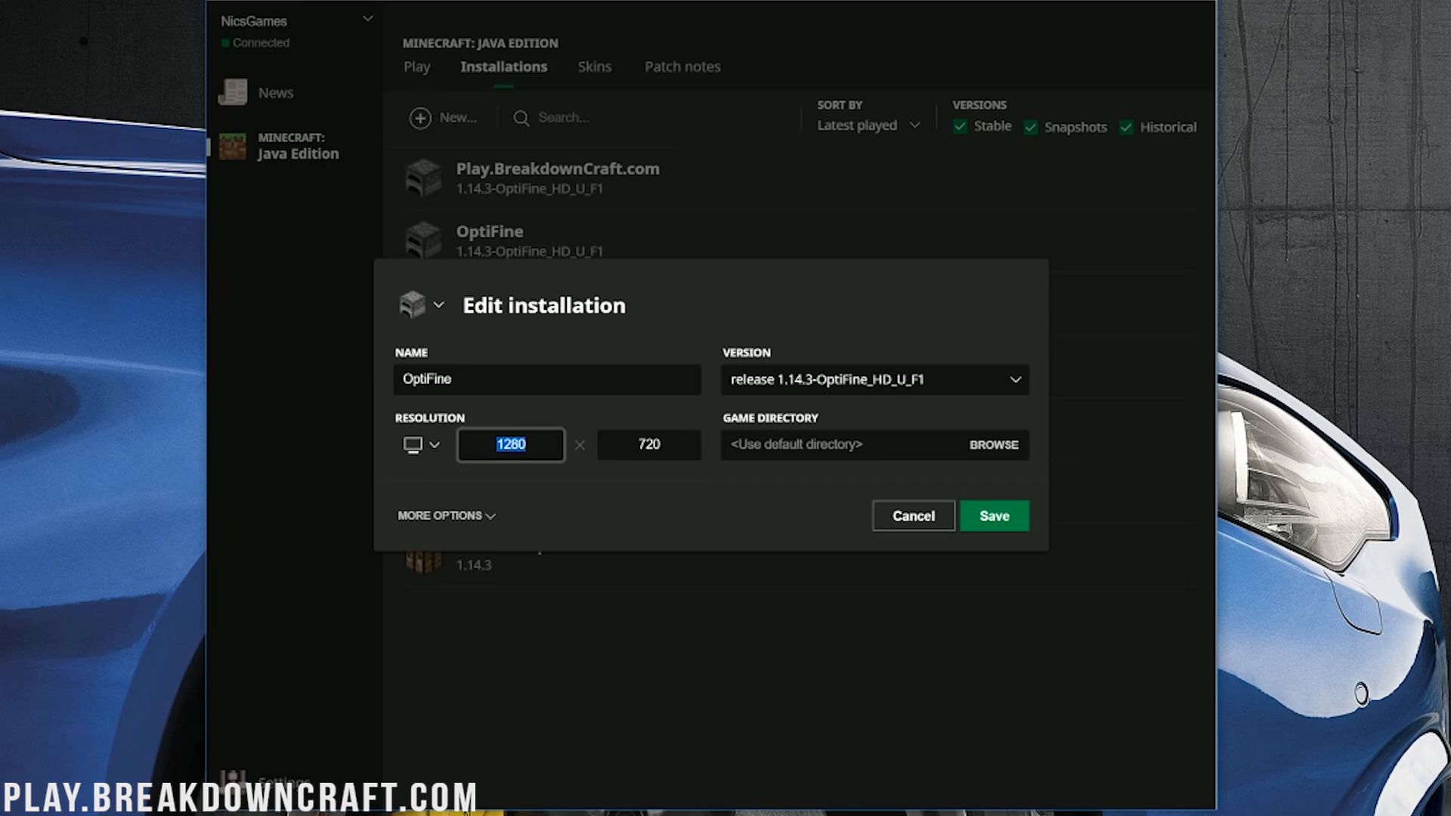
type("1920")
left_click(648, 444)
type("1080")
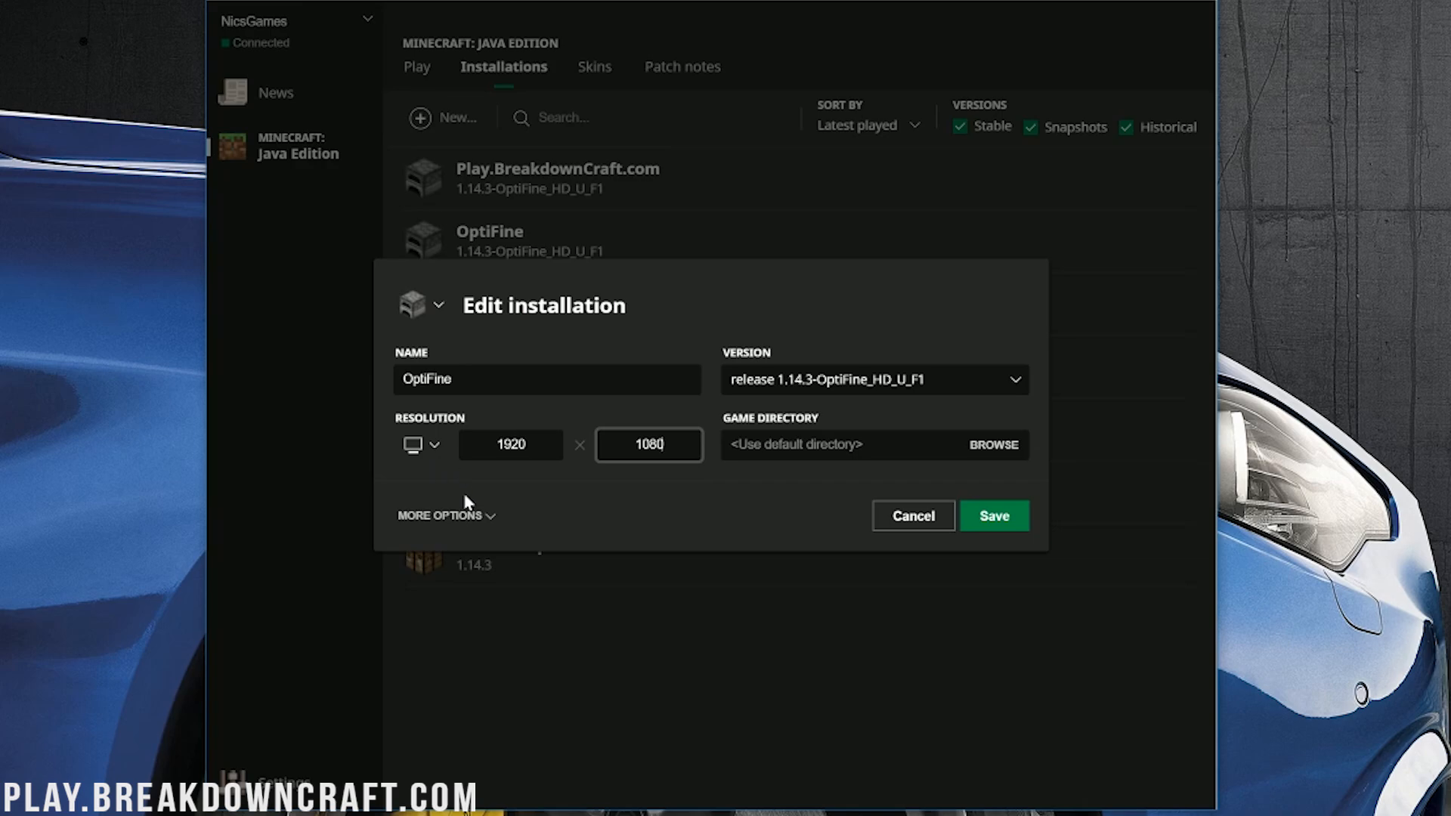
mouse_move(463, 515)
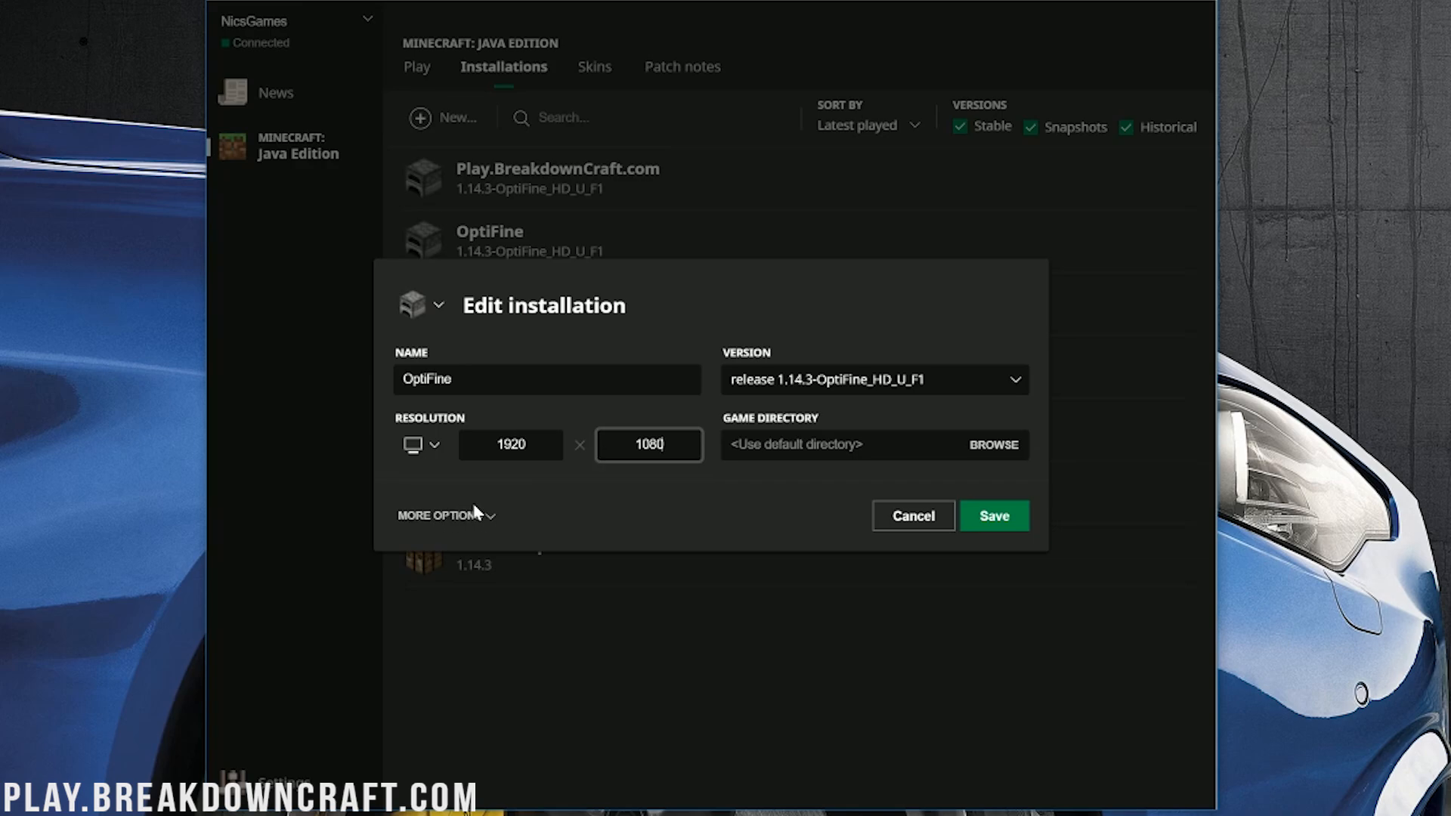
Step: In More Options, change the JVM argument -Xmx2G to -Xmx4G for 4G of memory
left_click(440, 516)
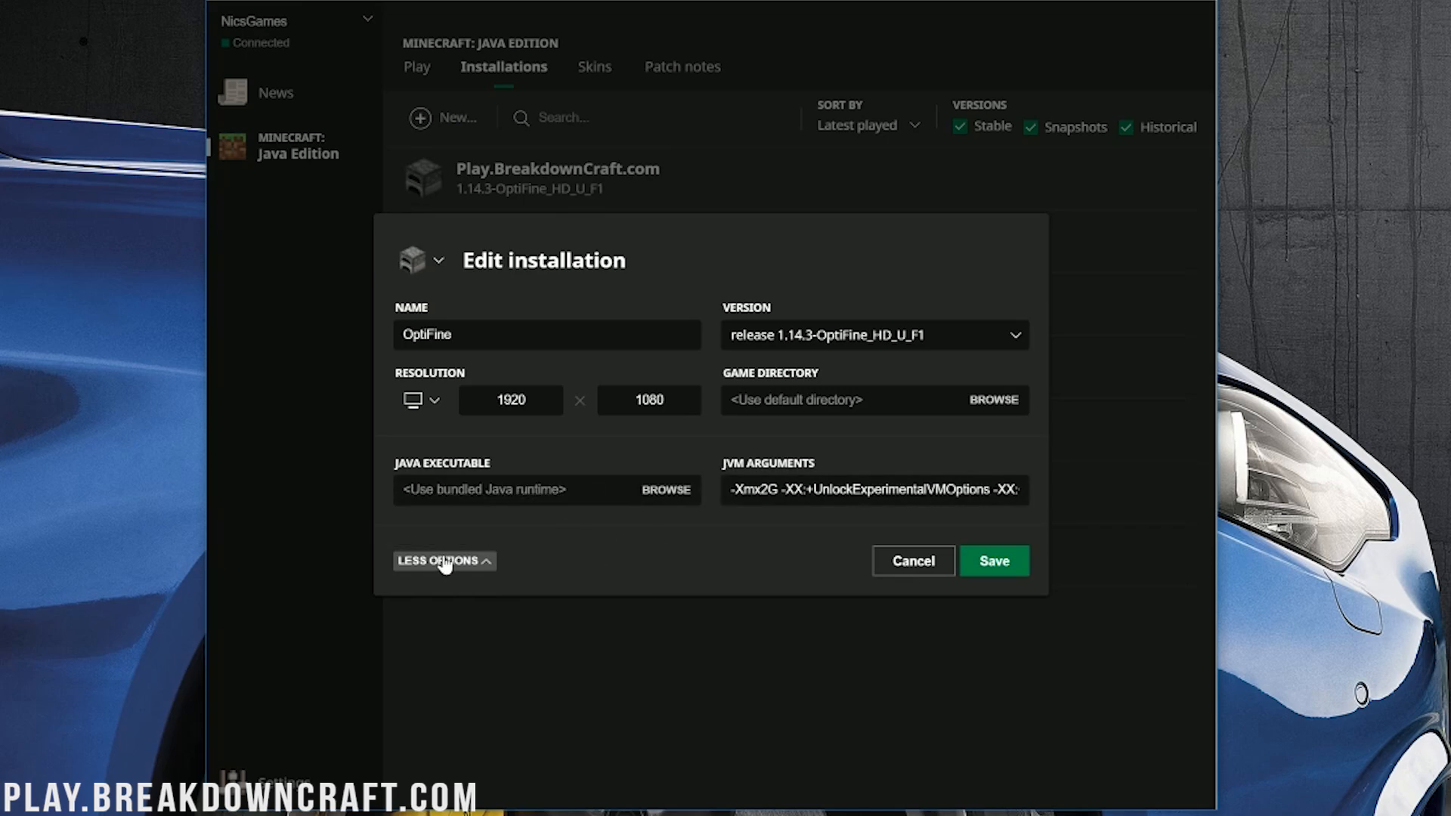
mouse_move(615, 550)
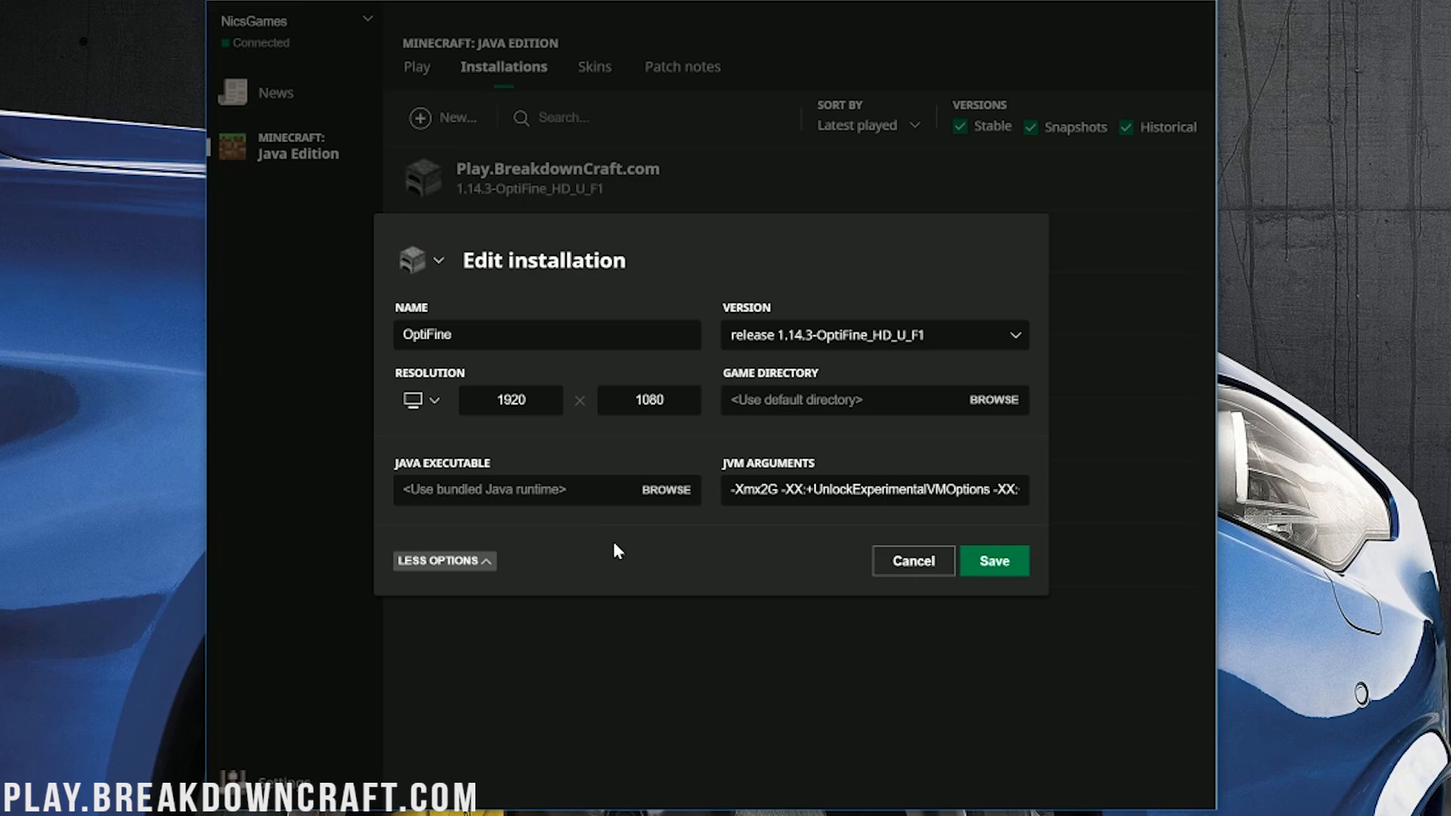
left_click(873, 490)
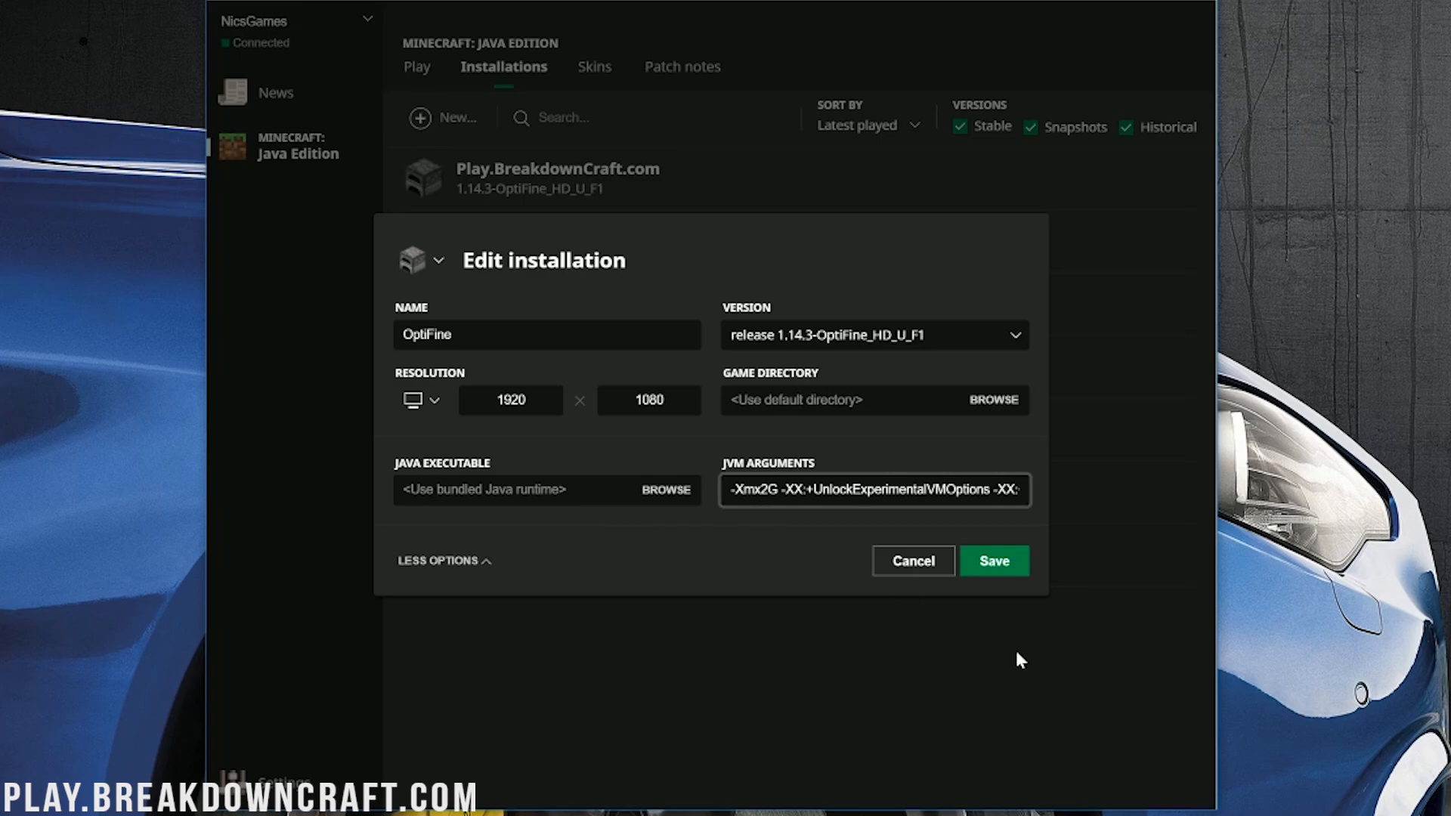
double_click(764, 490)
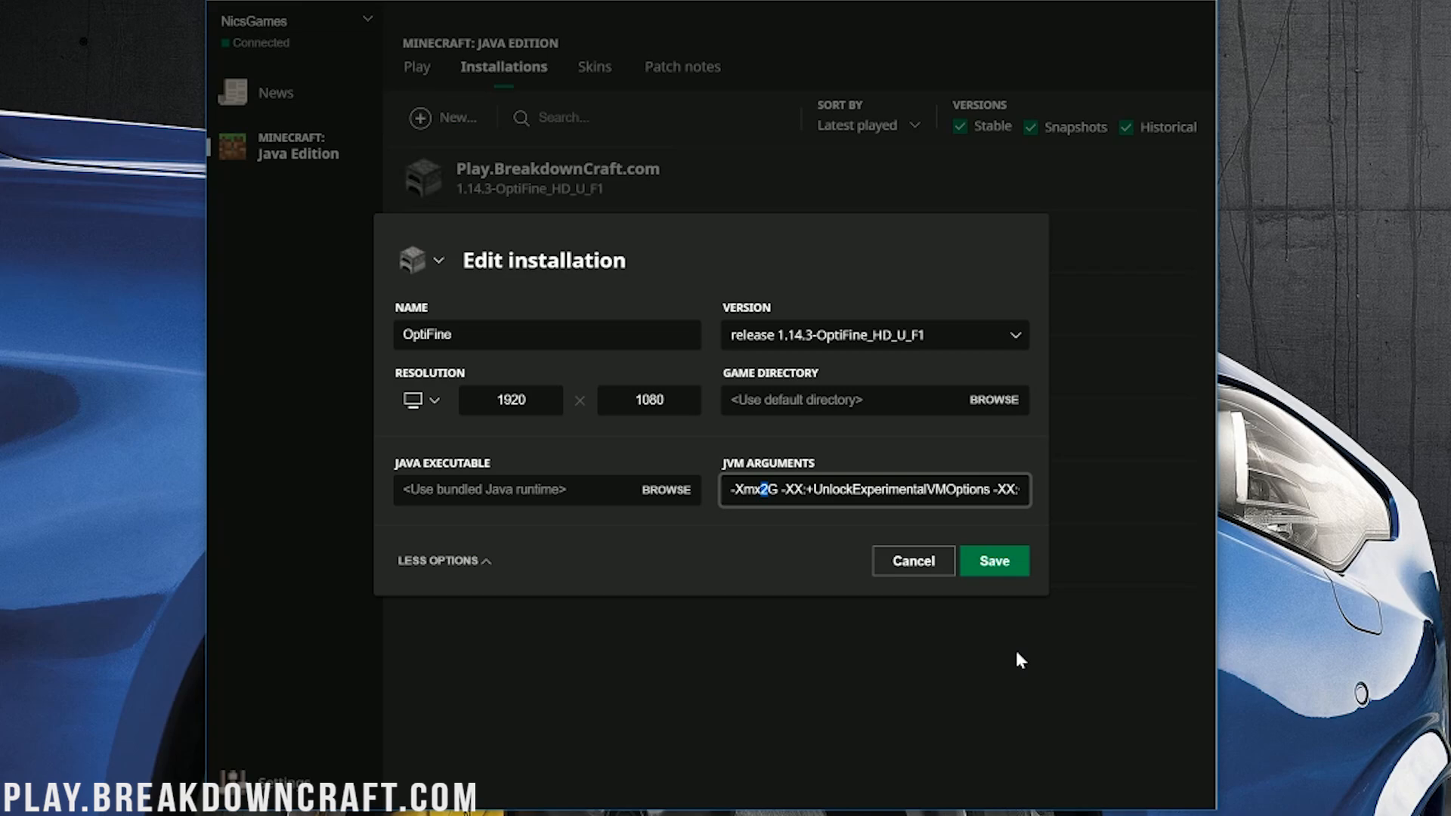
type("4")
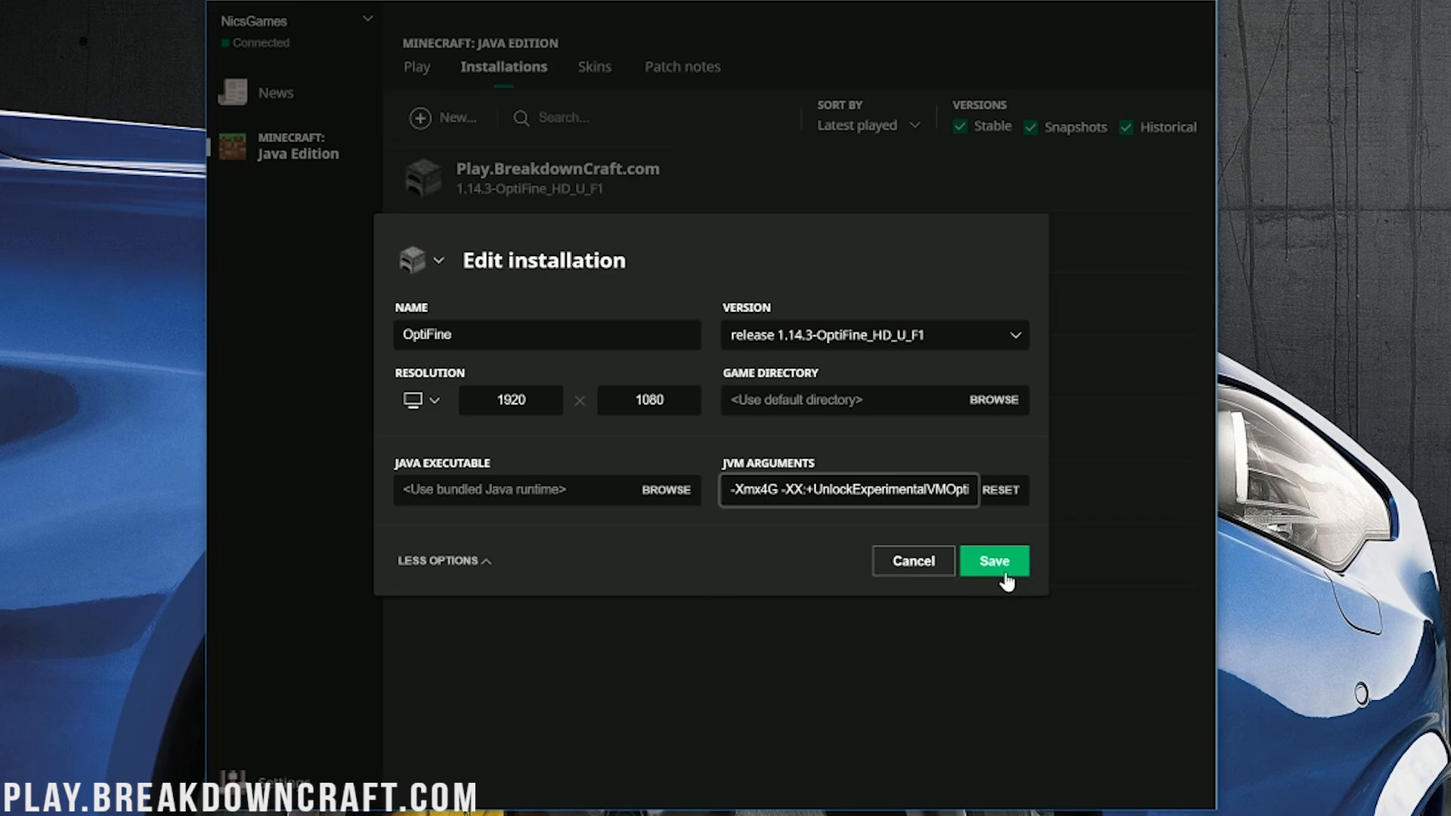
Step: Save the OptiFine installation and launch it to the Minecraft 1.14.3 title screen
left_click(992, 561)
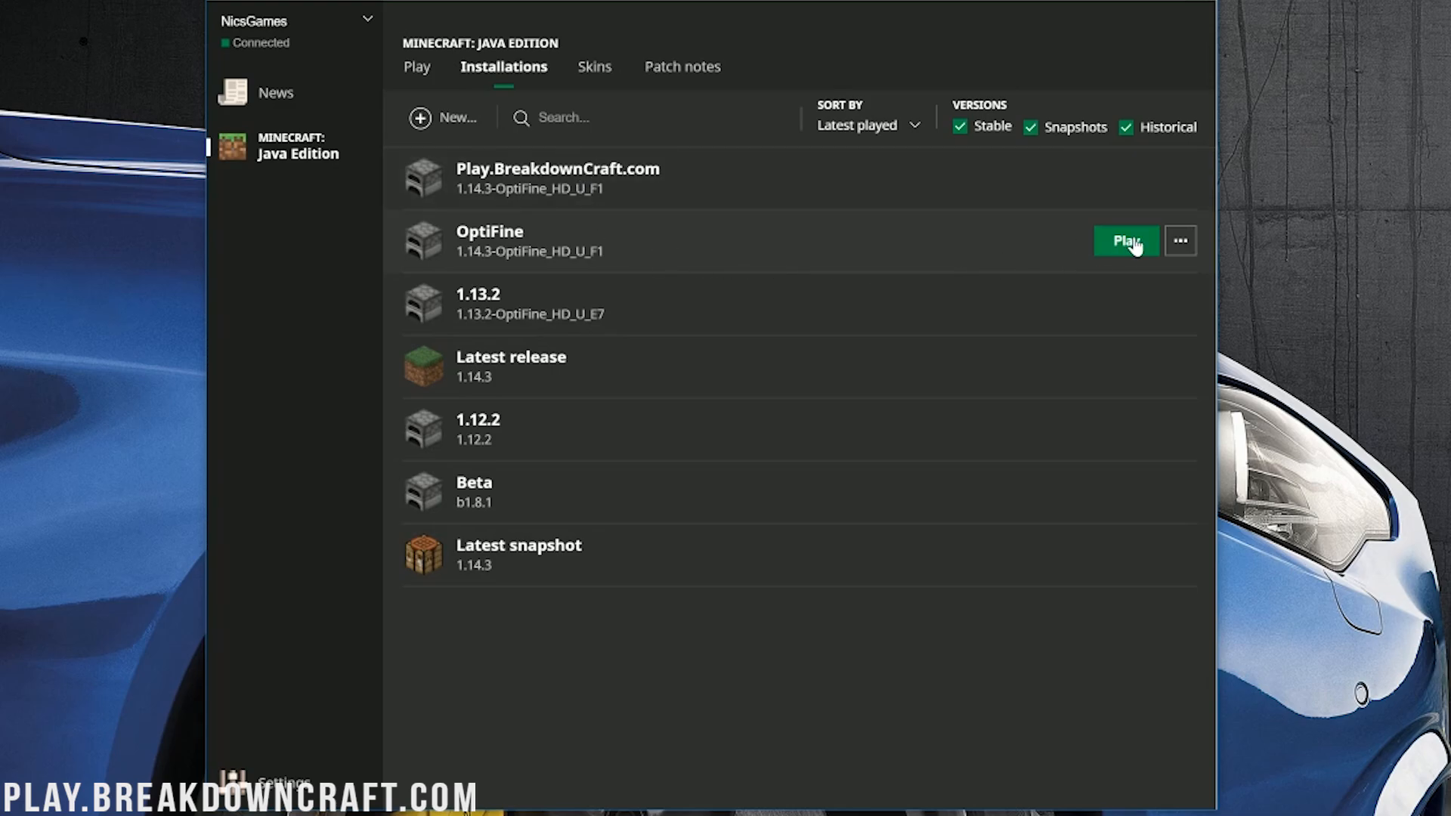
left_click(1123, 240)
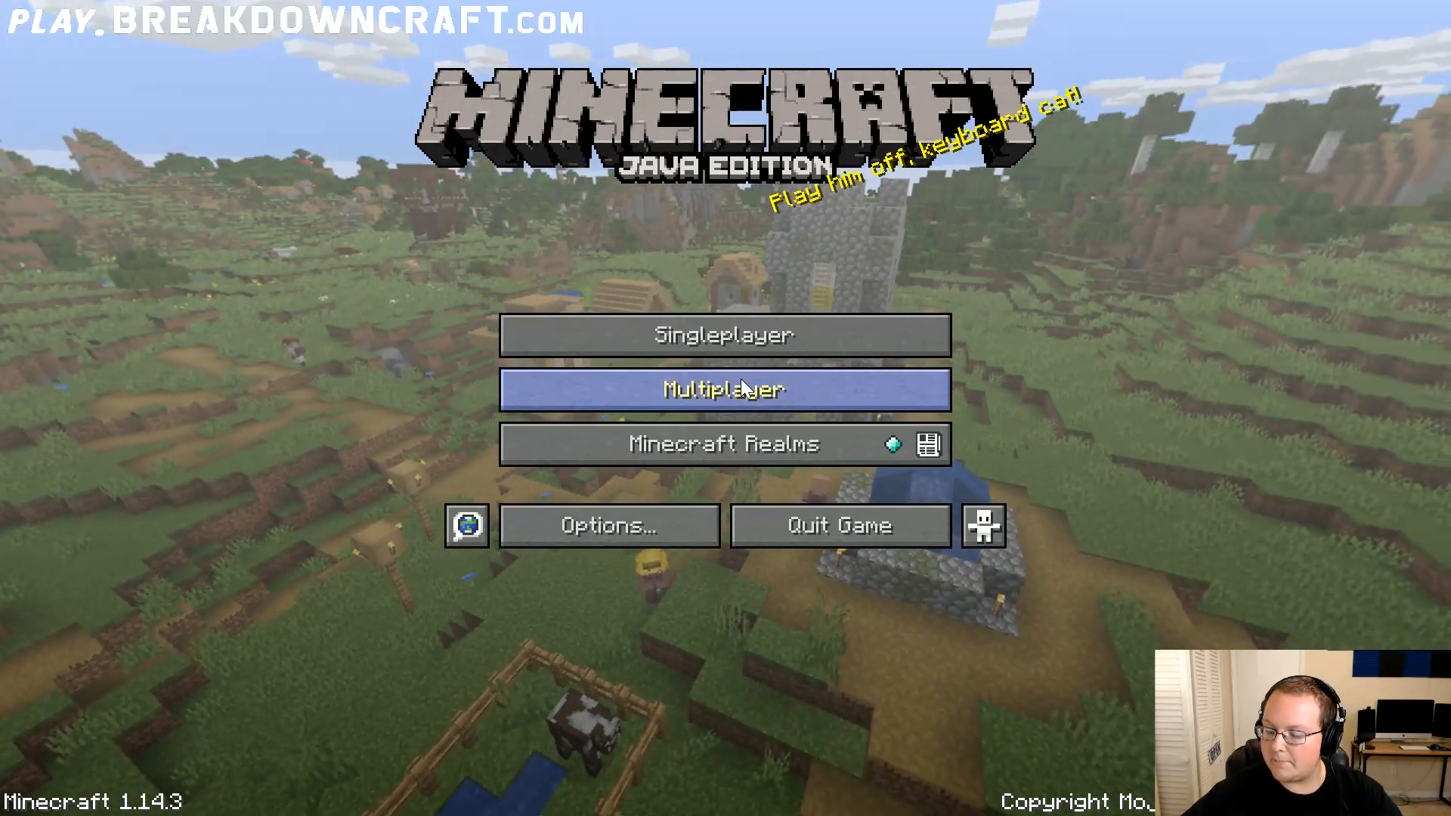
Step: Join Play.BreakdownCraft.com and show the F3 overlay confirming 1920x1080 and 4096MB memory
left_click(724, 389)
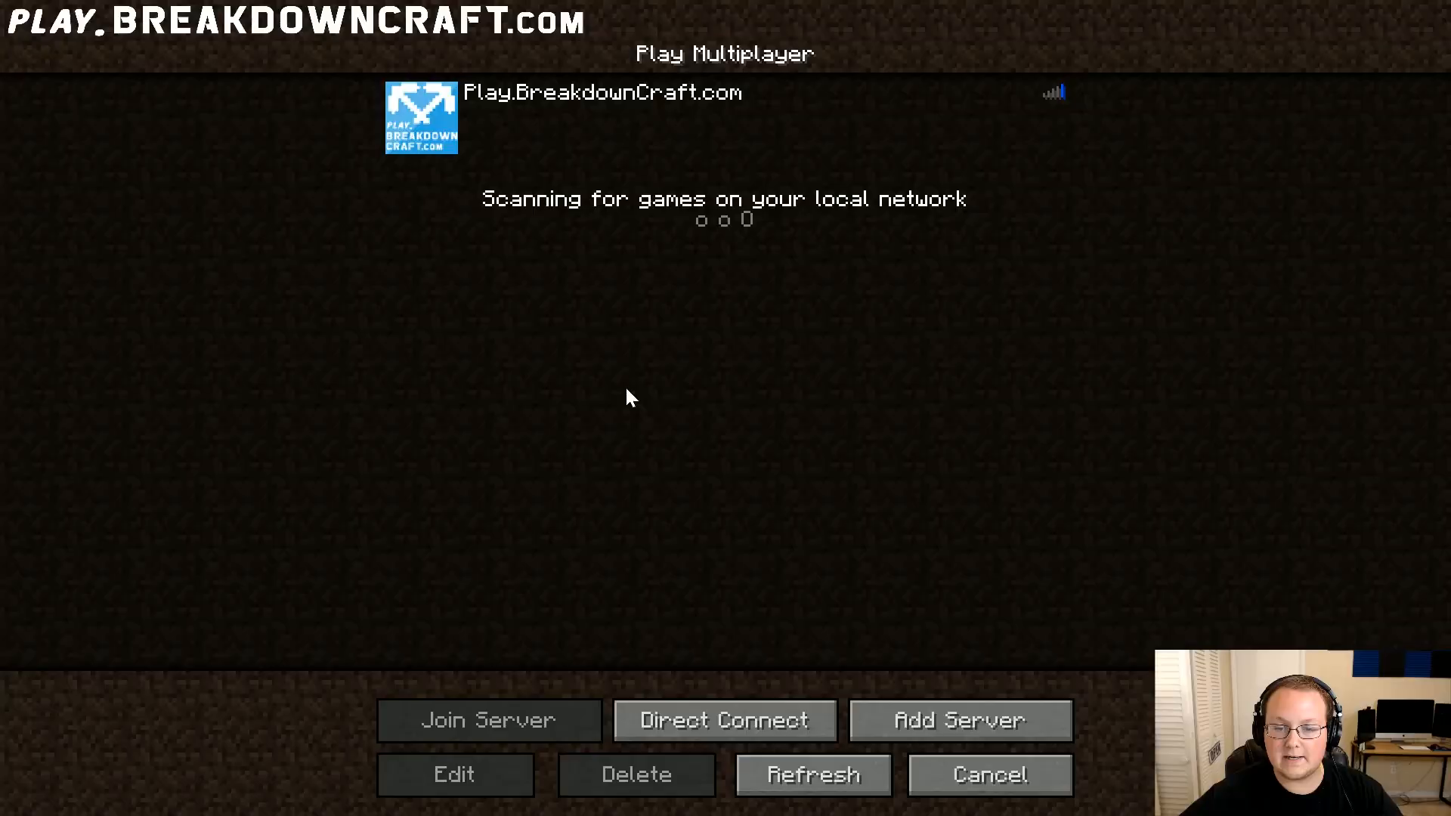
left_click(813, 774)
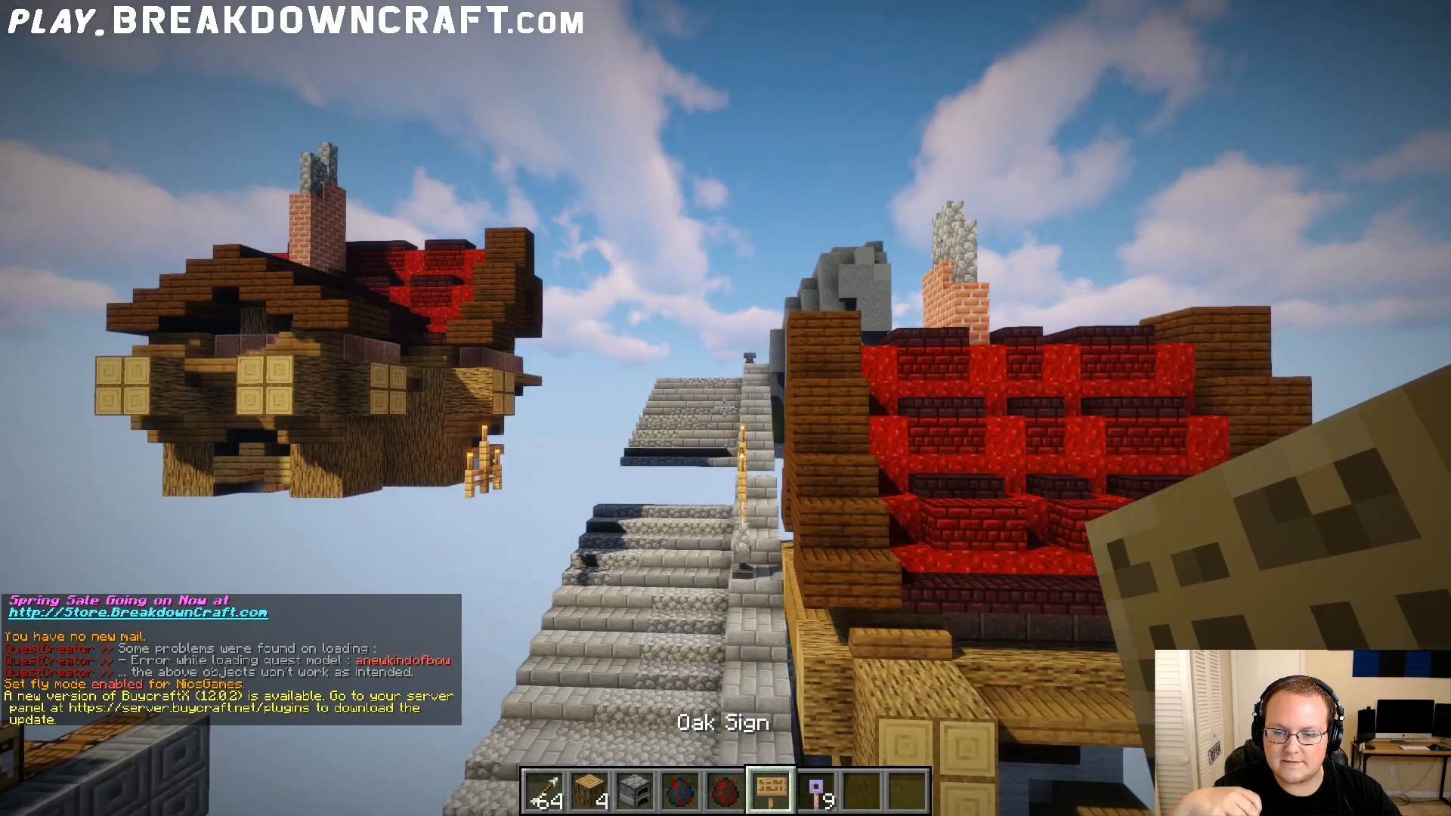
key("f3")
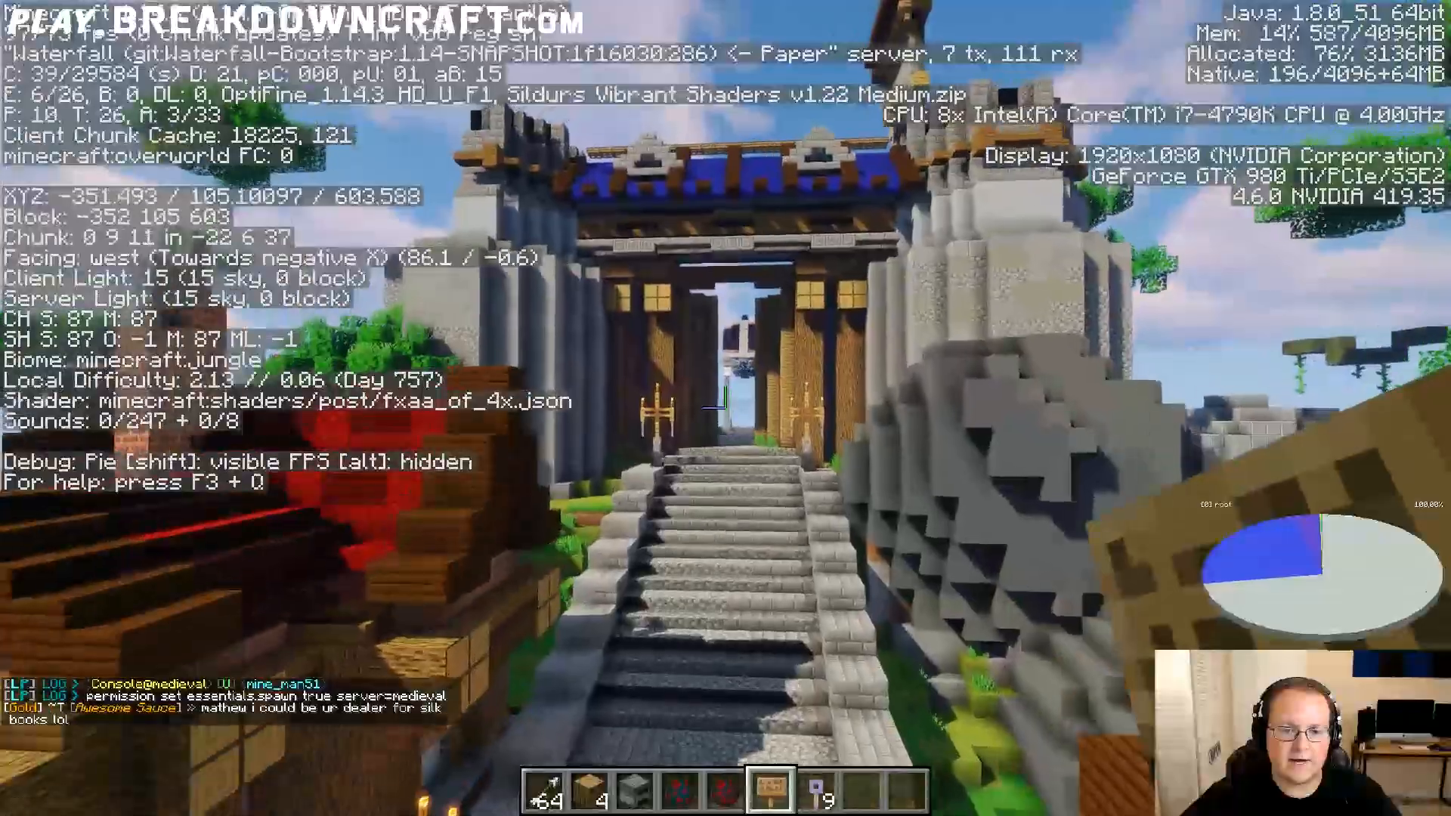
key("e")
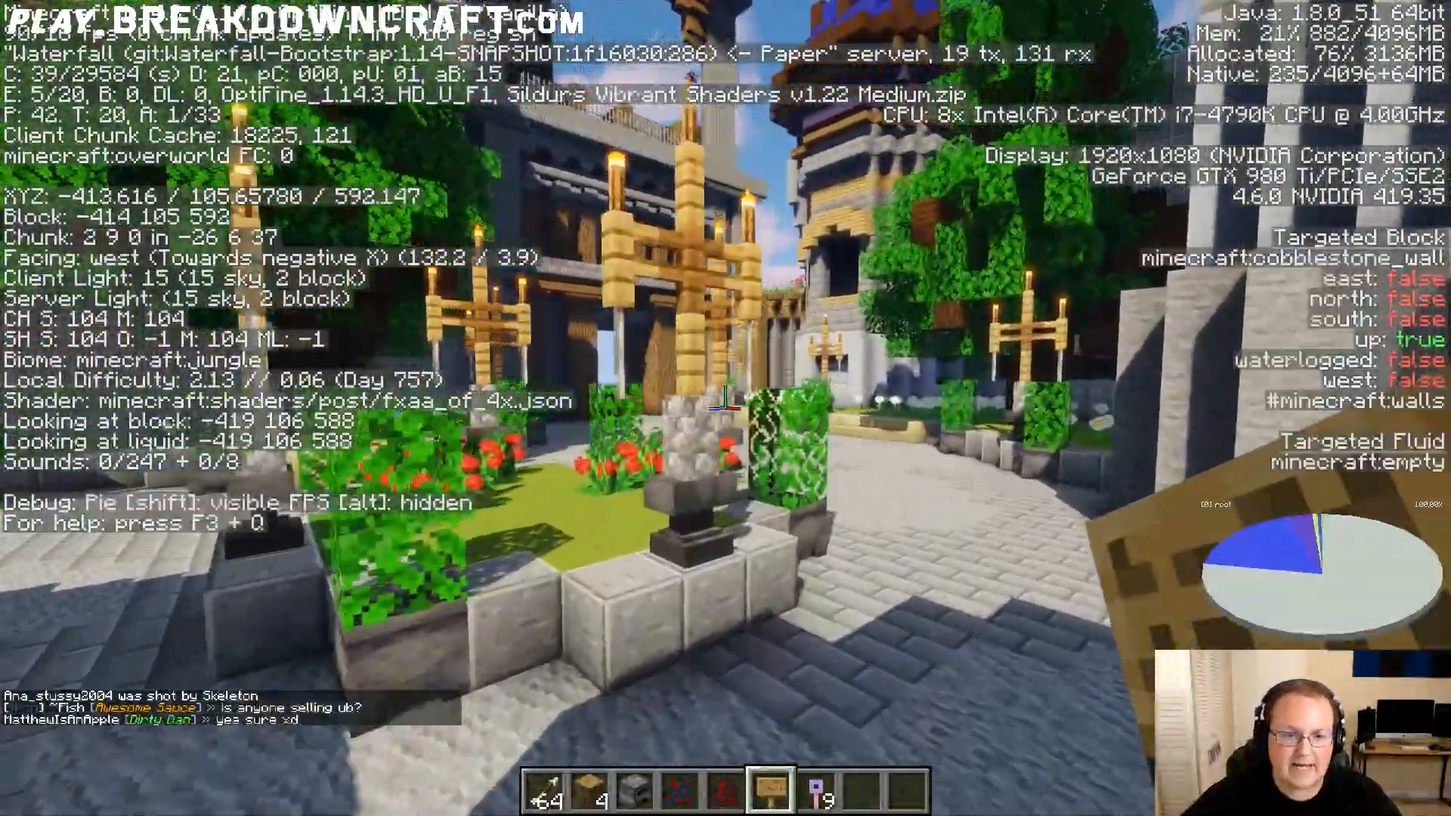
mouse_move(725, 399)
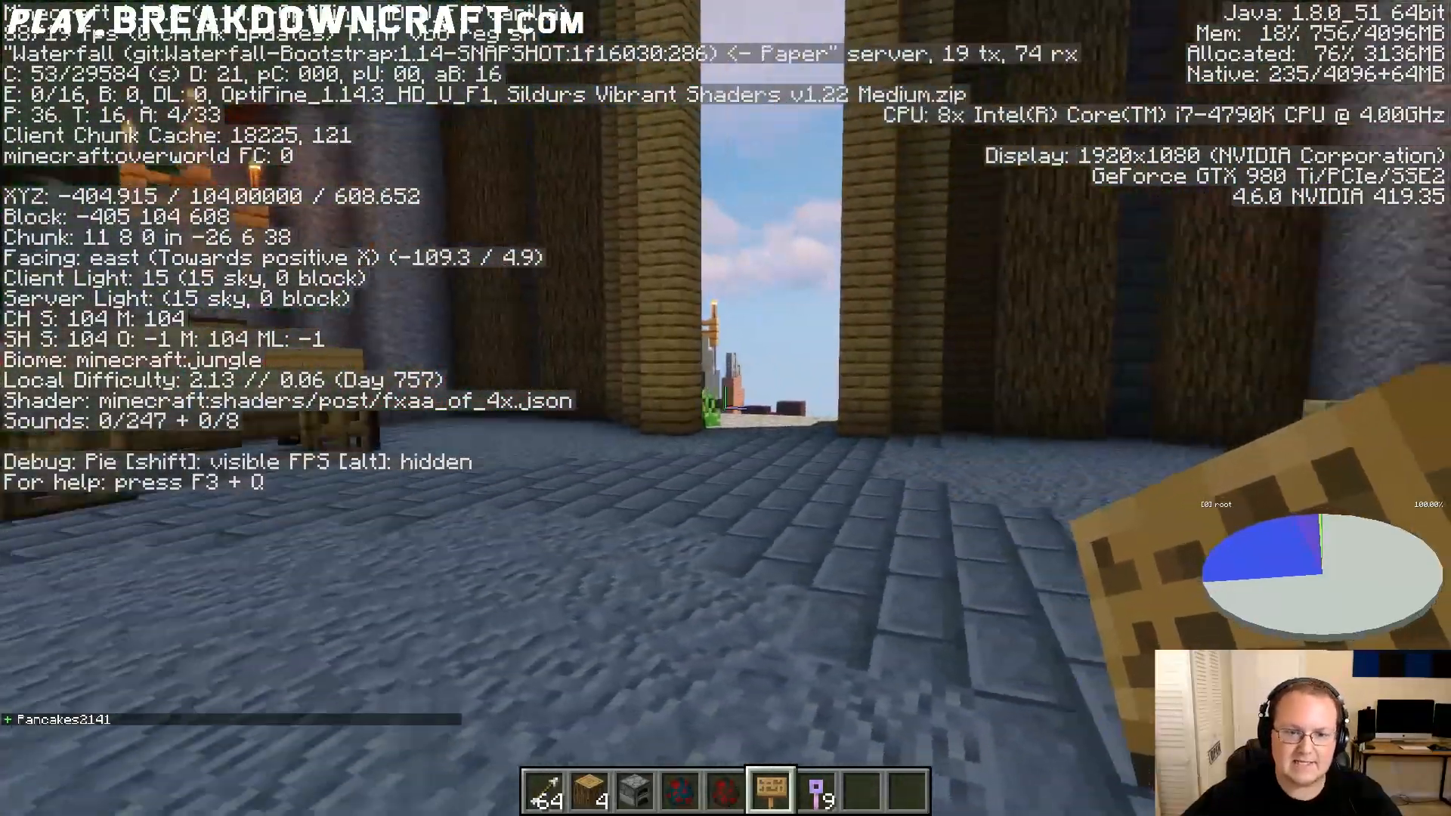
key("e")
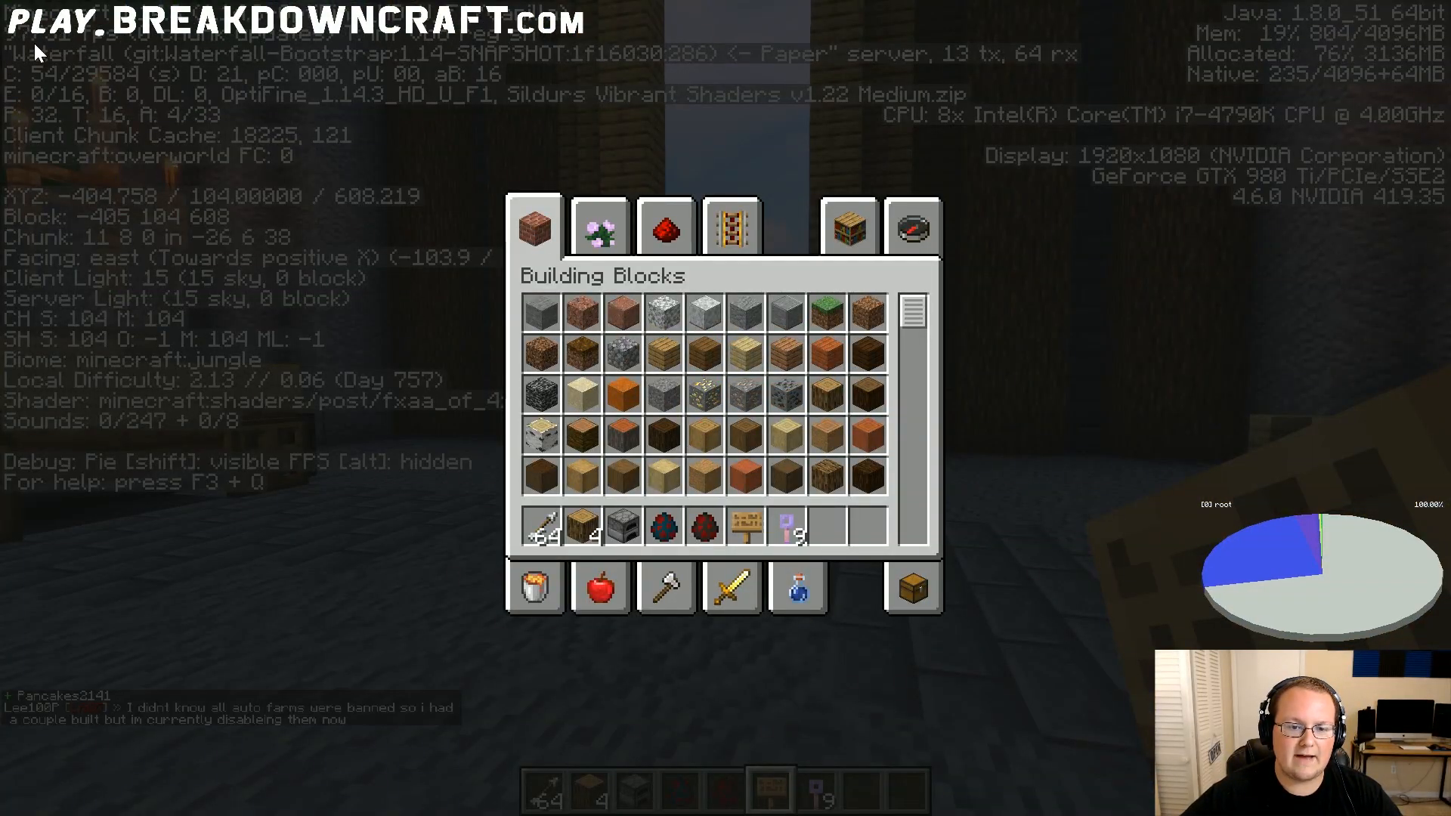
key("Escape")
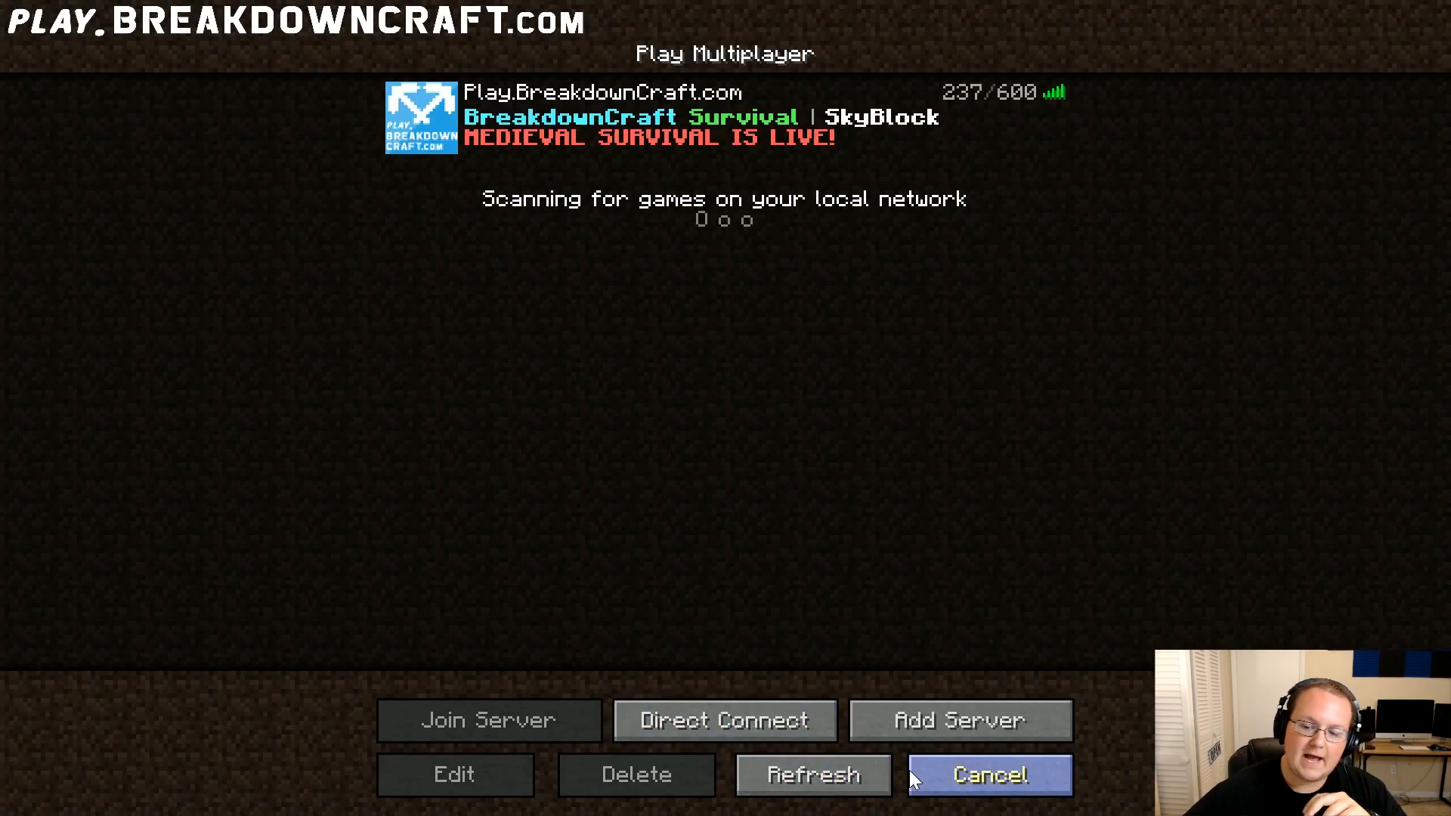
Step: In Video Settings, switch graphics to Fast and smooth lighting off
left_click(988, 773)
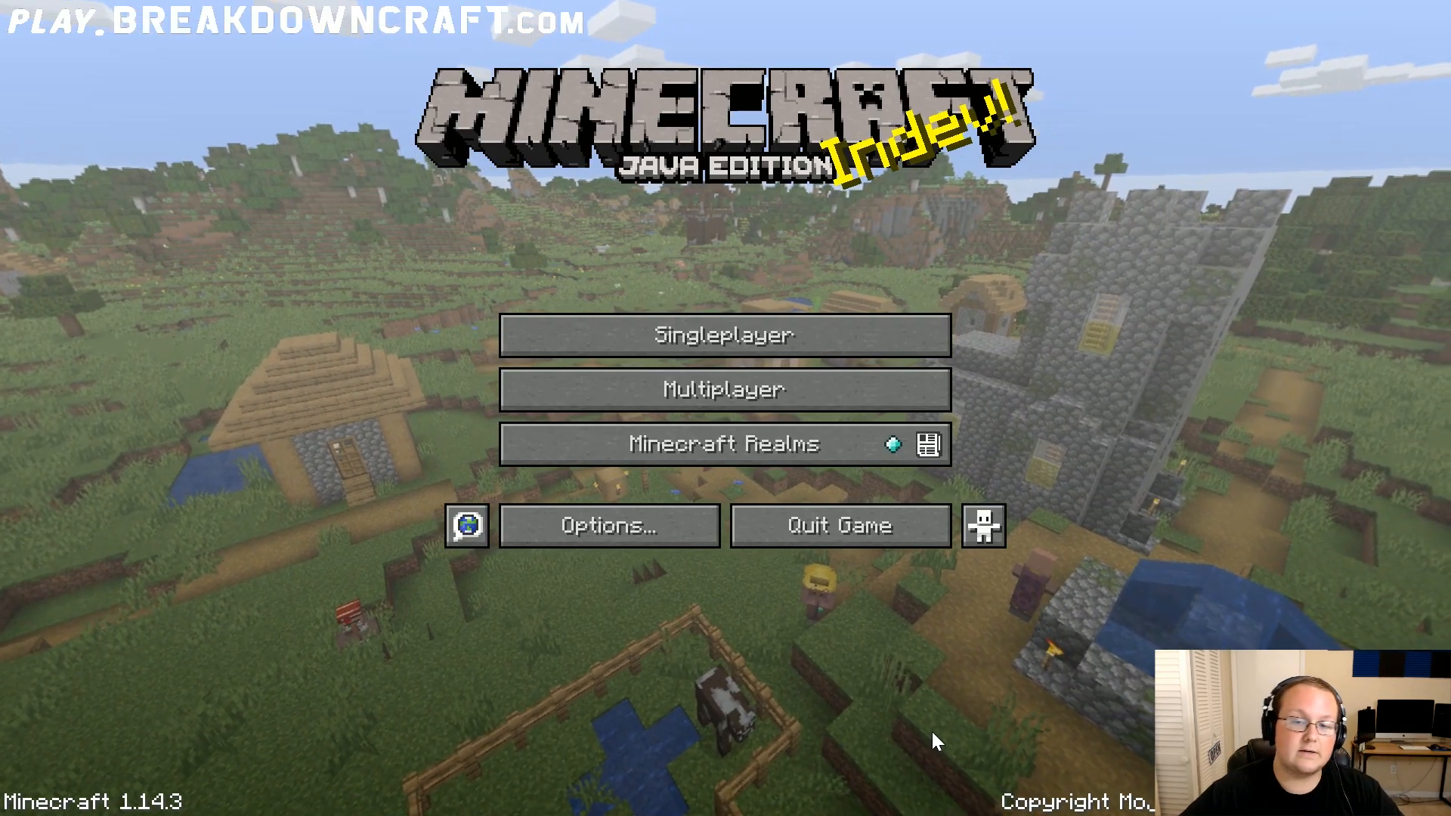
left_click(608, 526)
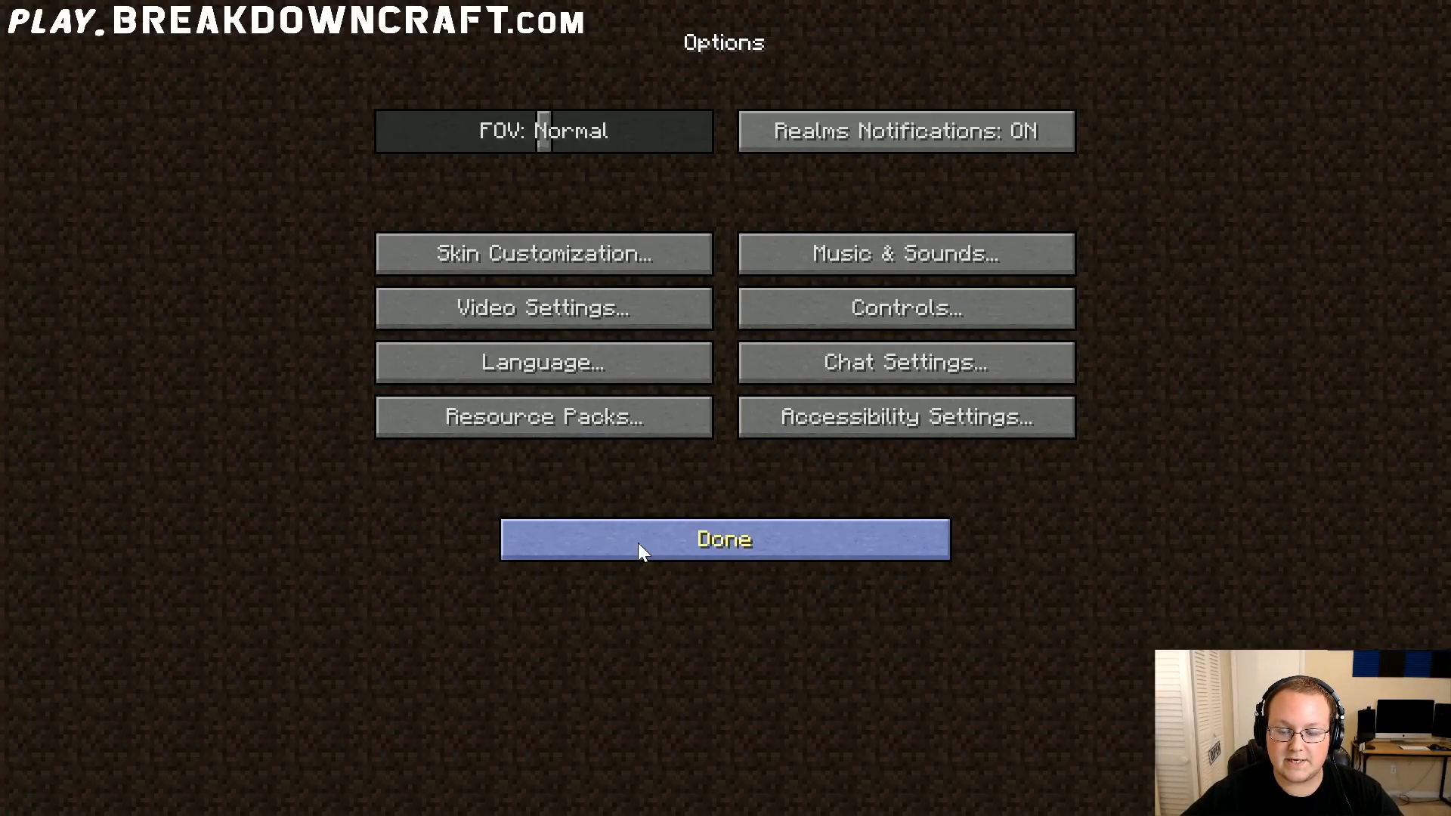
left_click(542, 308)
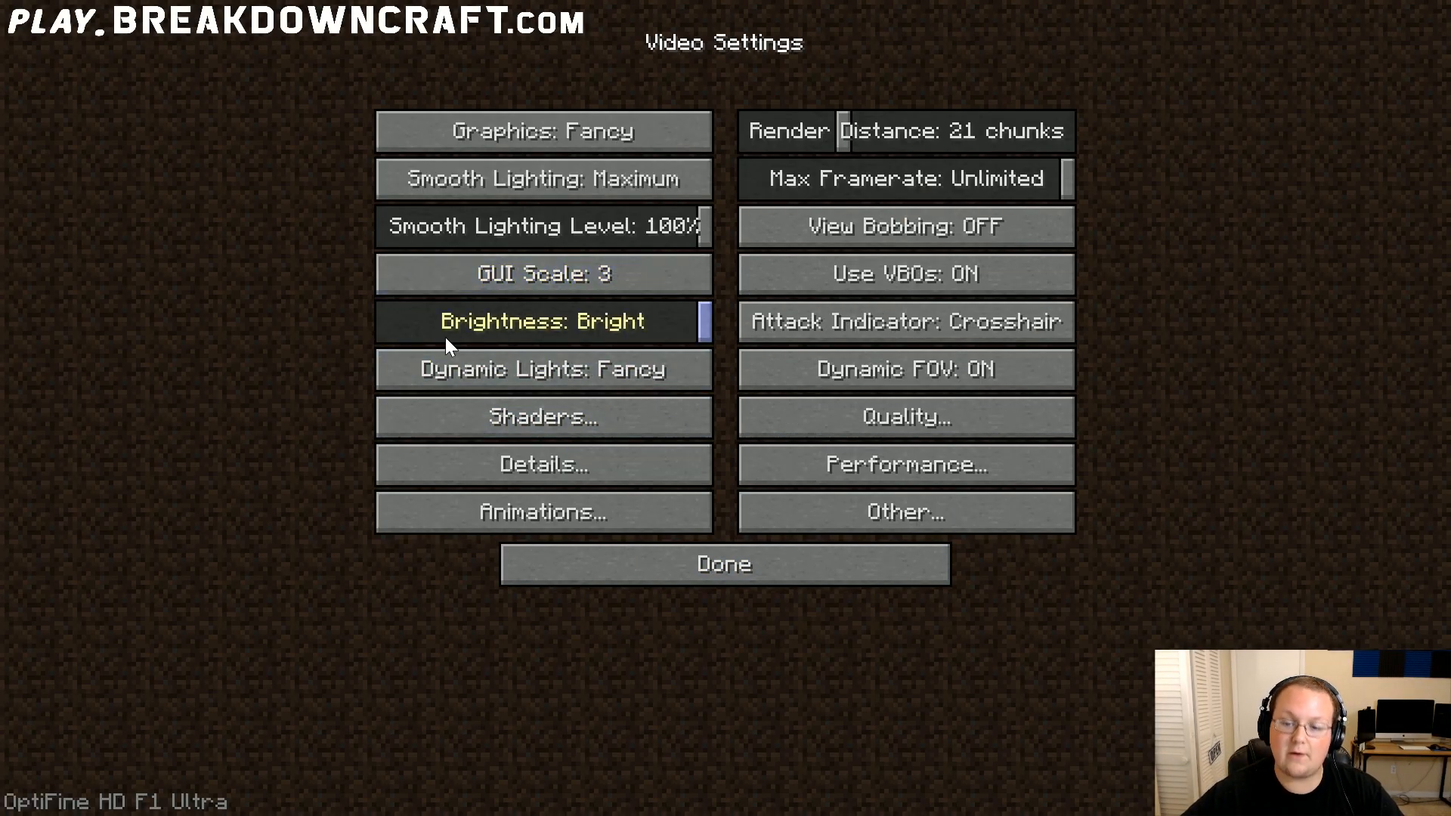
mouse_move(236, 382)
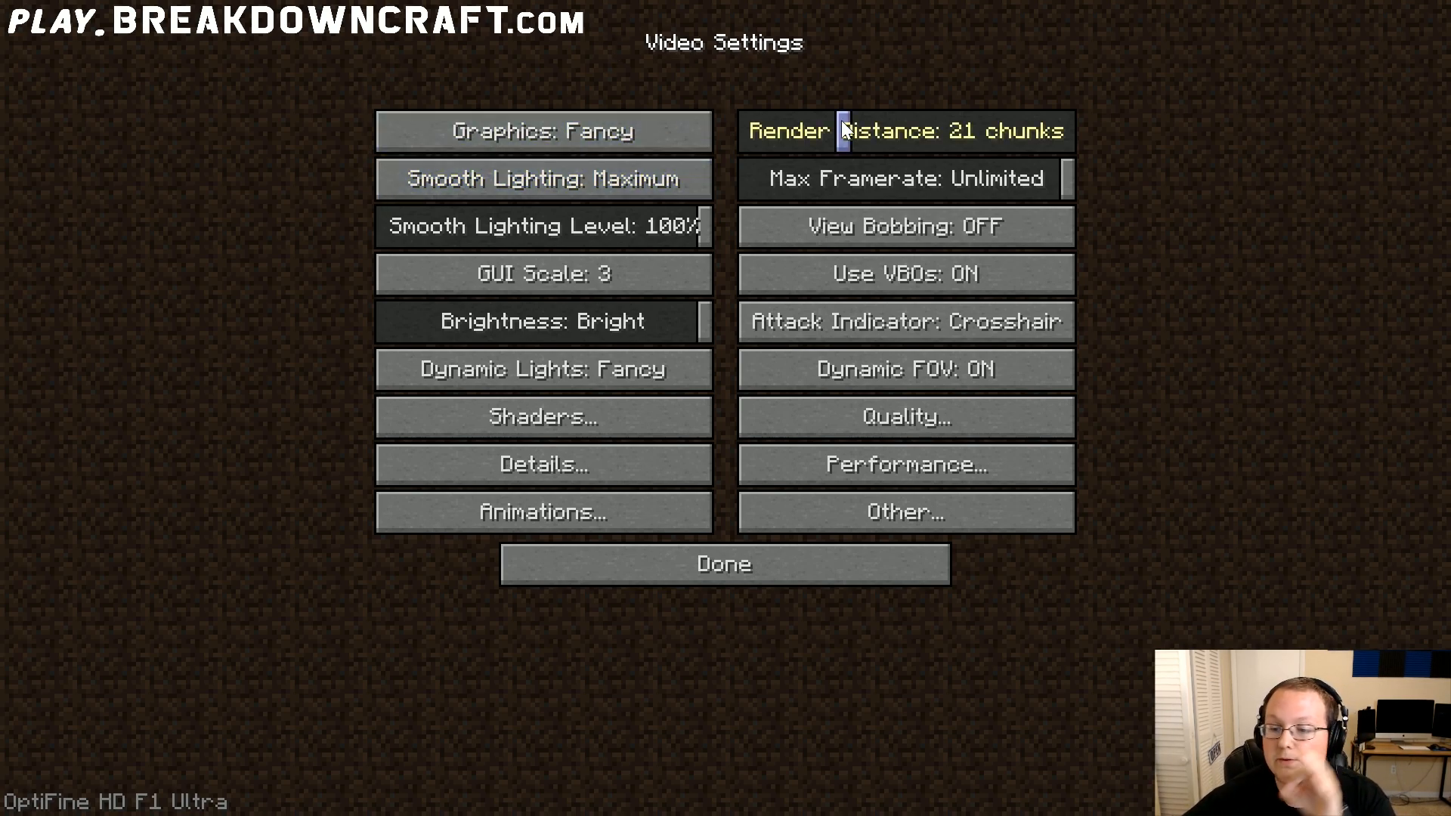
mouse_move(543, 130)
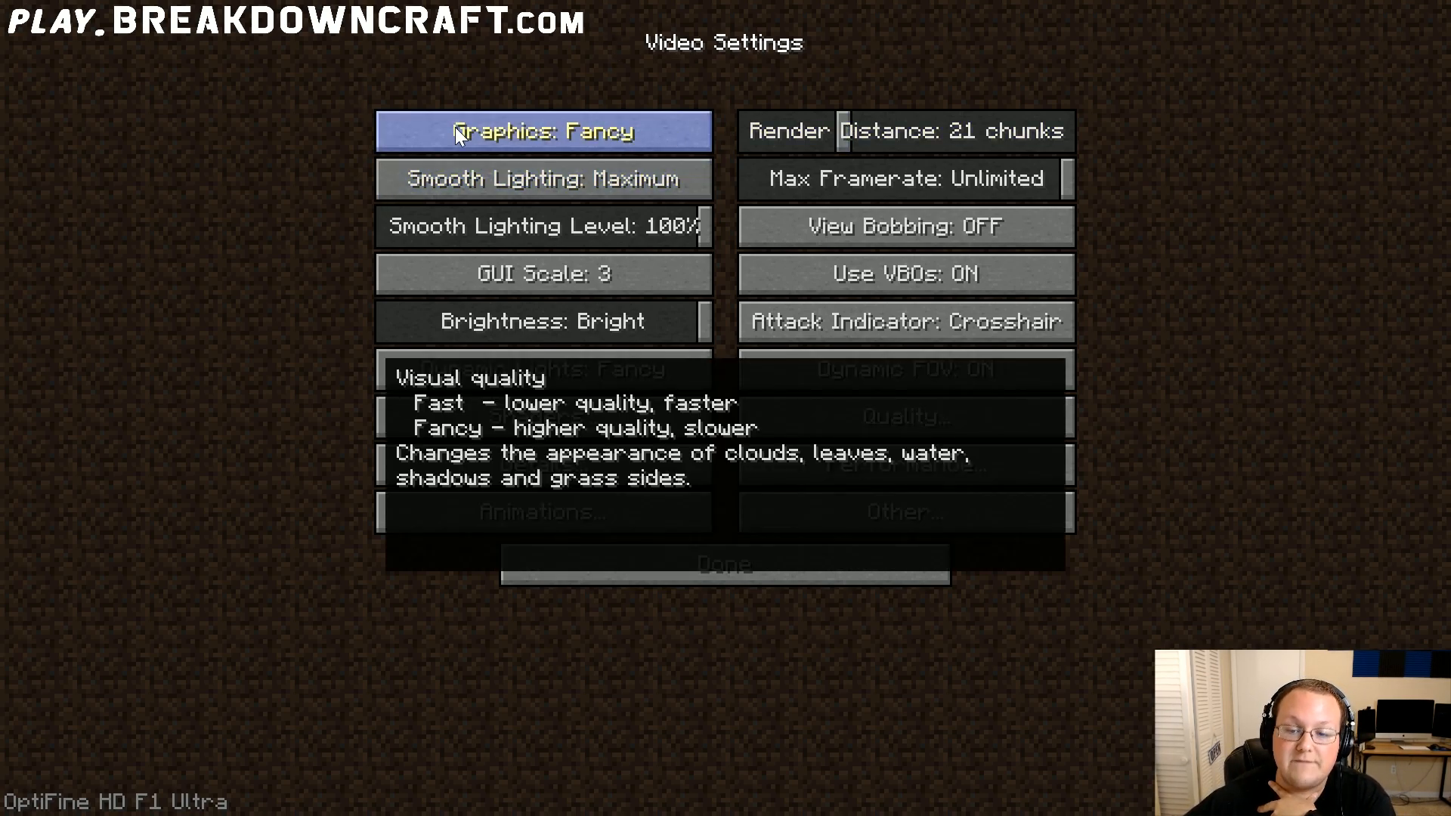
left_click(545, 130)
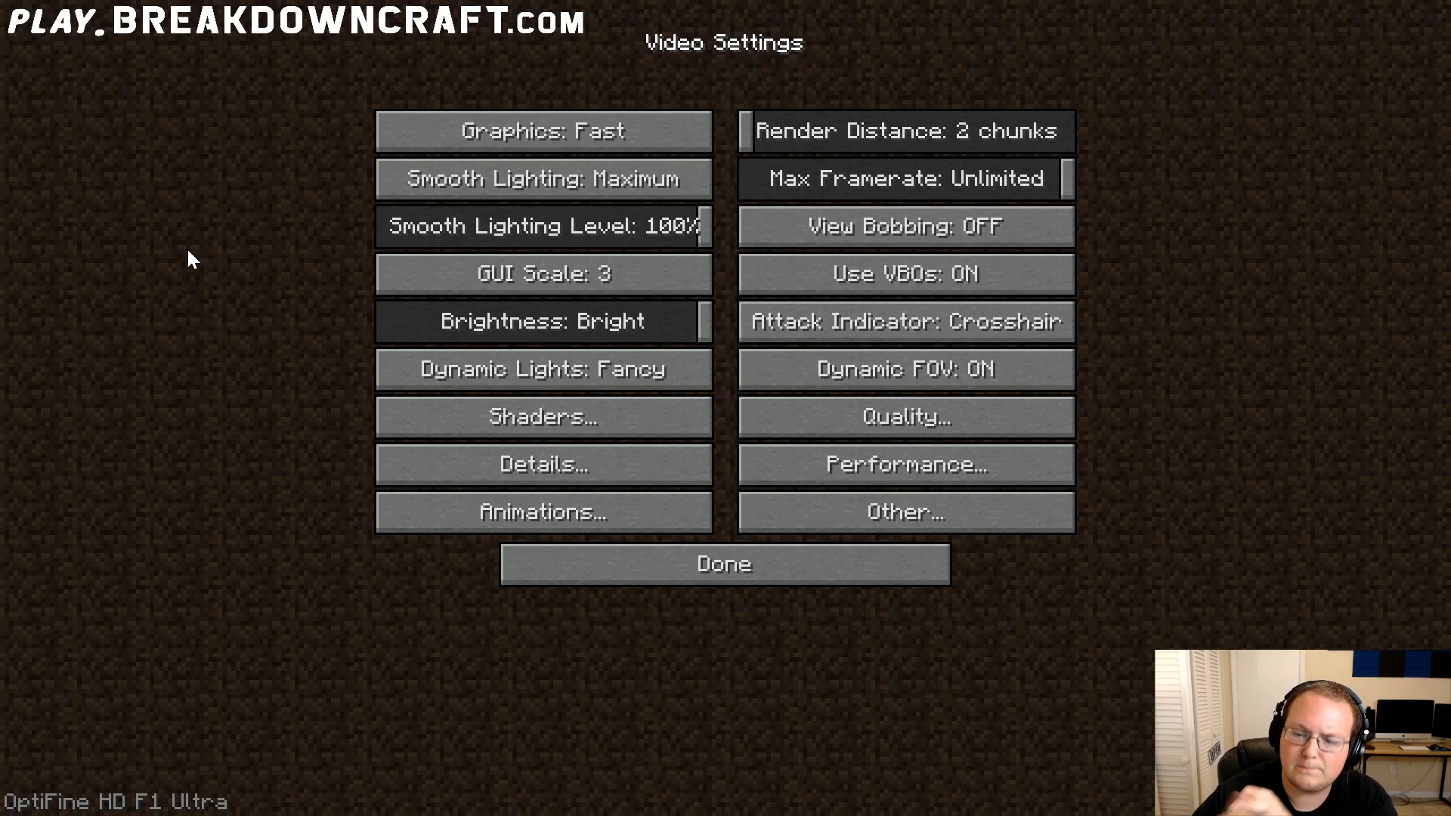
mouse_move(295, 183)
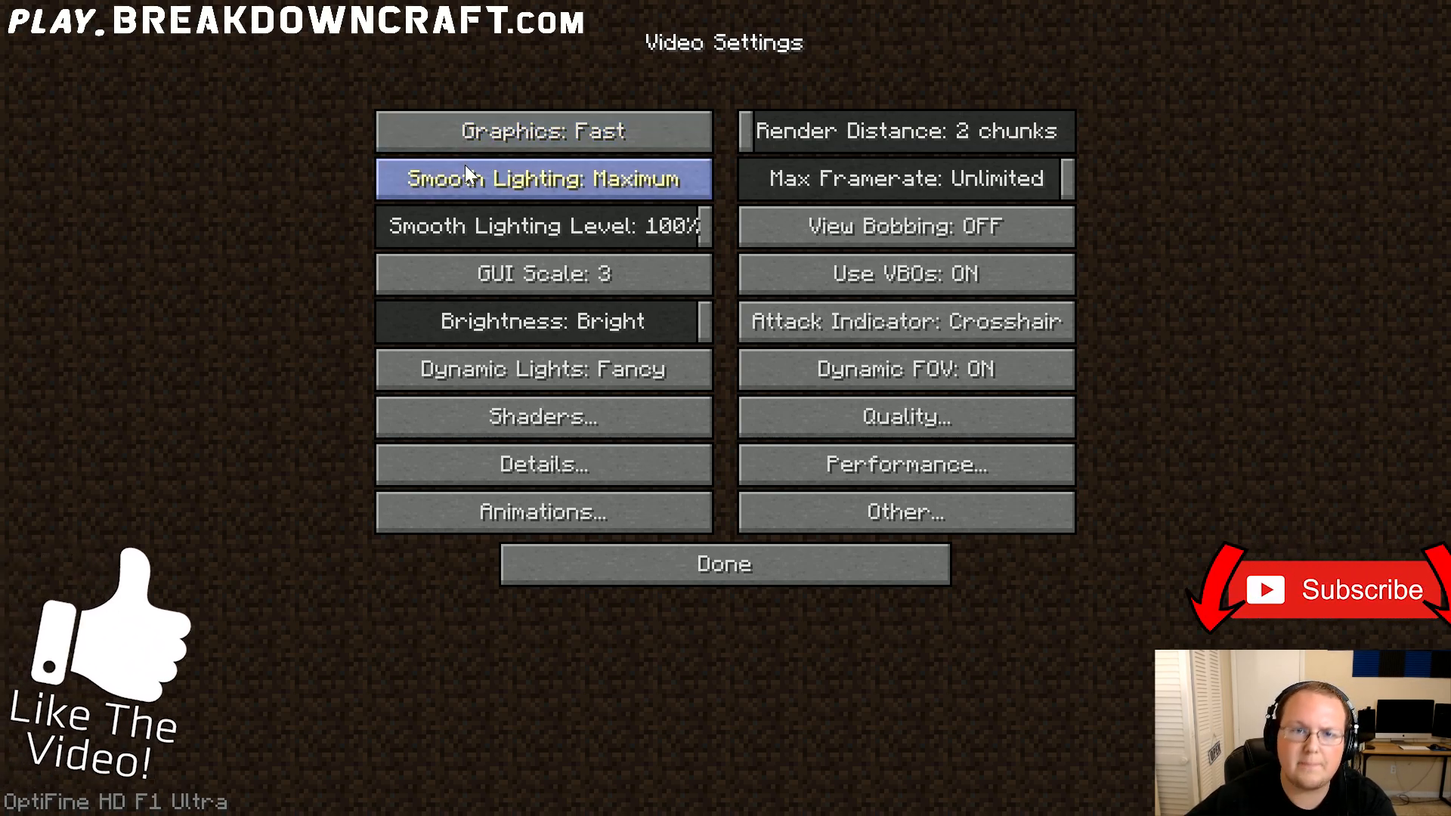
left_click(543, 178)
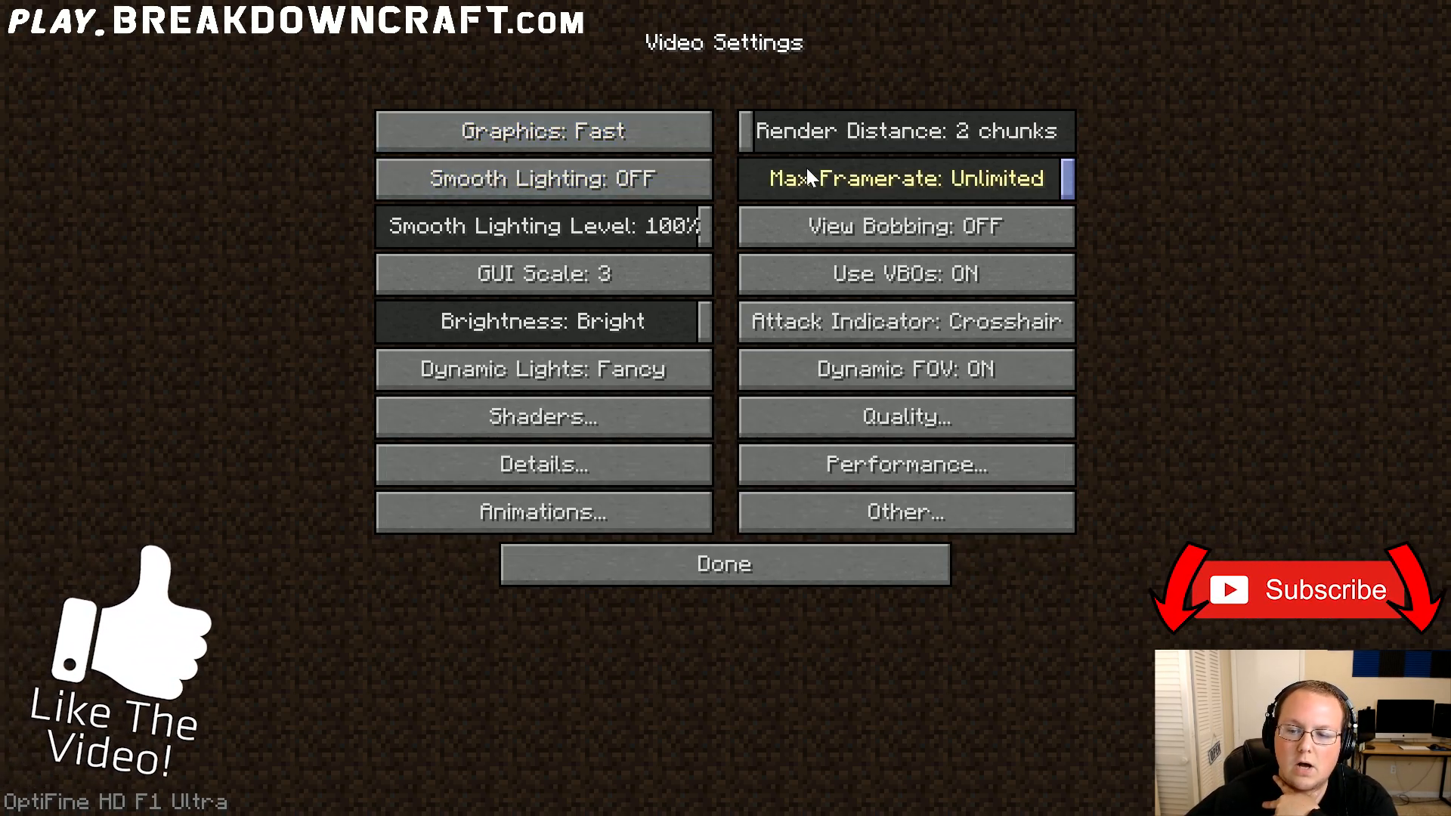
mouse_move(1226, 154)
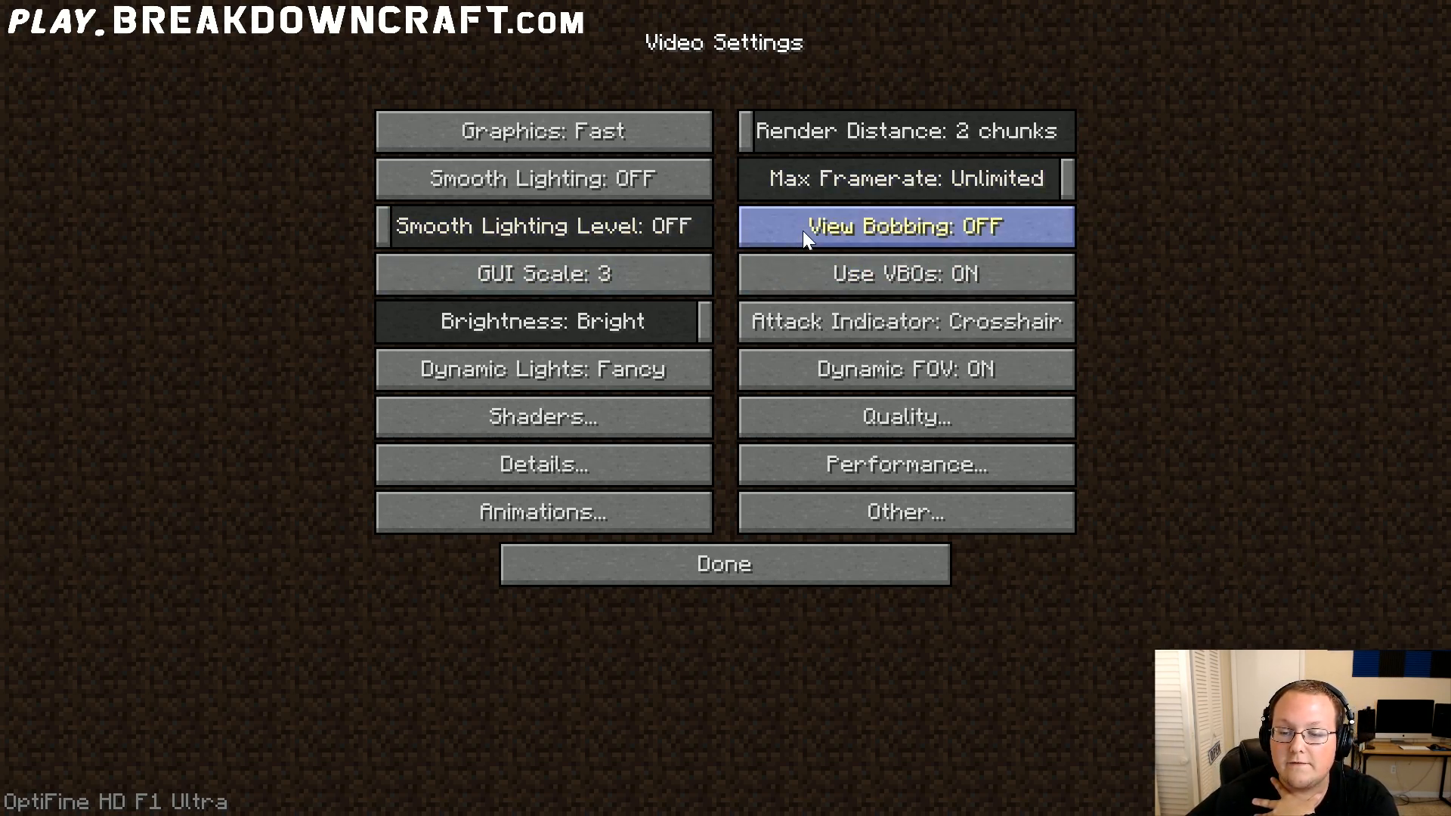
Step: Cycle the interface scale up to 4, down to smallest, and back toward 3
left_click(543, 273)
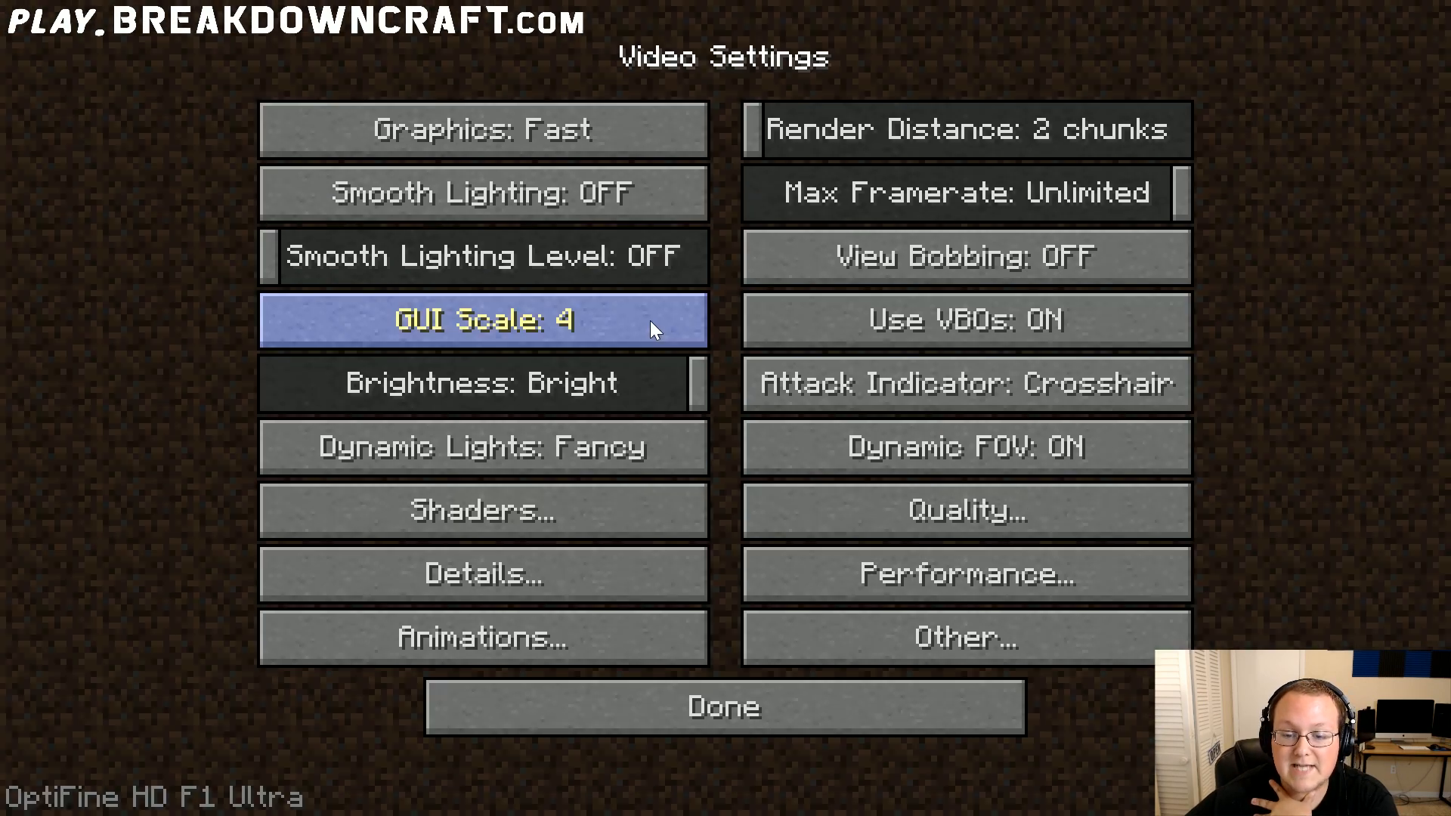
left_click(481, 319)
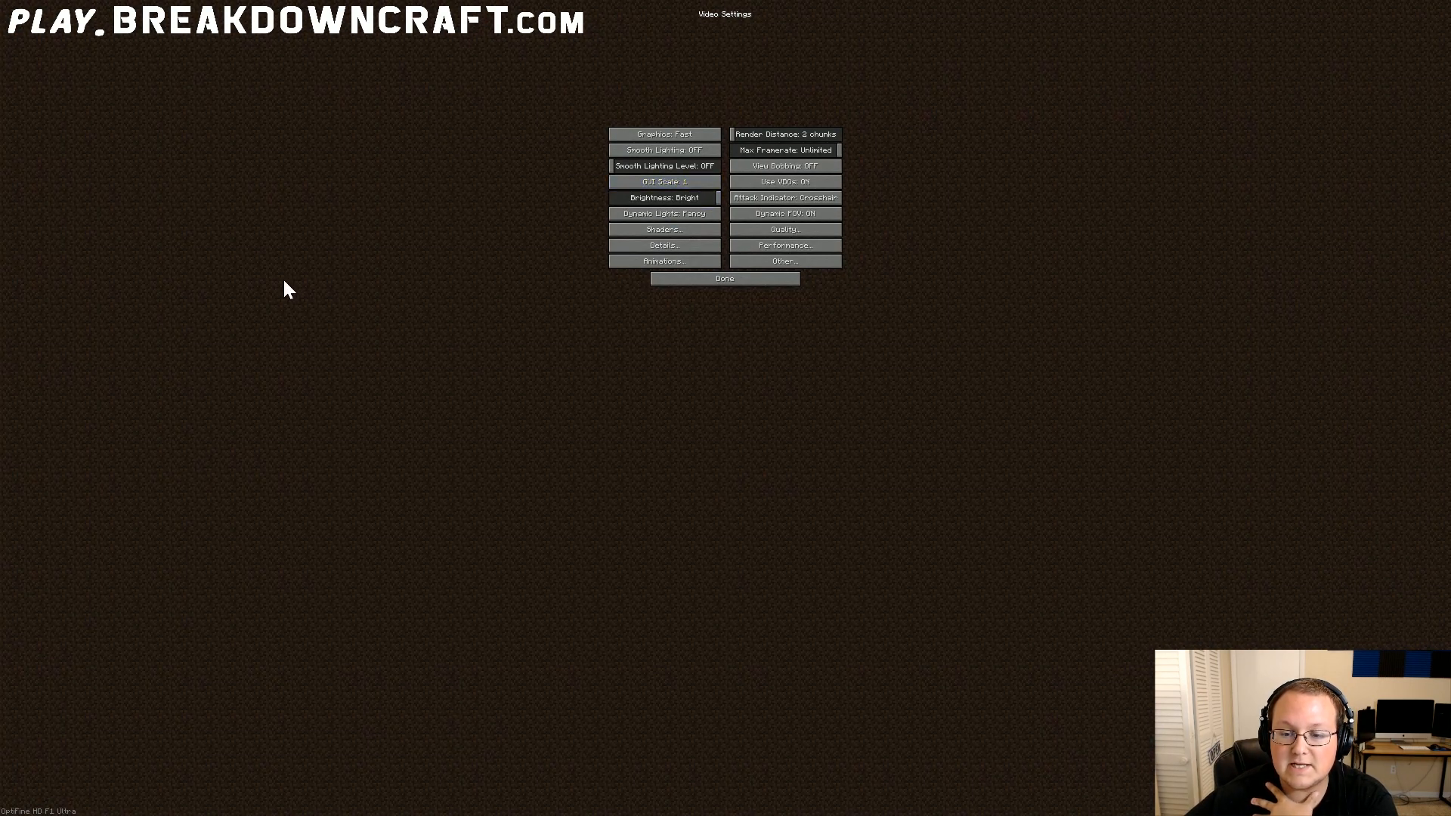
mouse_move(367, 266)
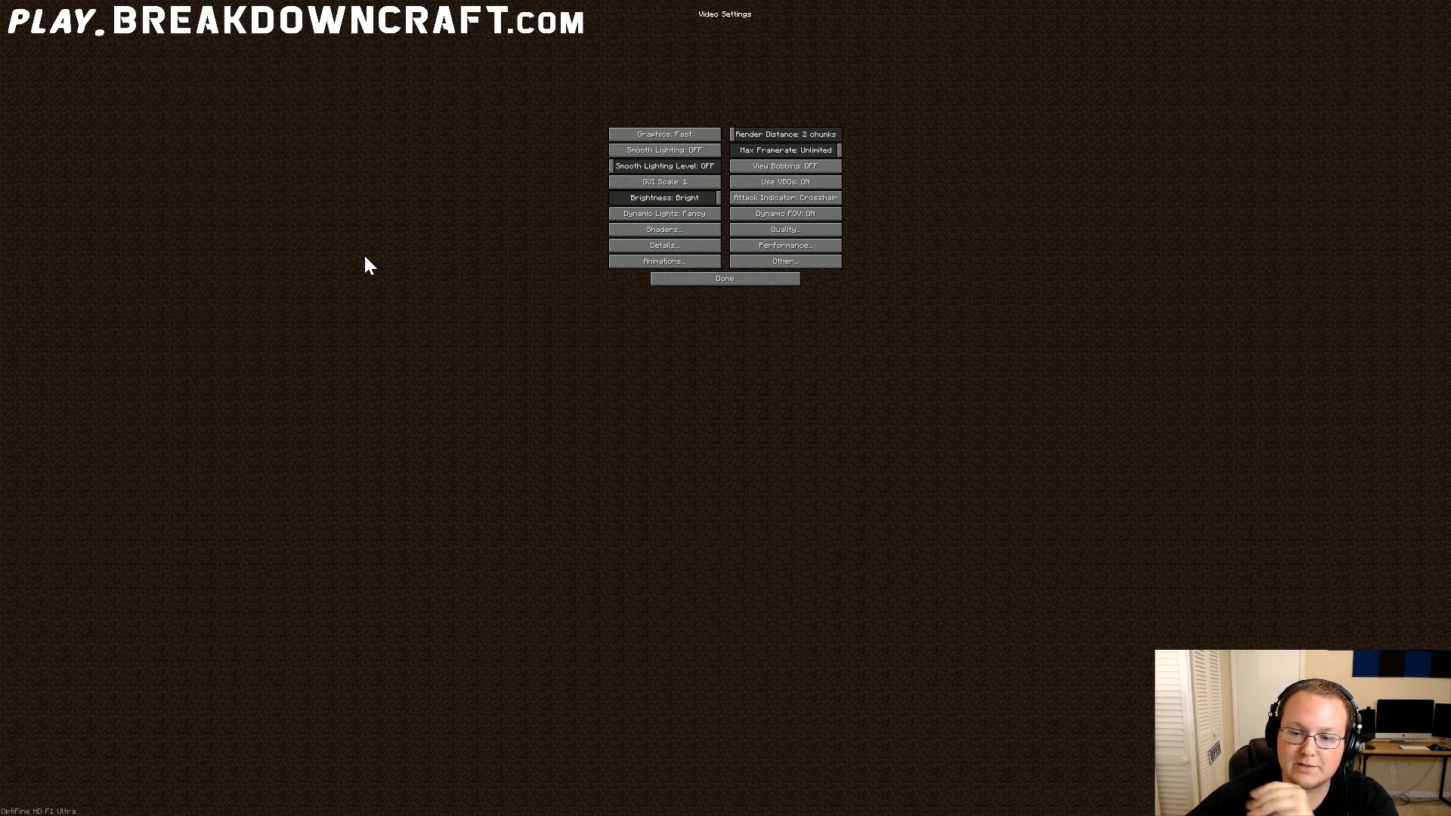
left_click(665, 181)
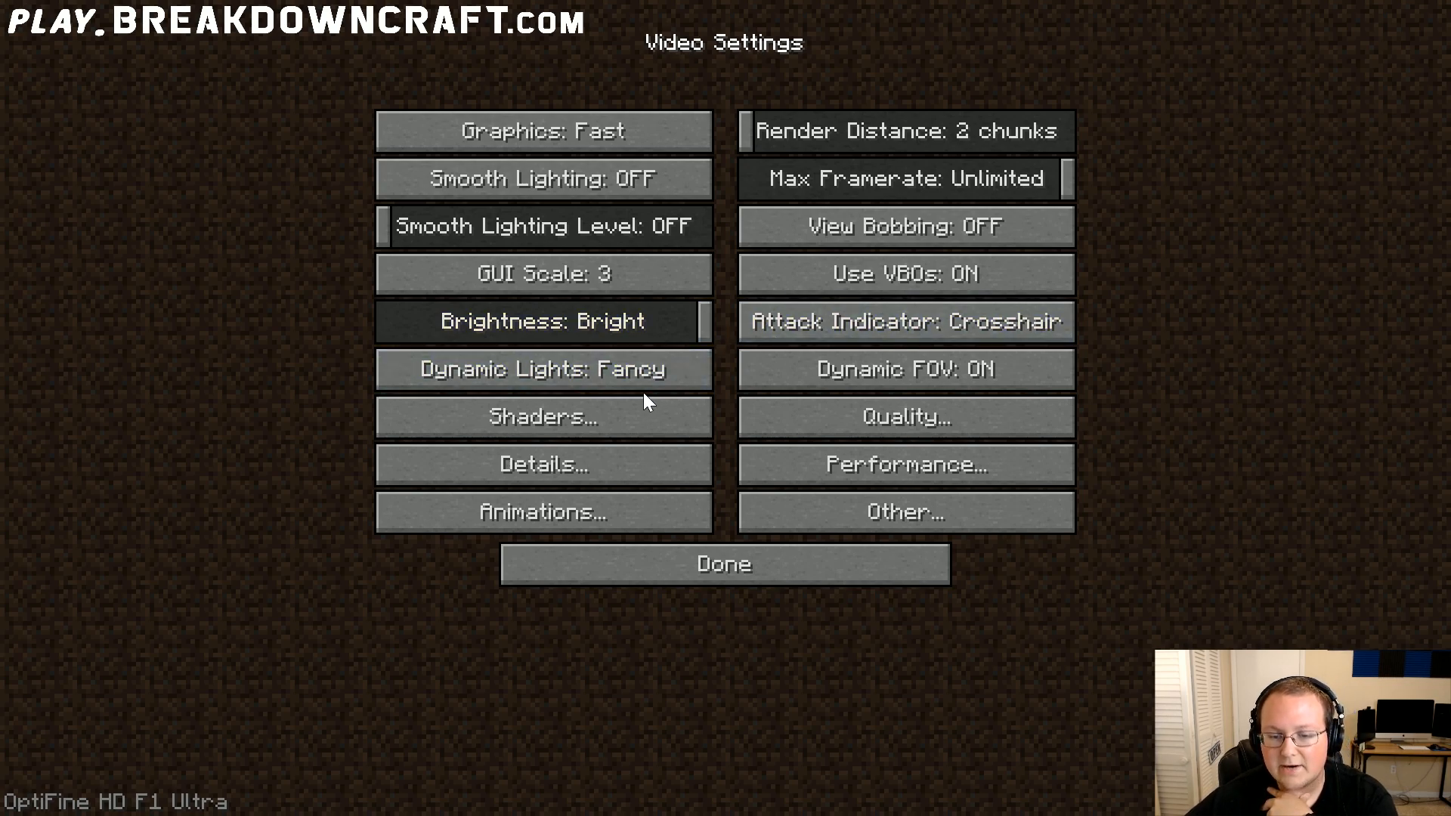
Step: Turn dynamic lights and dynamic FOV off and leave shaders set to off
left_click(542, 368)
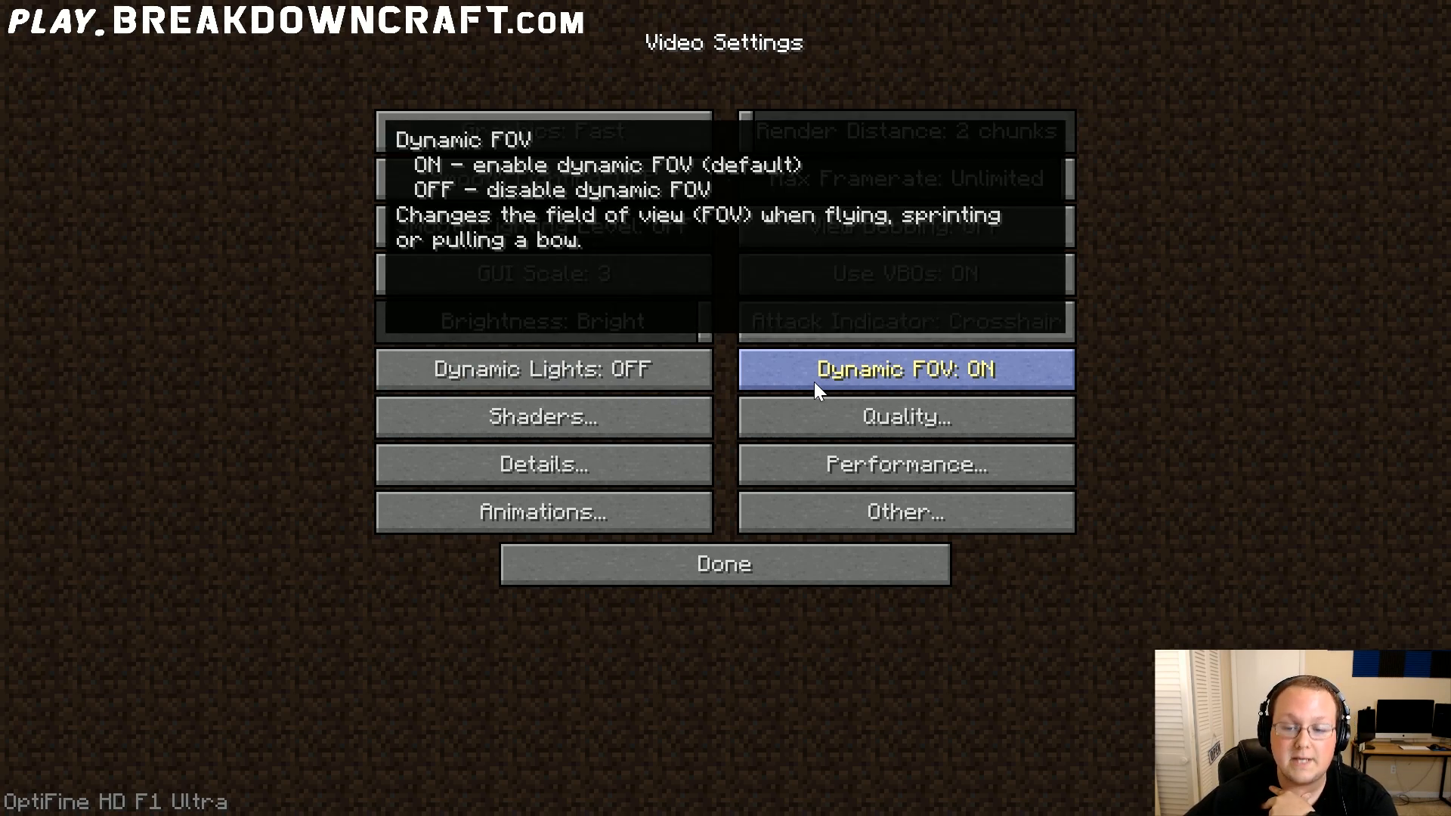
left_click(543, 417)
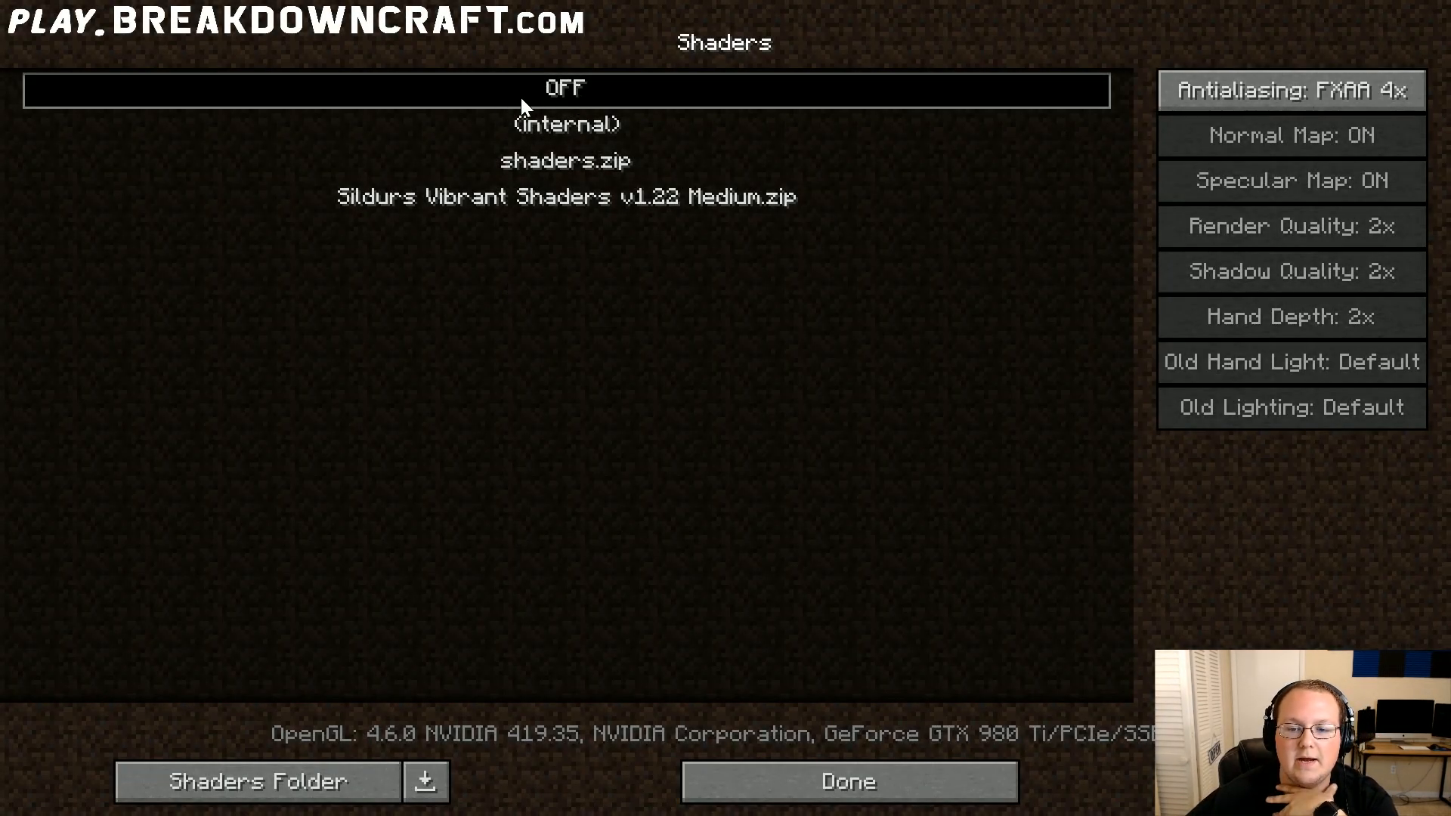
left_click(846, 781)
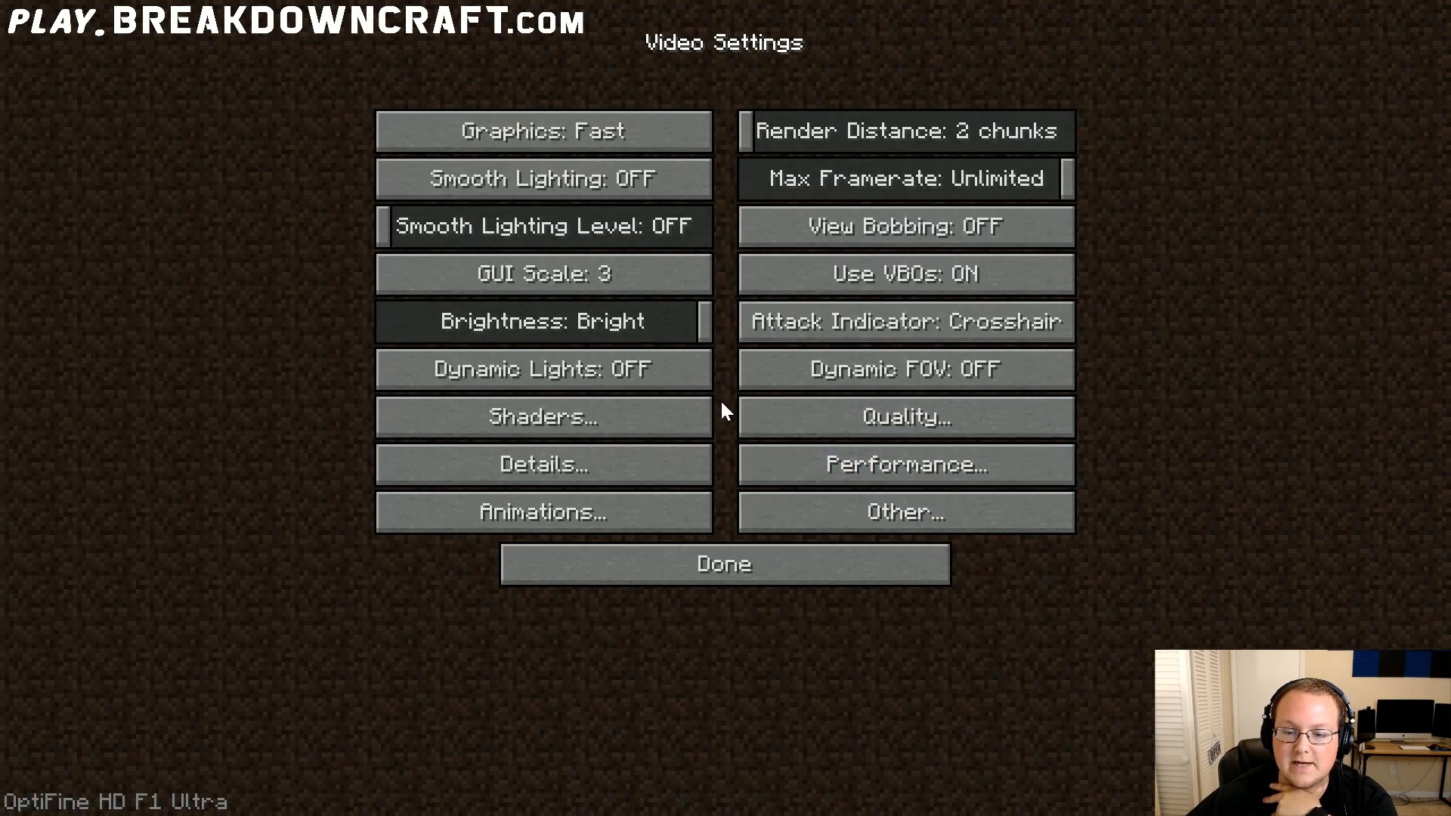
Step: In Quality settings, set mipmap levels off and mipmap type to Nearest
left_click(904, 418)
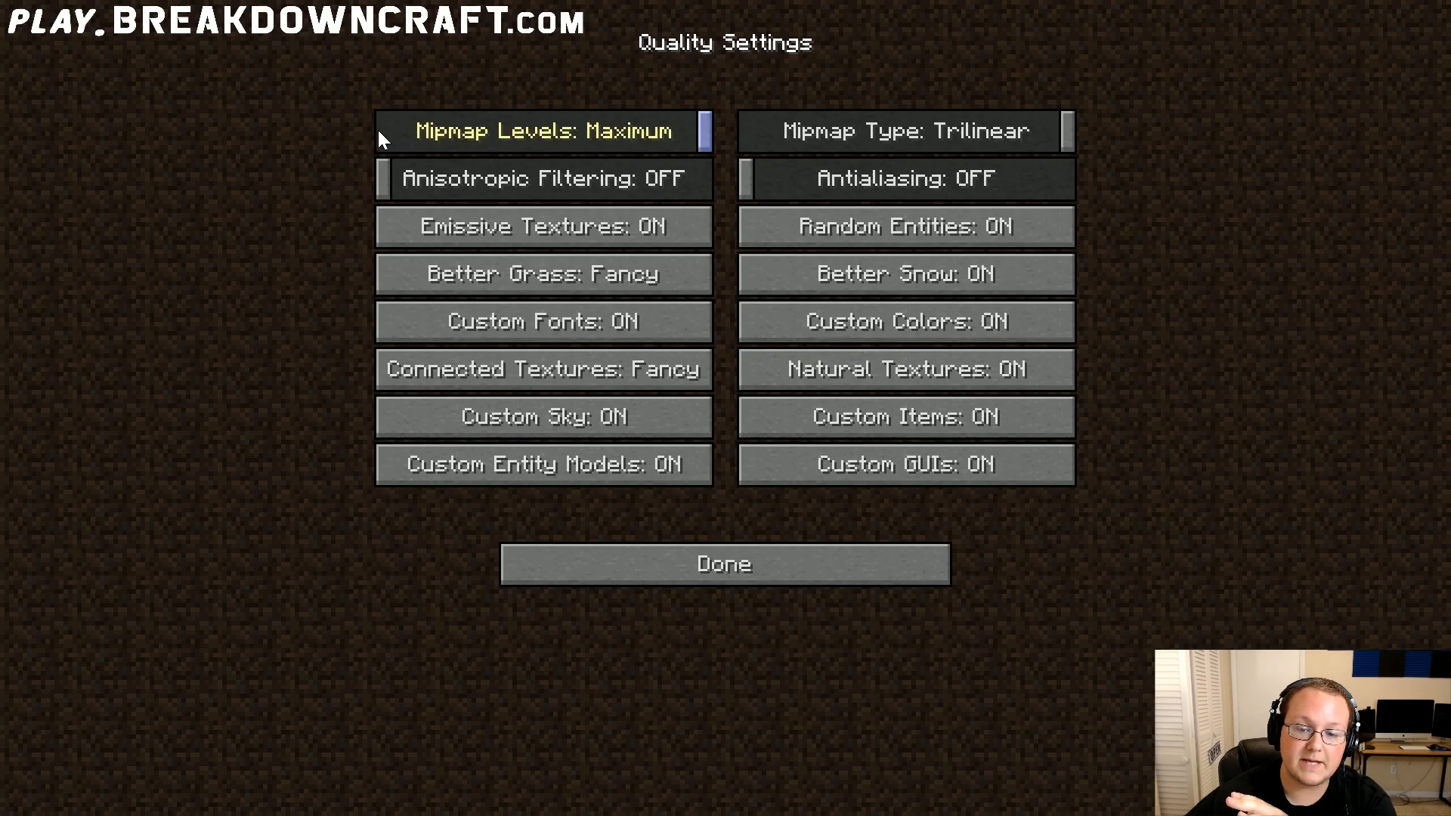
left_click(543, 129)
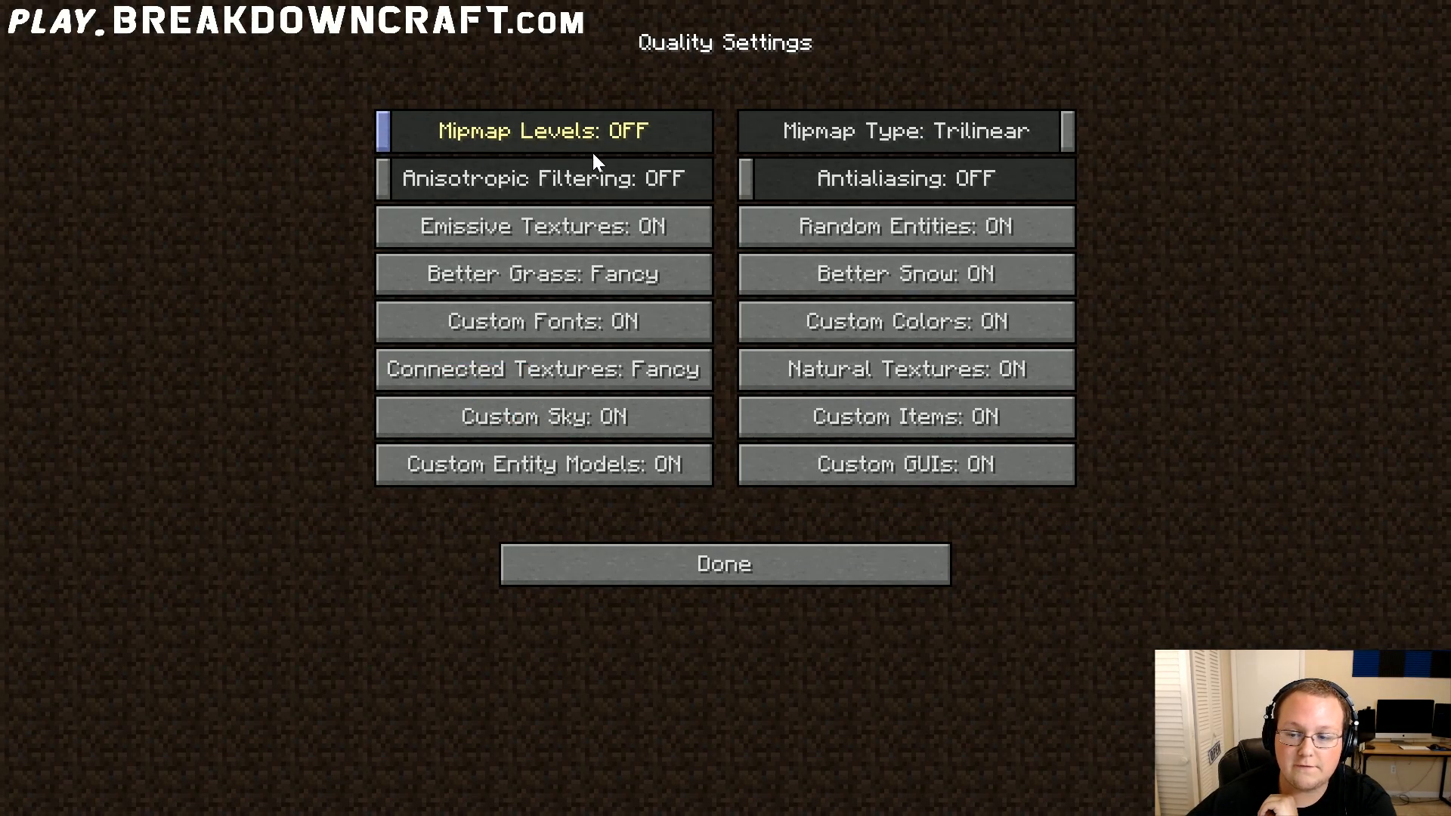
left_click(904, 130)
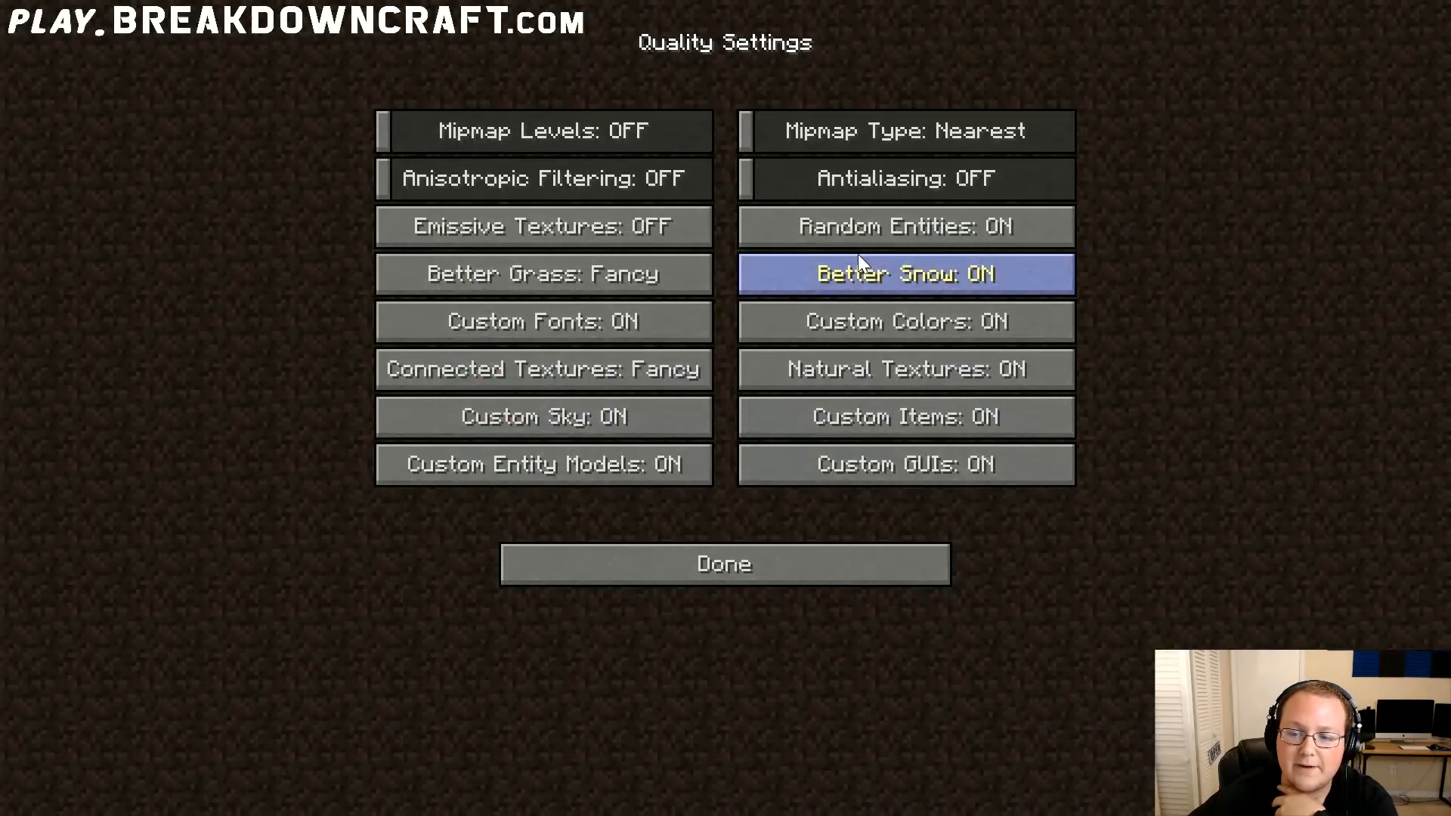
Step: Turn better snow, custom colors, connected textures and custom entity models off
left_click(903, 274)
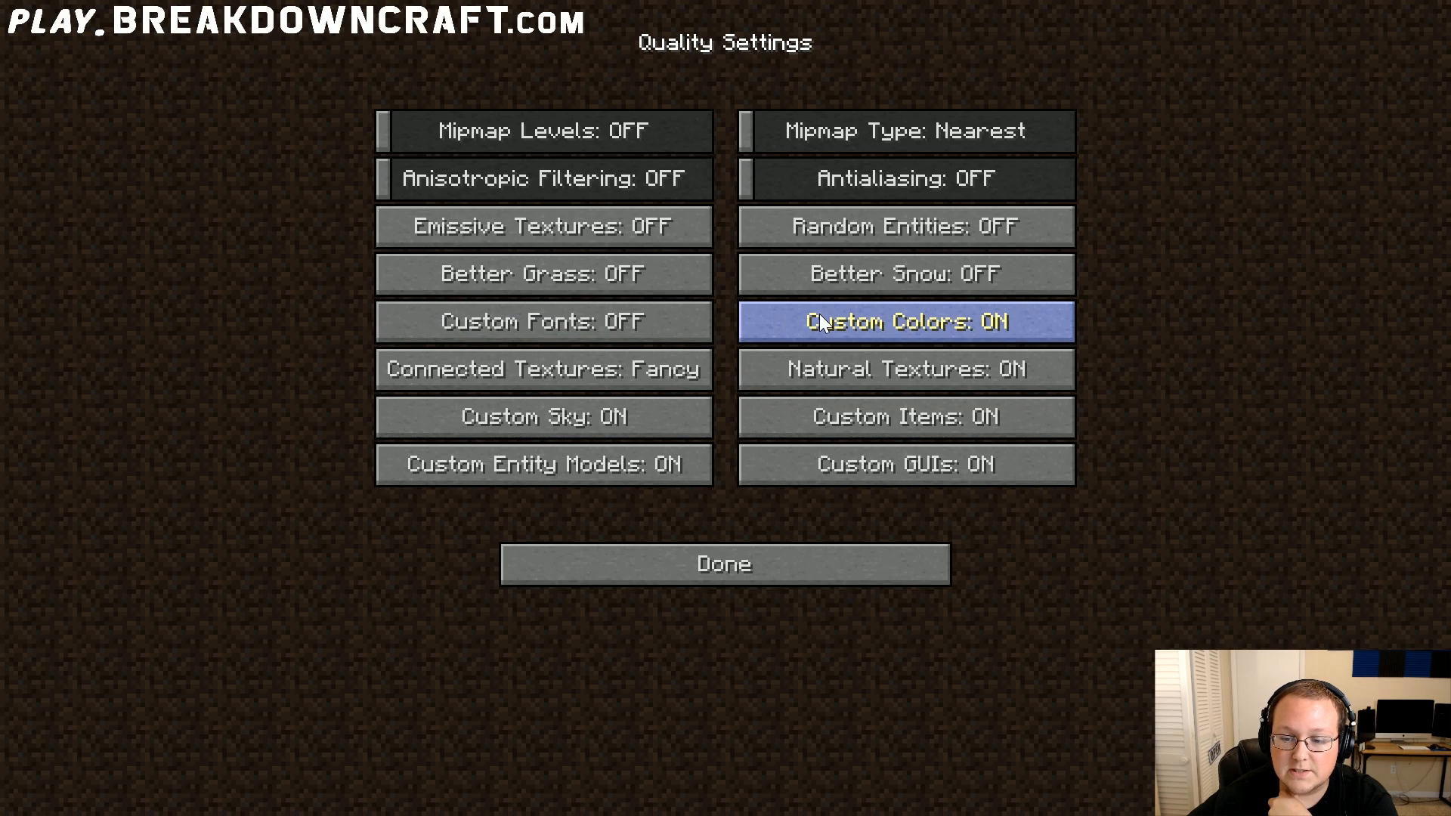
left_click(904, 320)
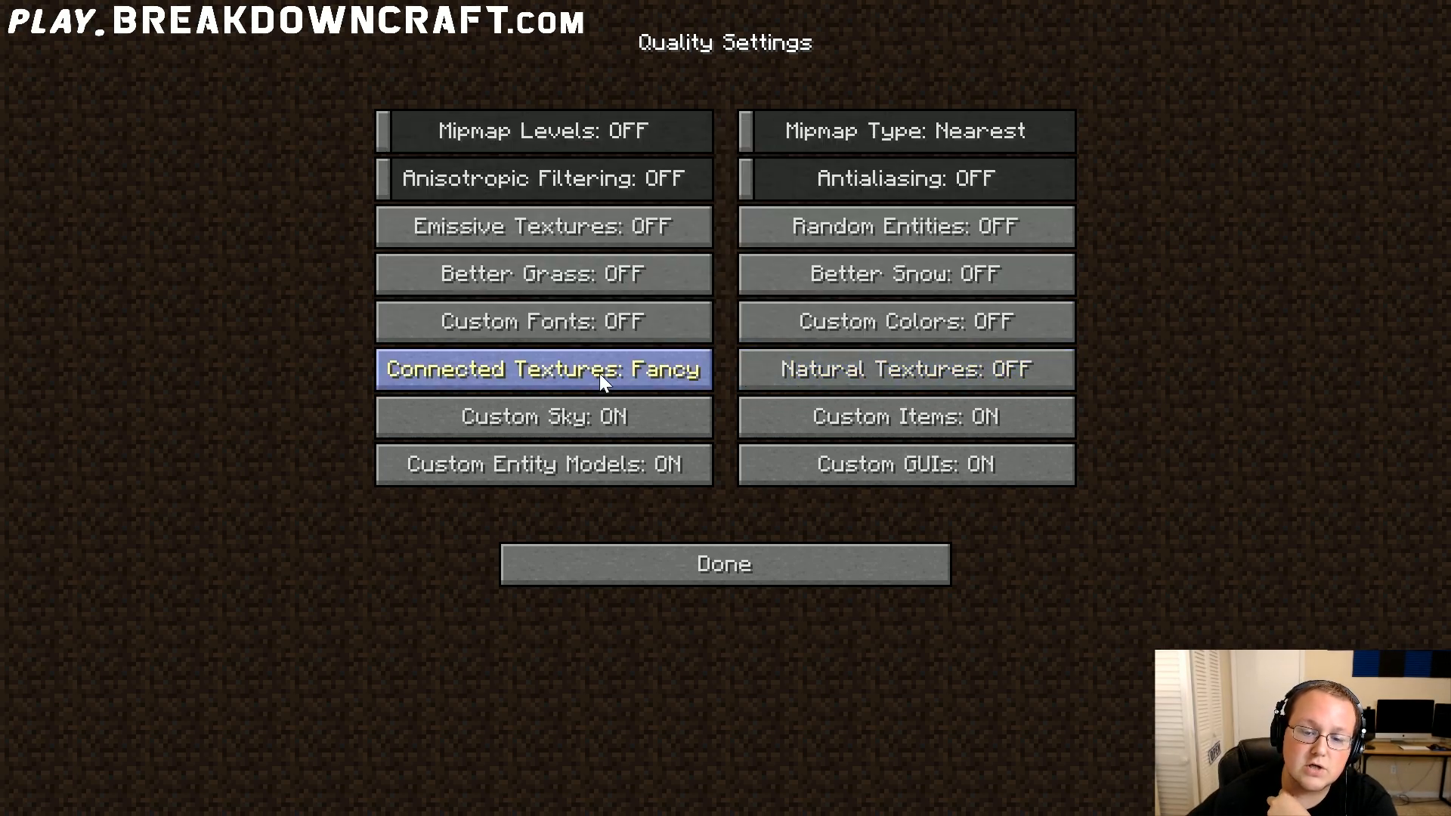
left_click(542, 369)
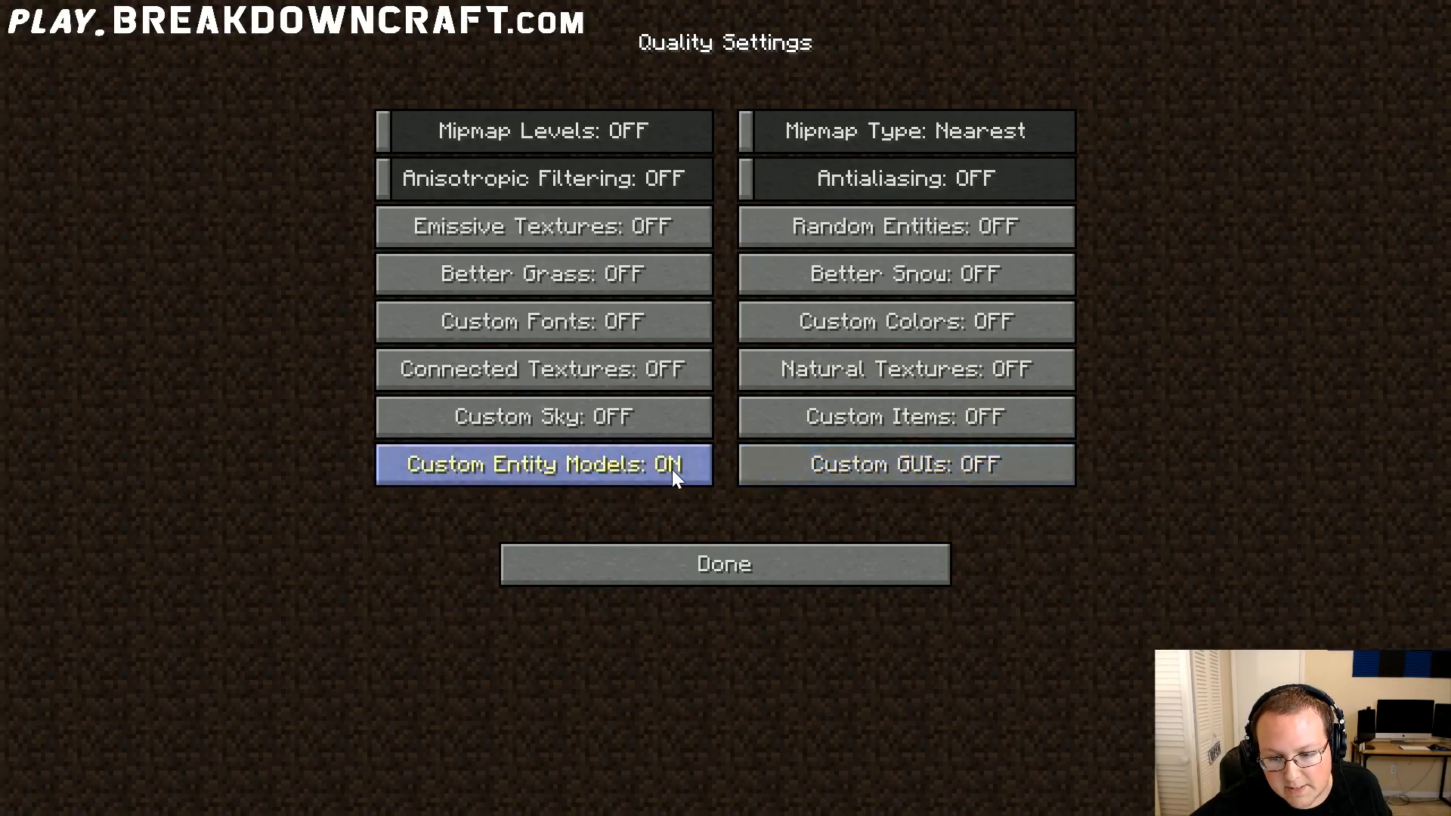
left_click(542, 464)
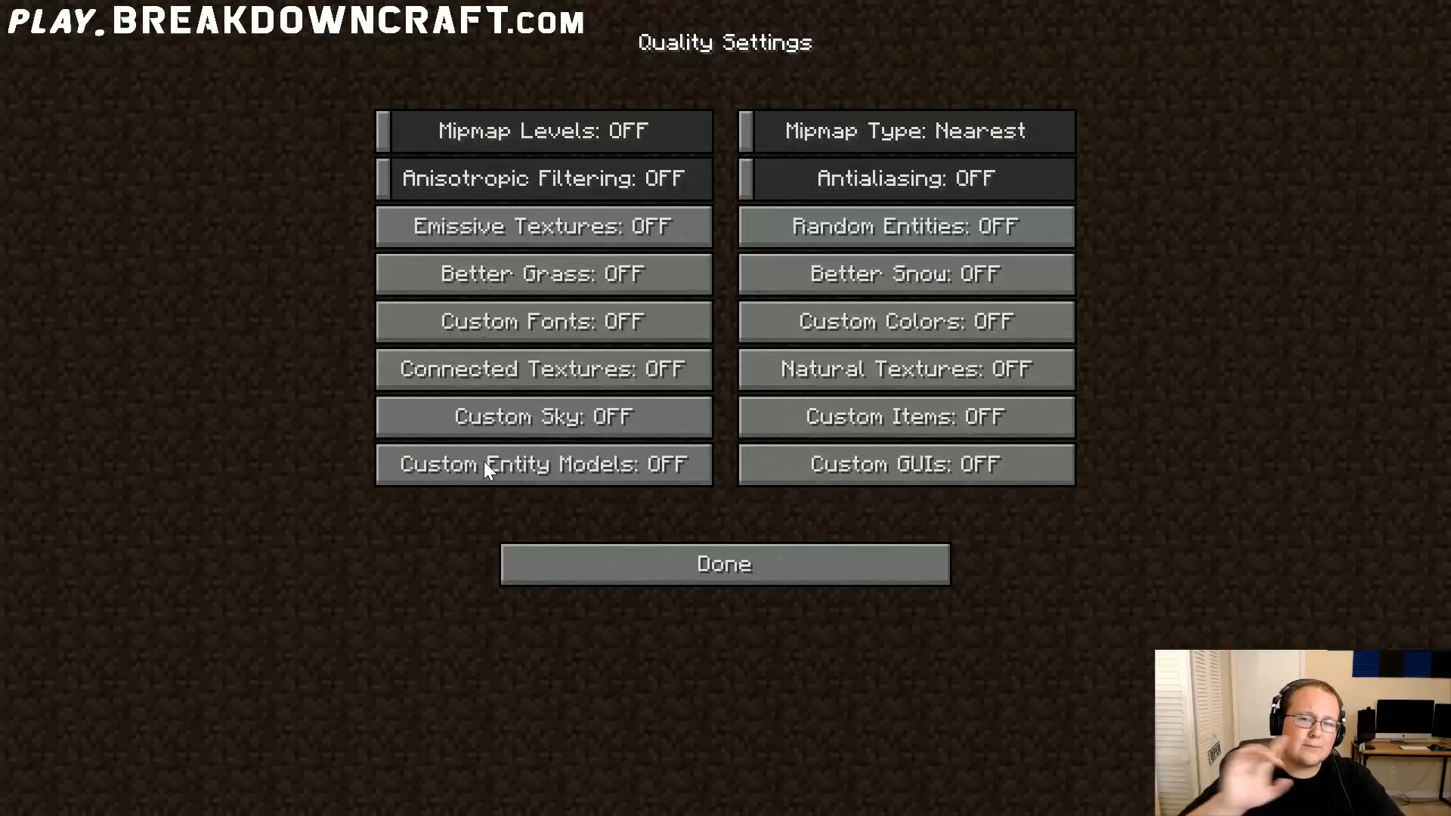
mouse_move(541, 464)
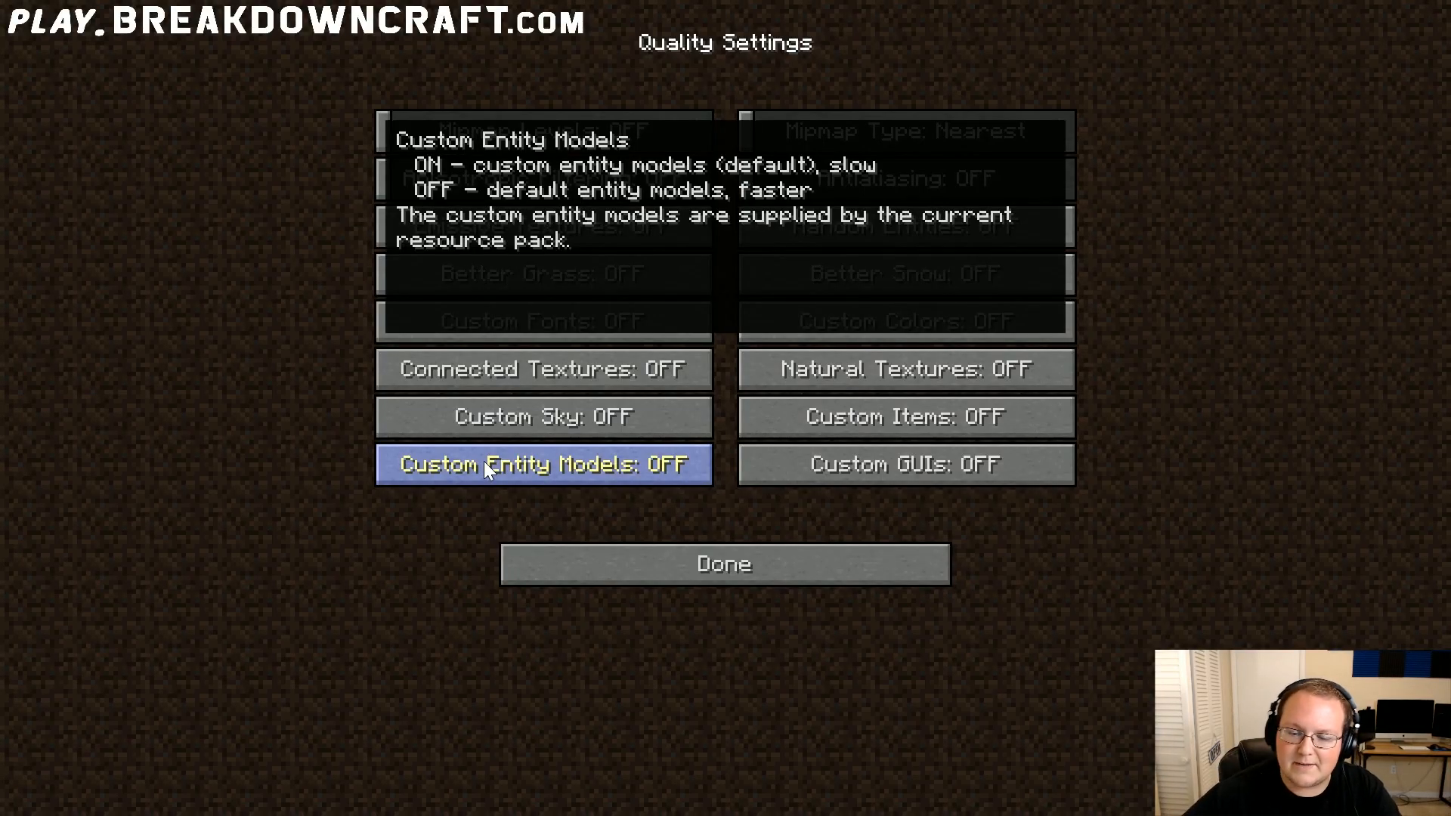
left_click(724, 564)
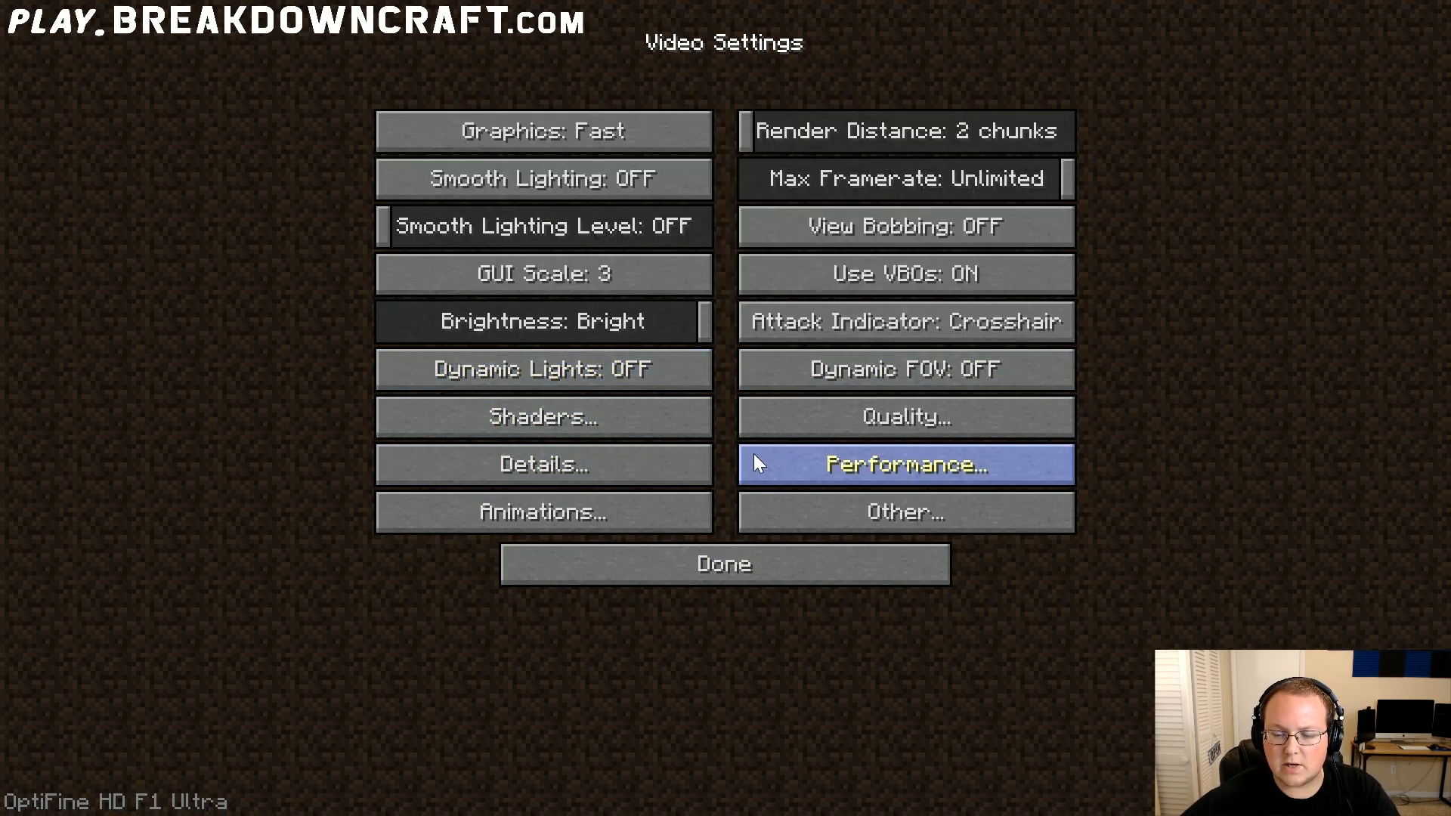
Step: In Details, set trees and rain/snow to fast, sky off and capes hidden
left_click(542, 463)
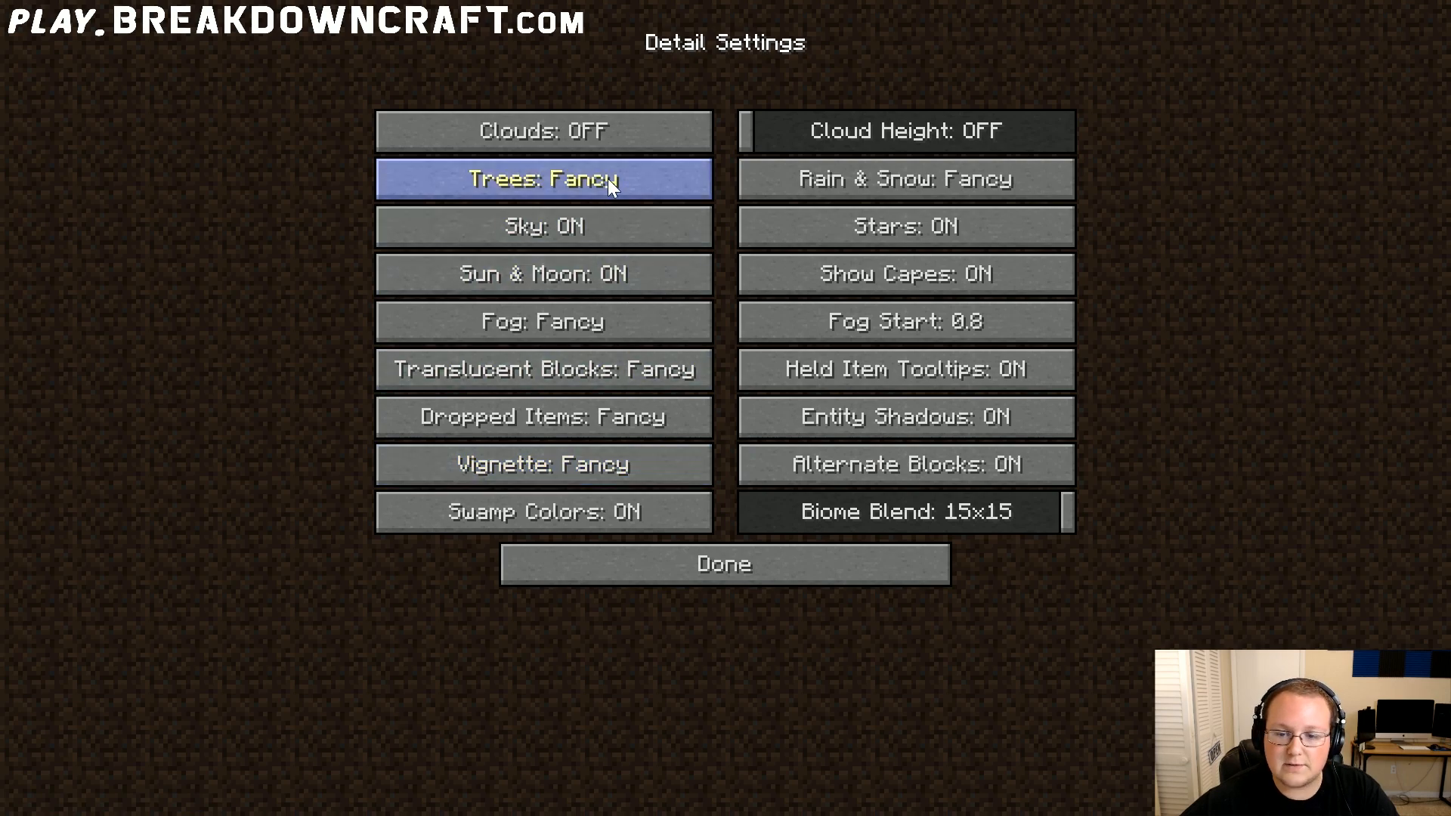
left_click(543, 178)
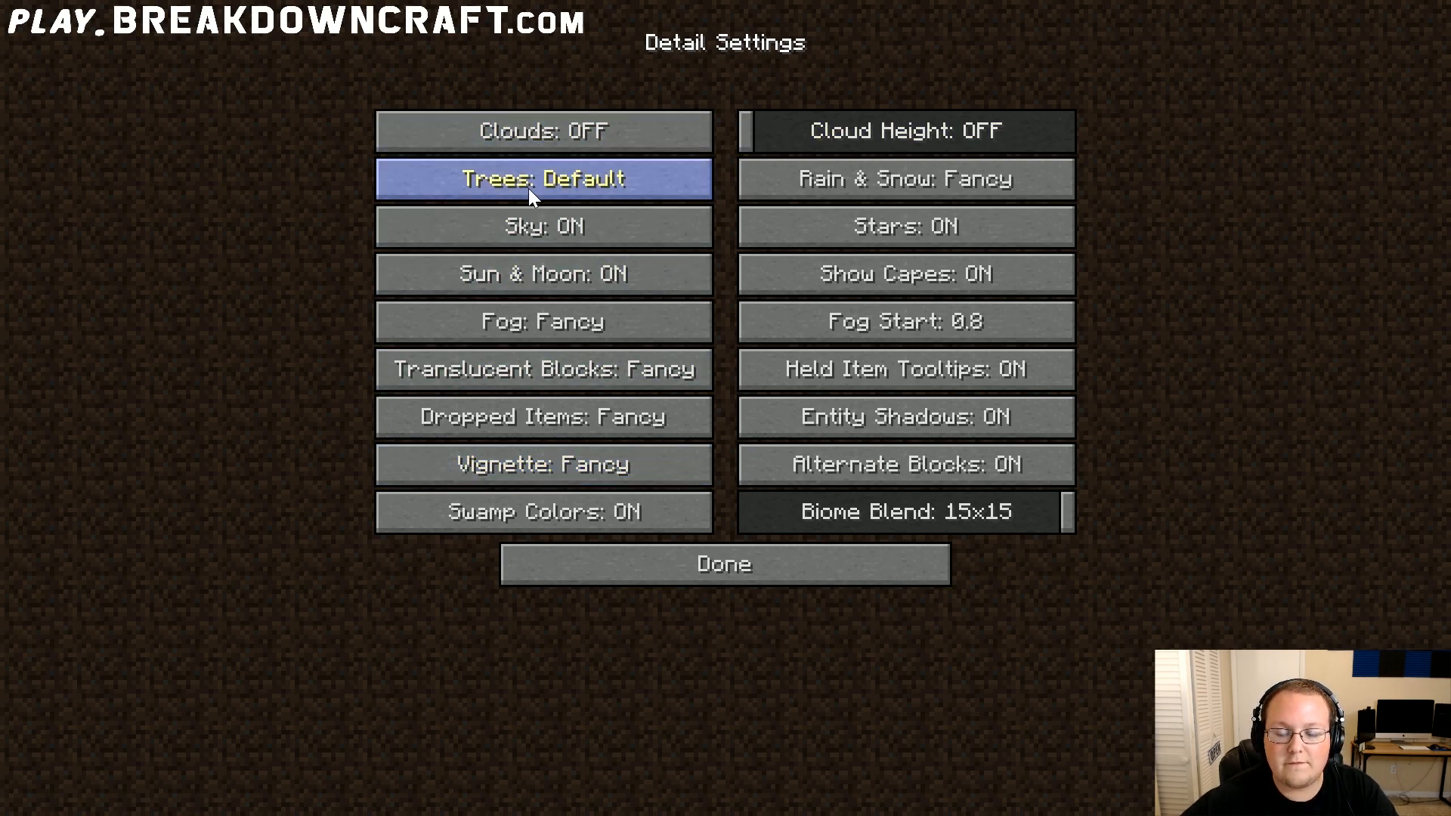
left_click(905, 178)
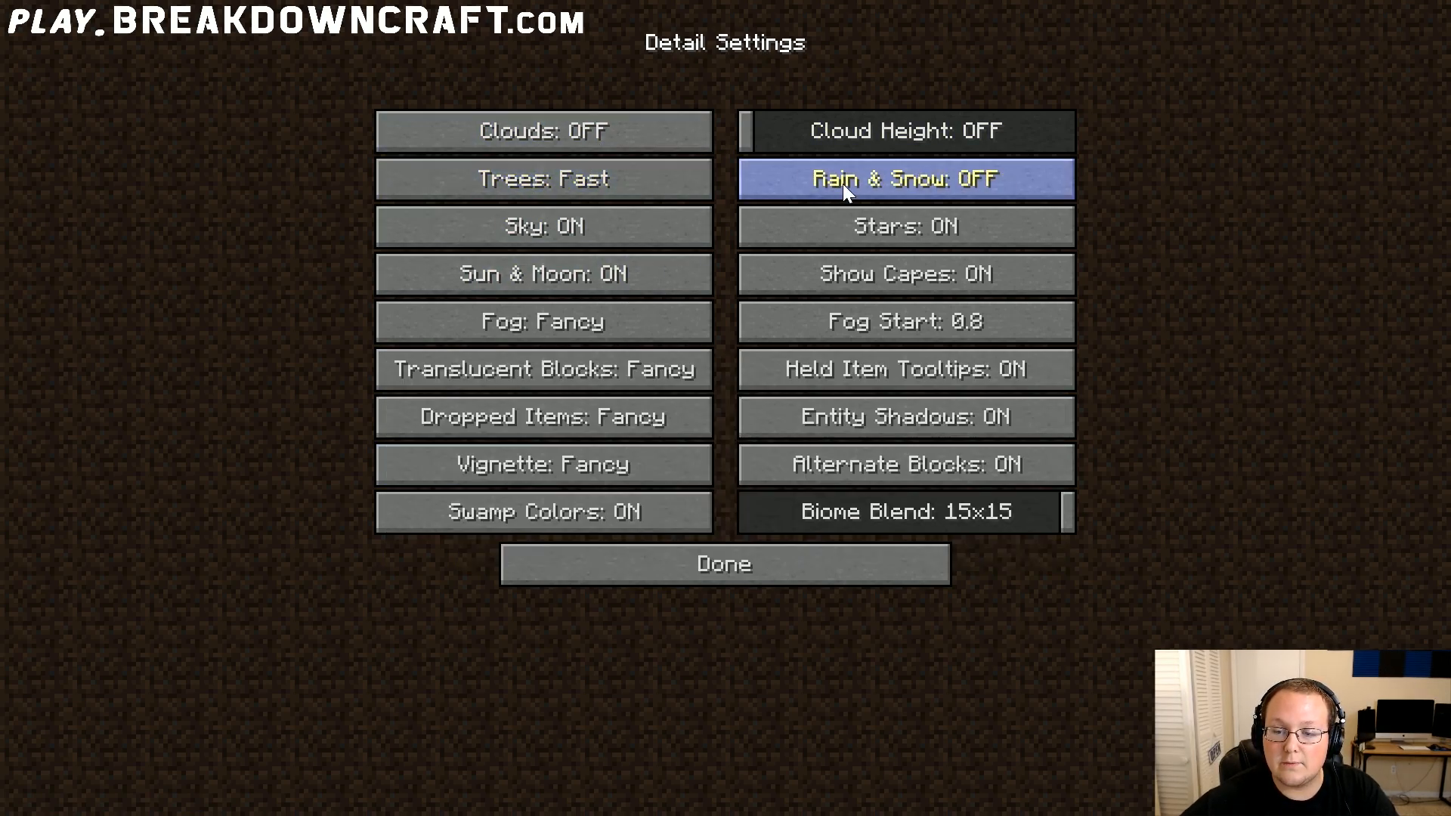
mouse_move(906, 178)
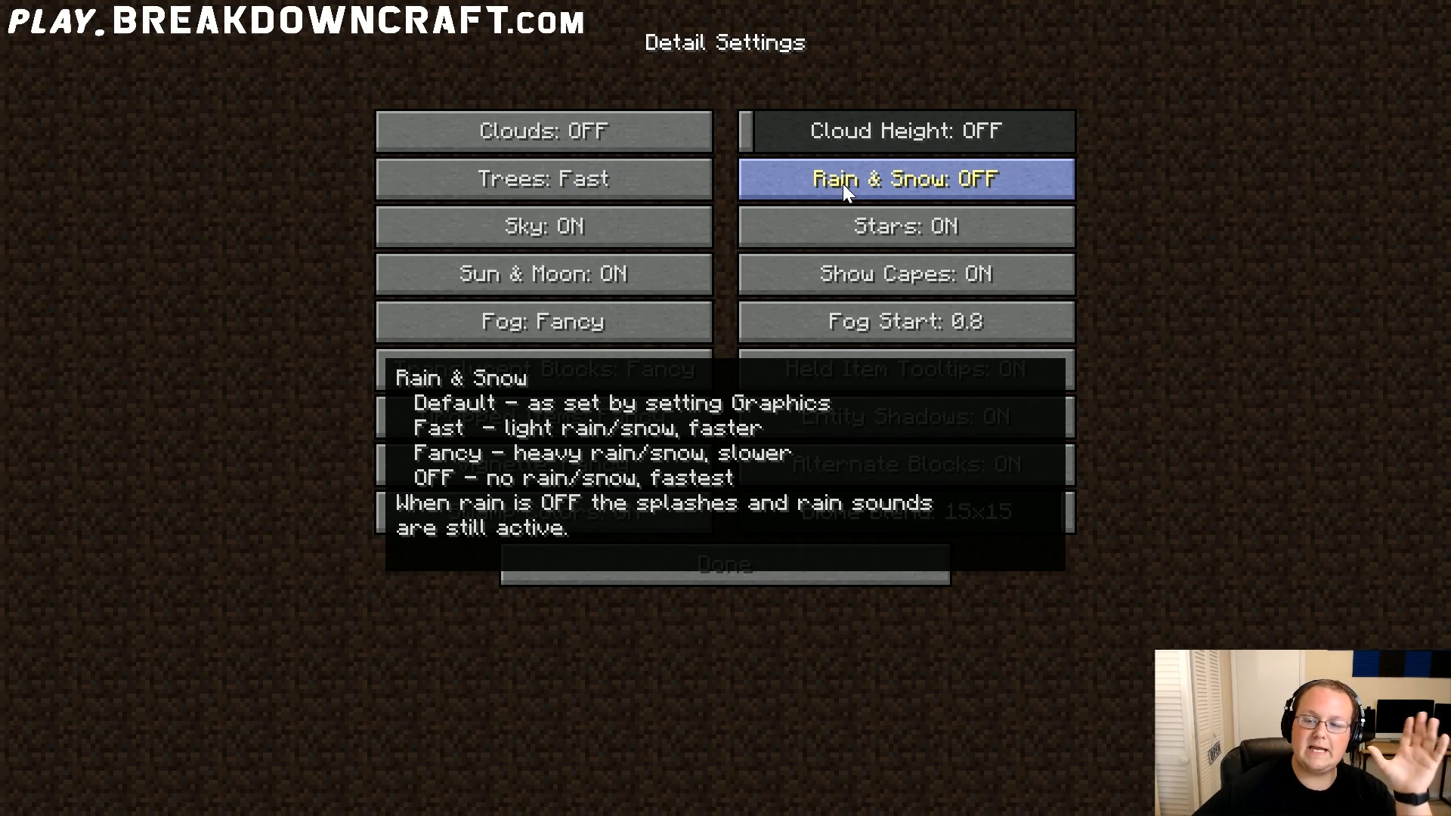
left_click(903, 178)
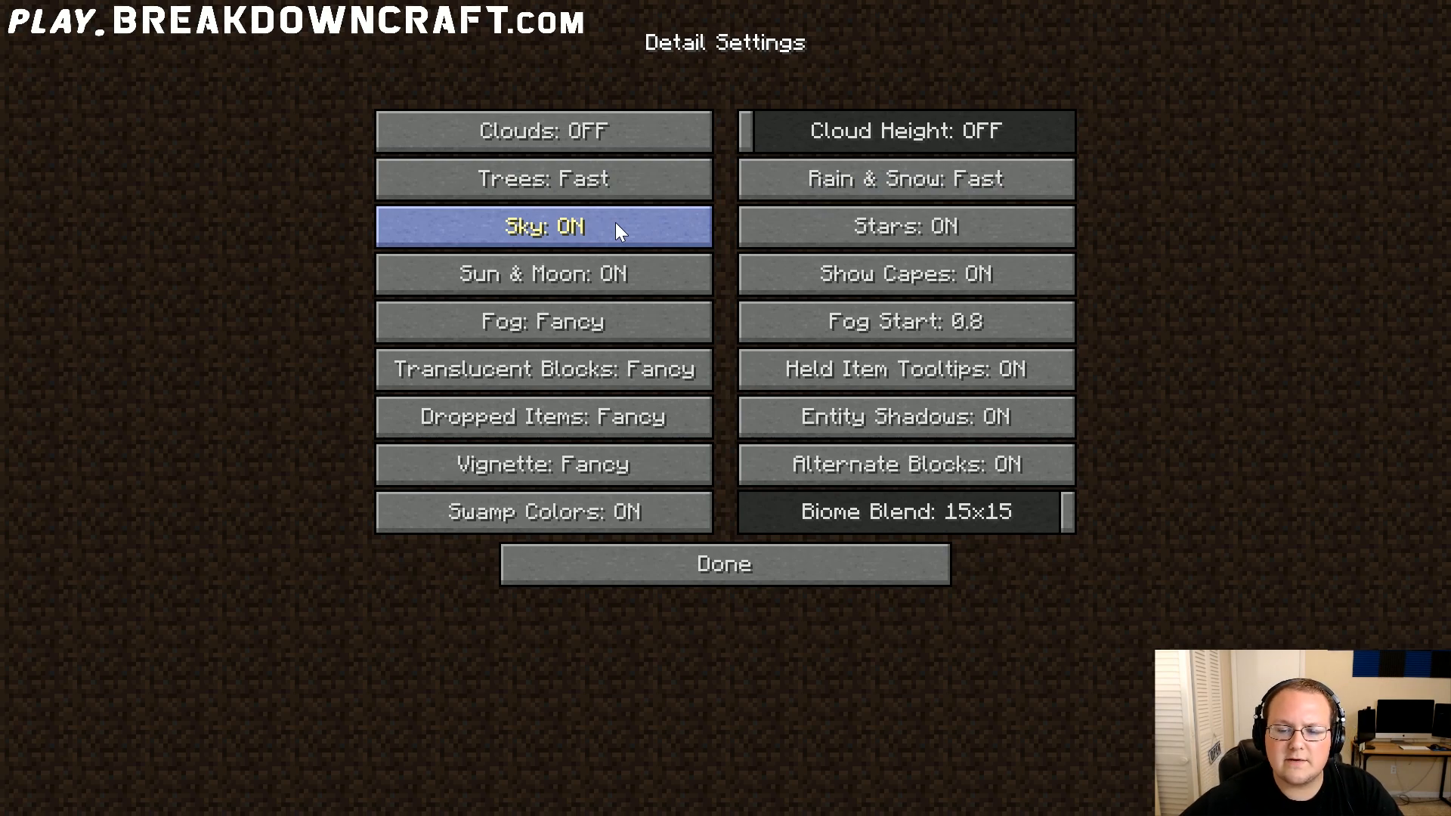
left_click(905, 225)
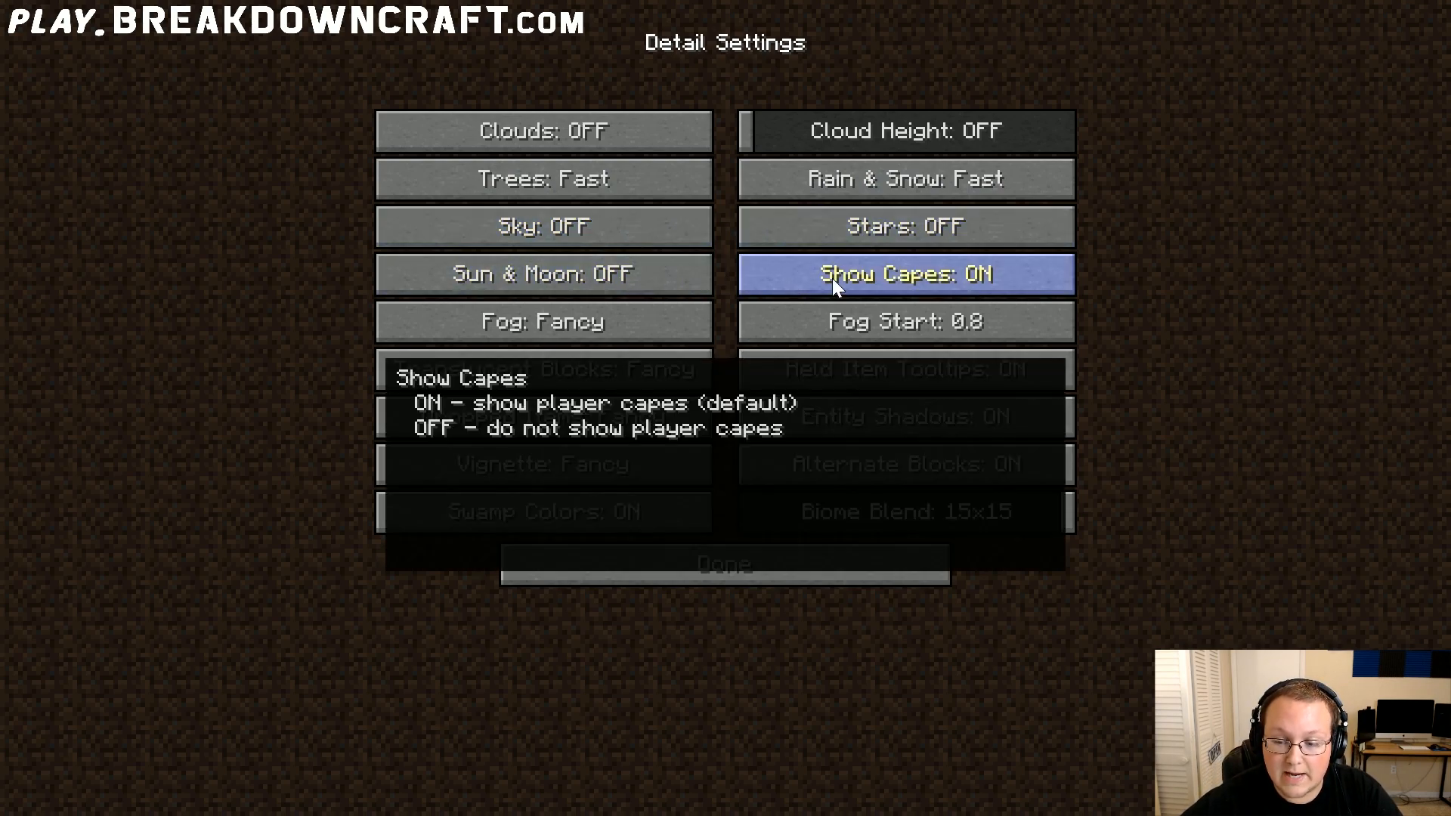
left_click(905, 274)
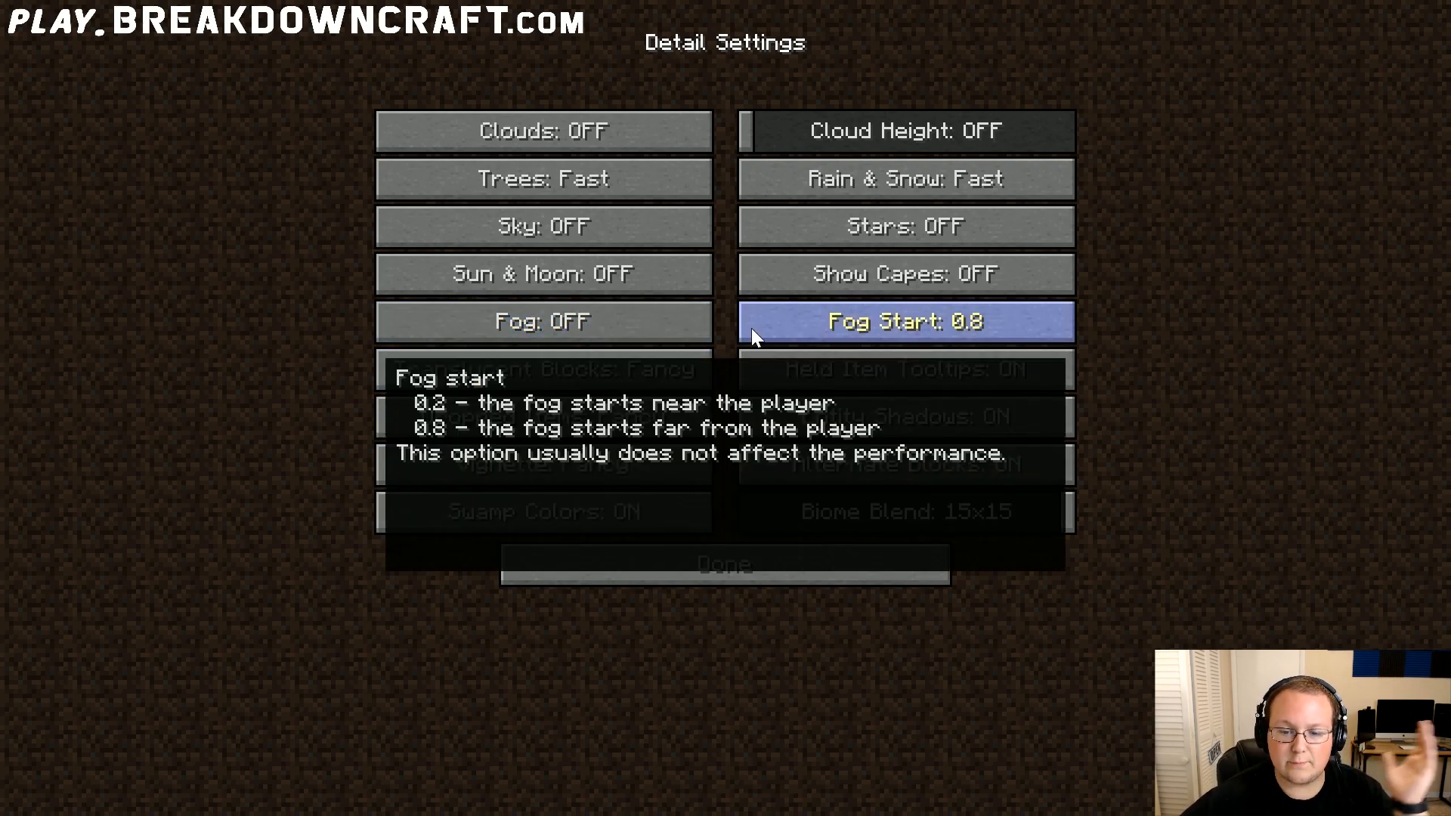
mouse_move(716, 349)
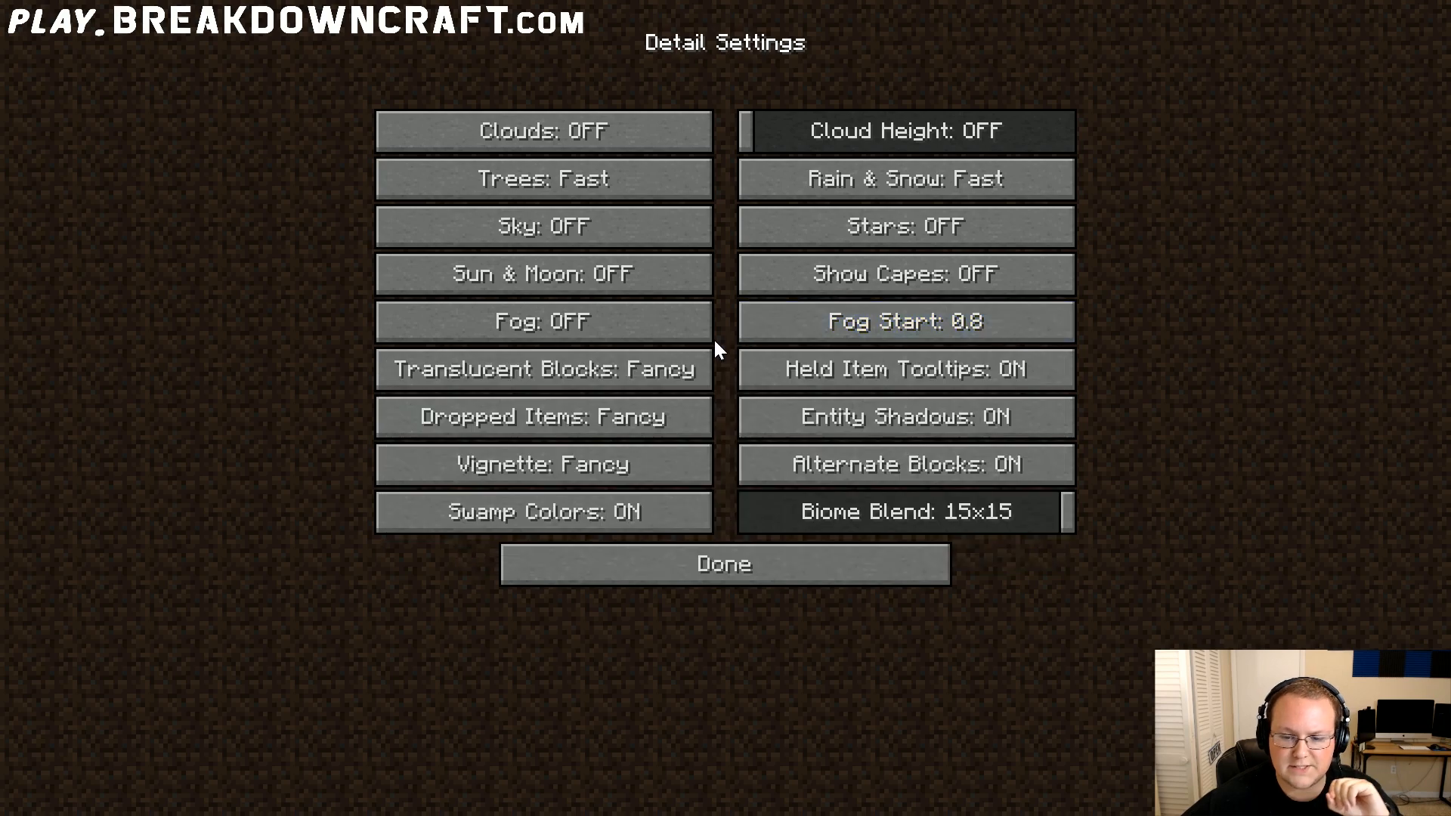
Step: Set translucent blocks and vignette to fast, entity shadows and swamp colours off
left_click(544, 369)
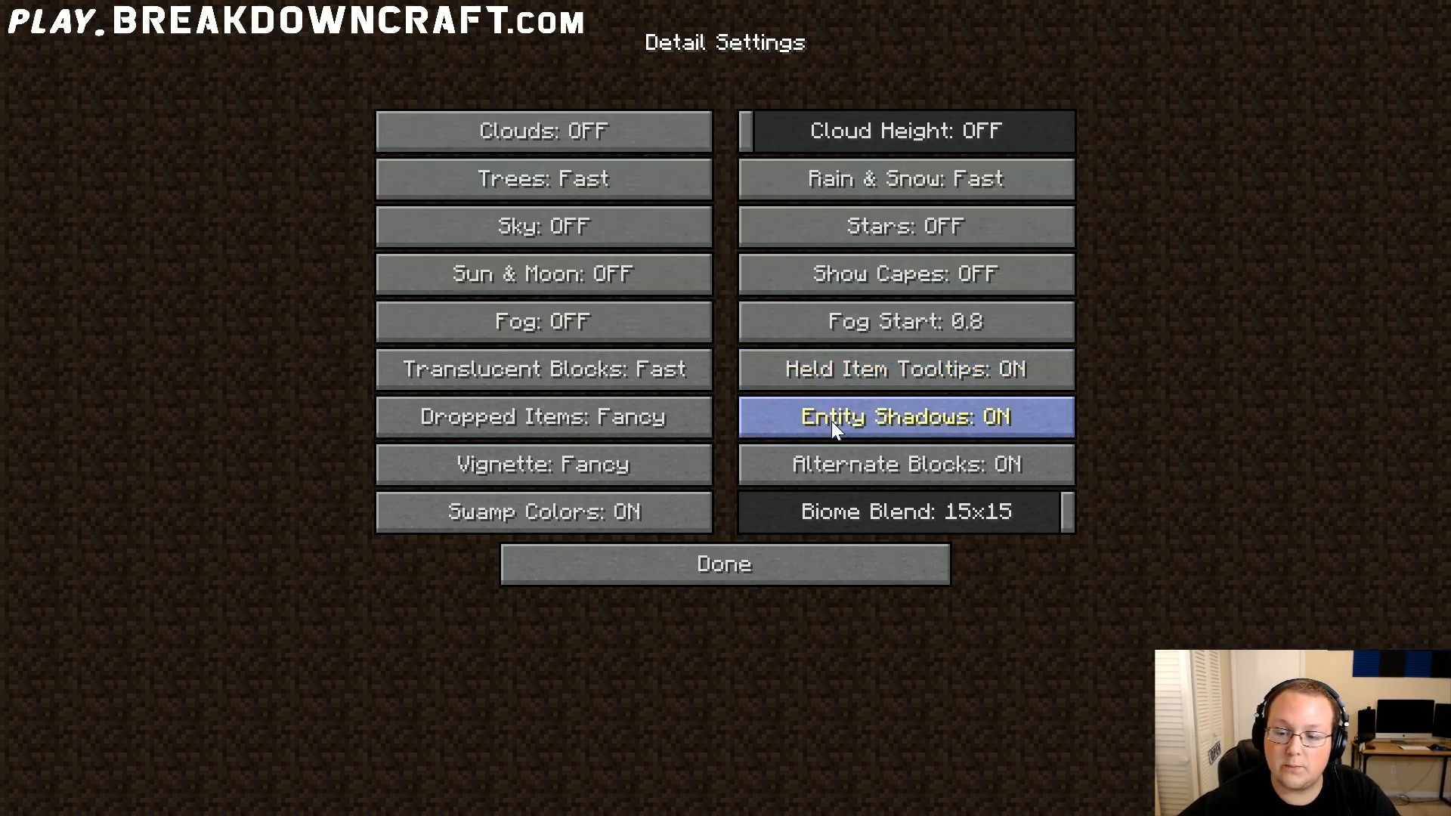
left_click(905, 417)
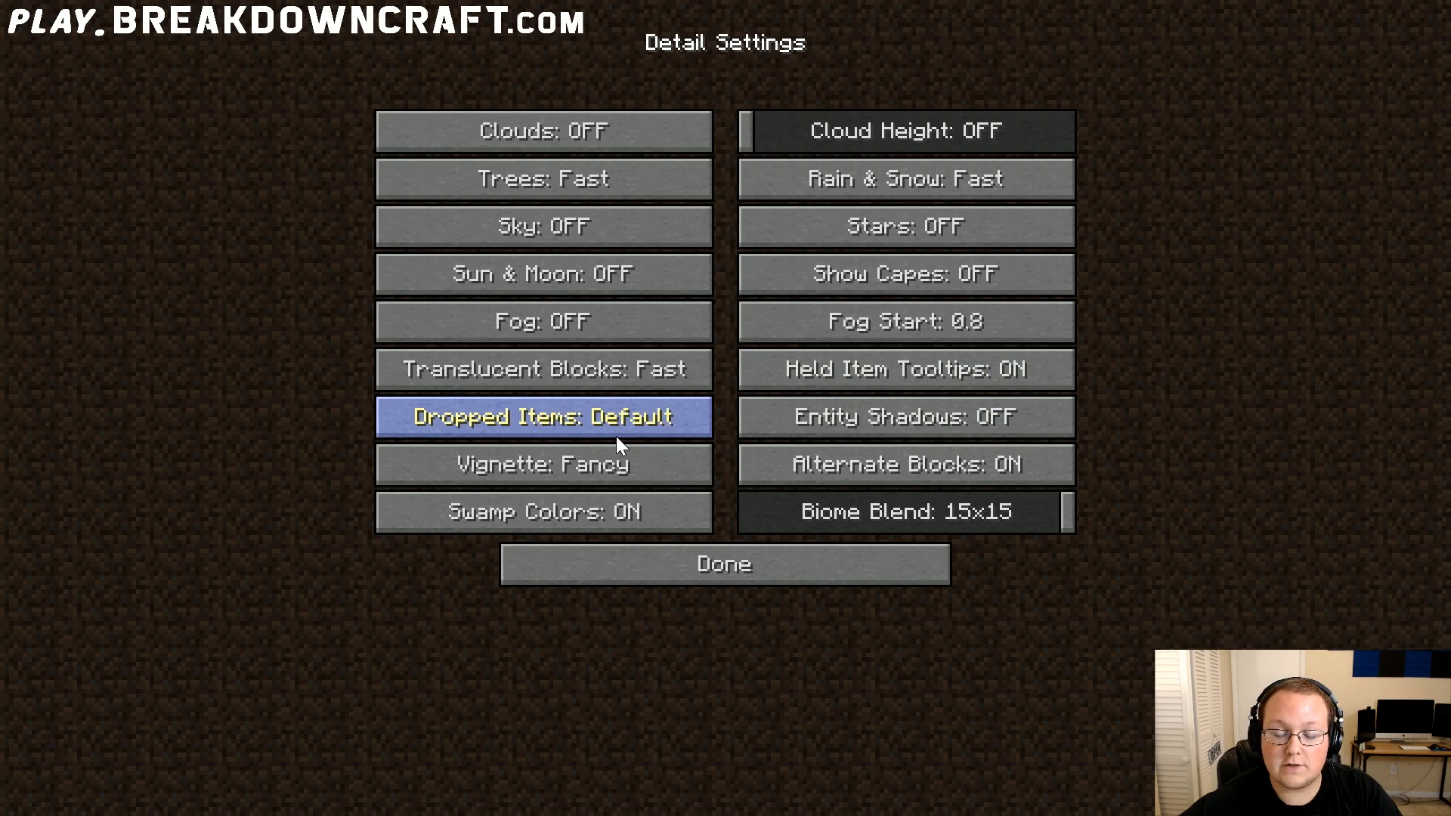
left_click(543, 417)
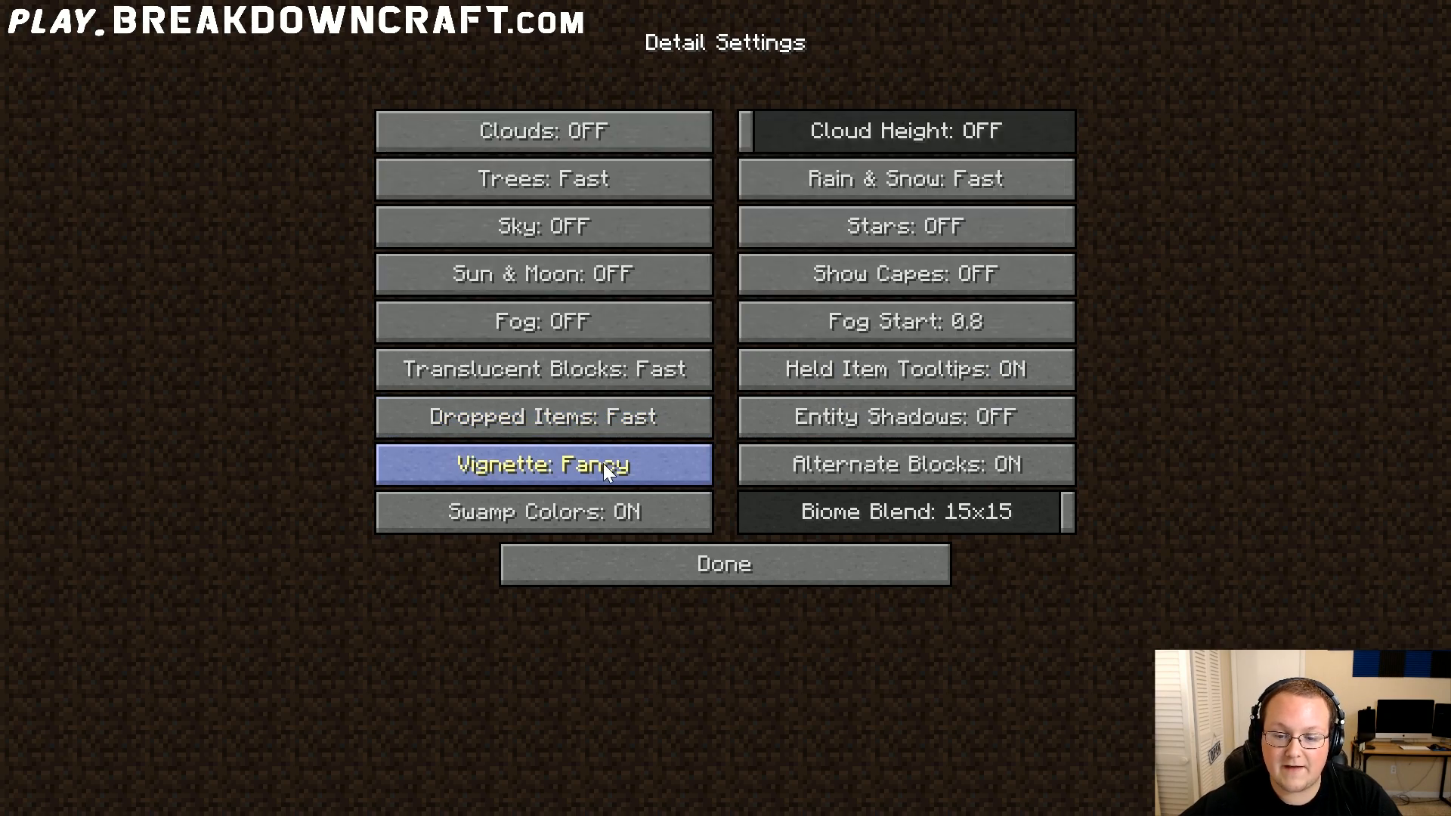
left_click(543, 464)
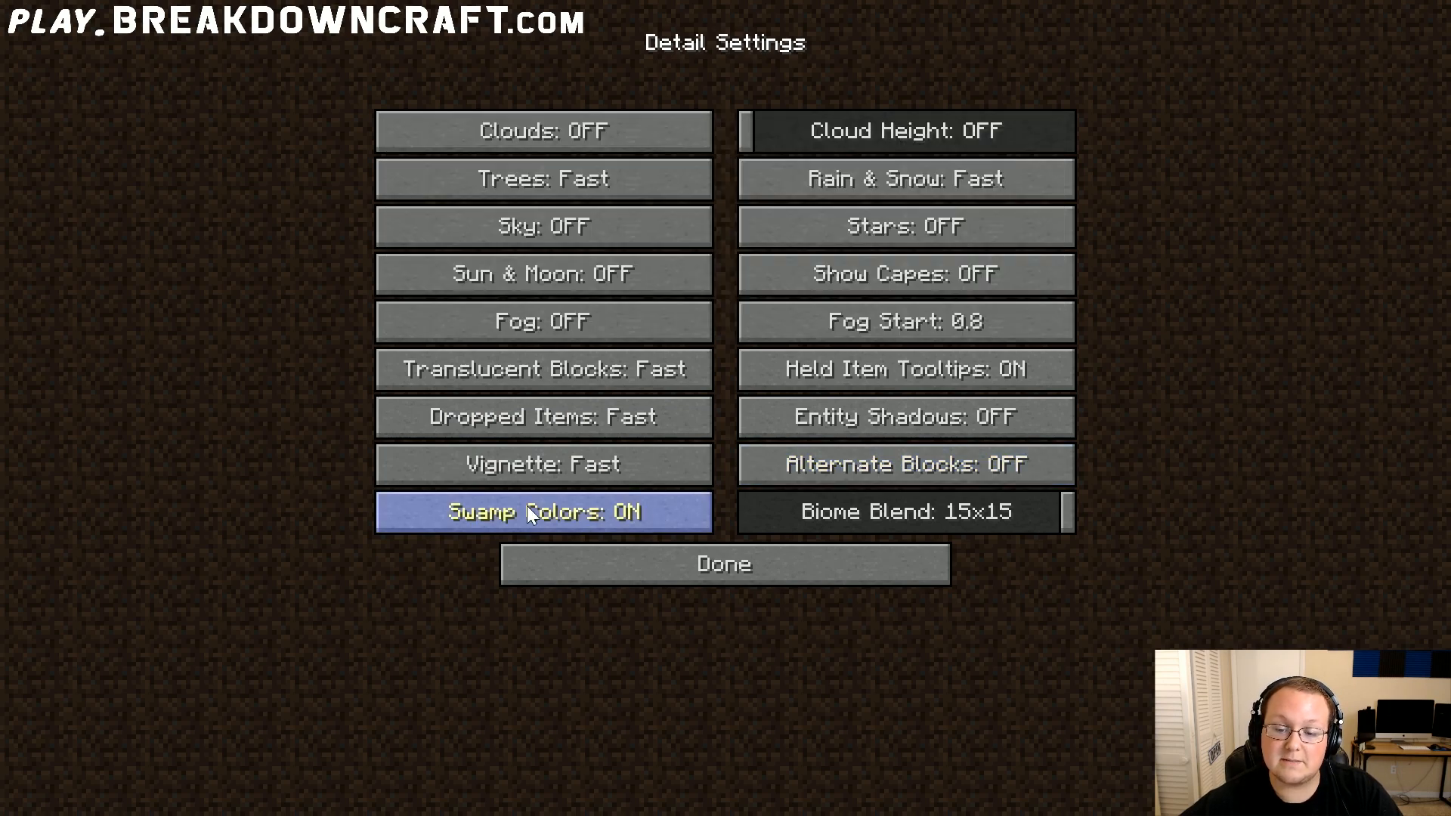
left_click(543, 513)
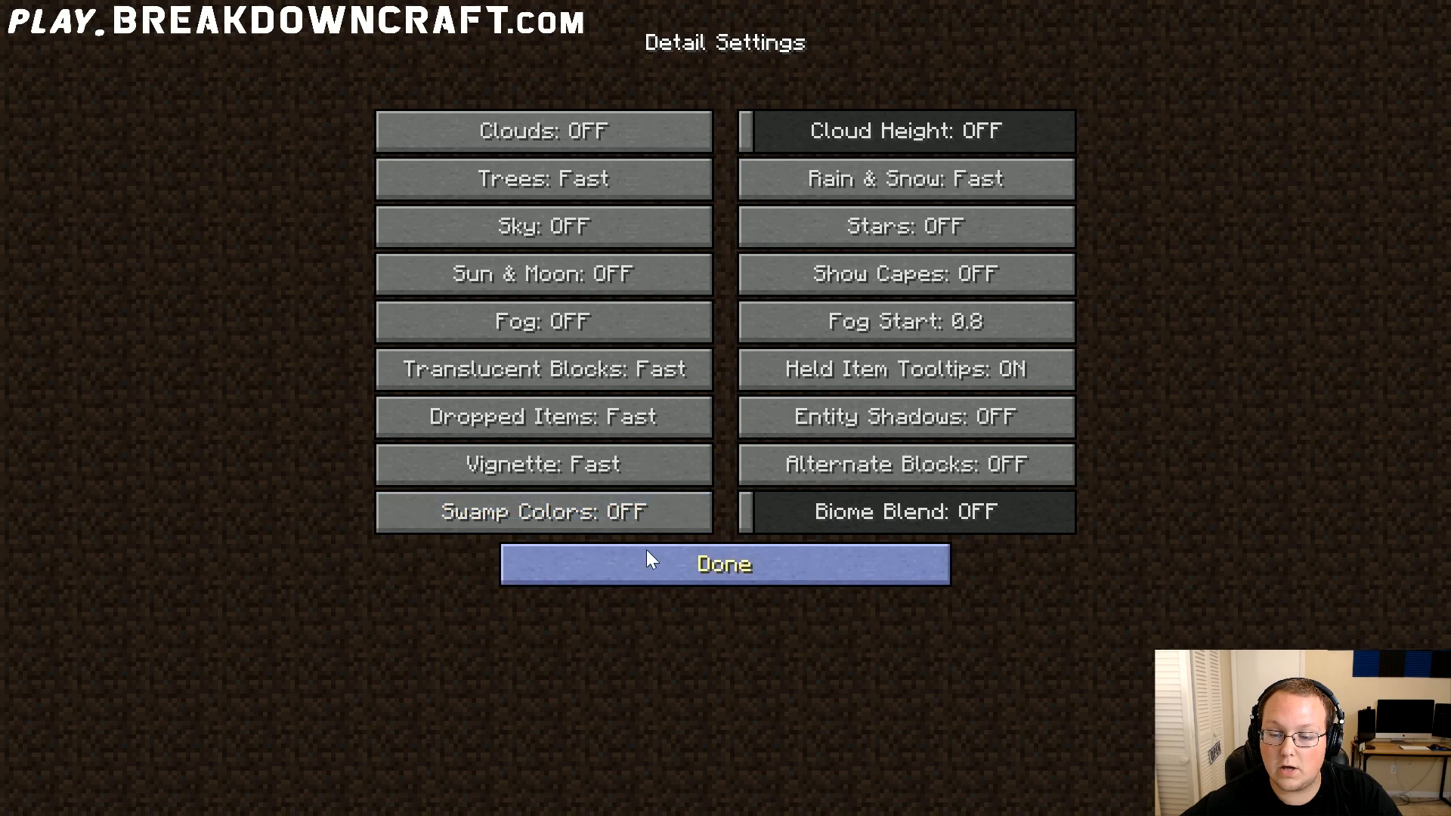
left_click(724, 564)
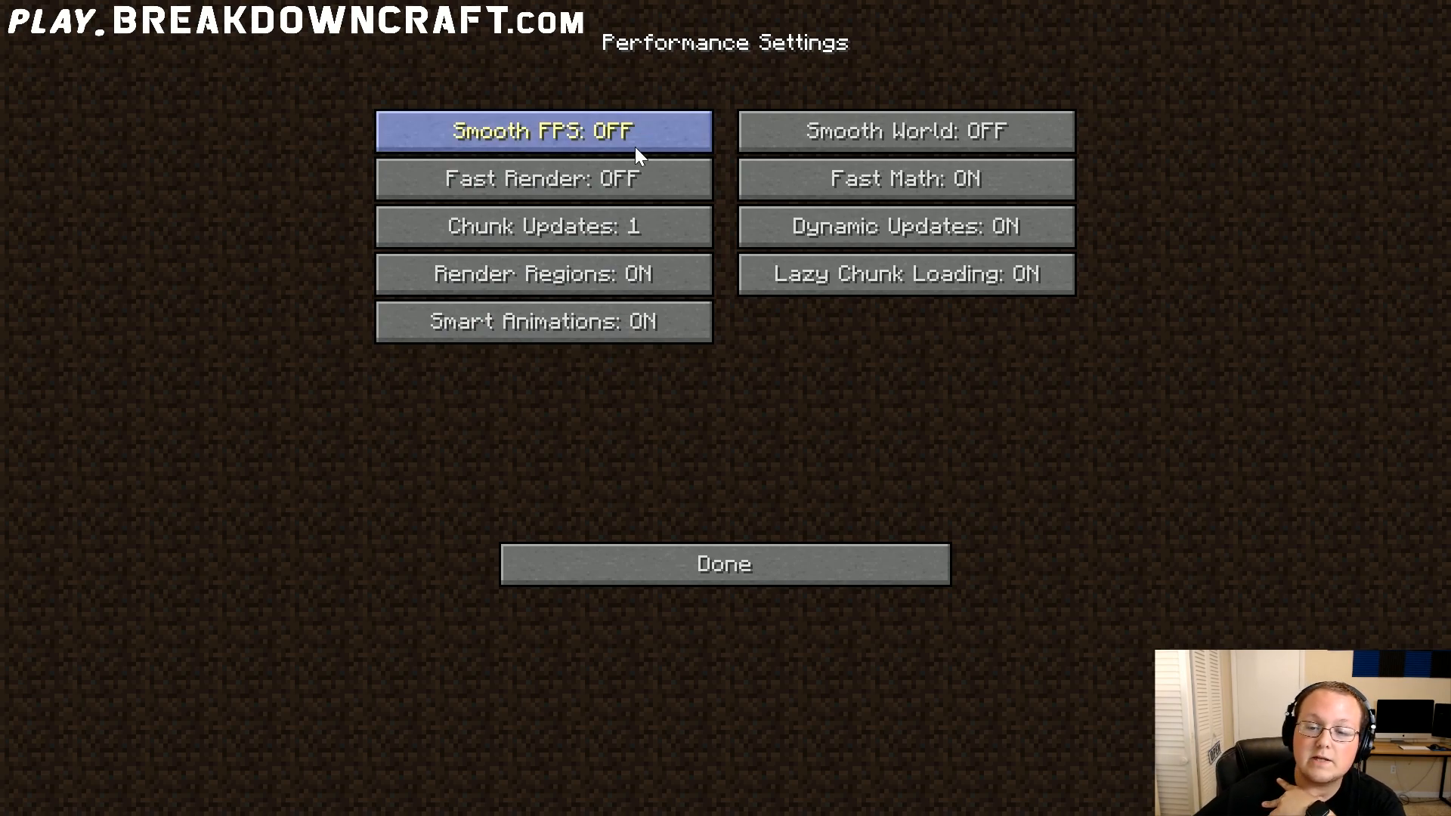
mouse_move(542, 179)
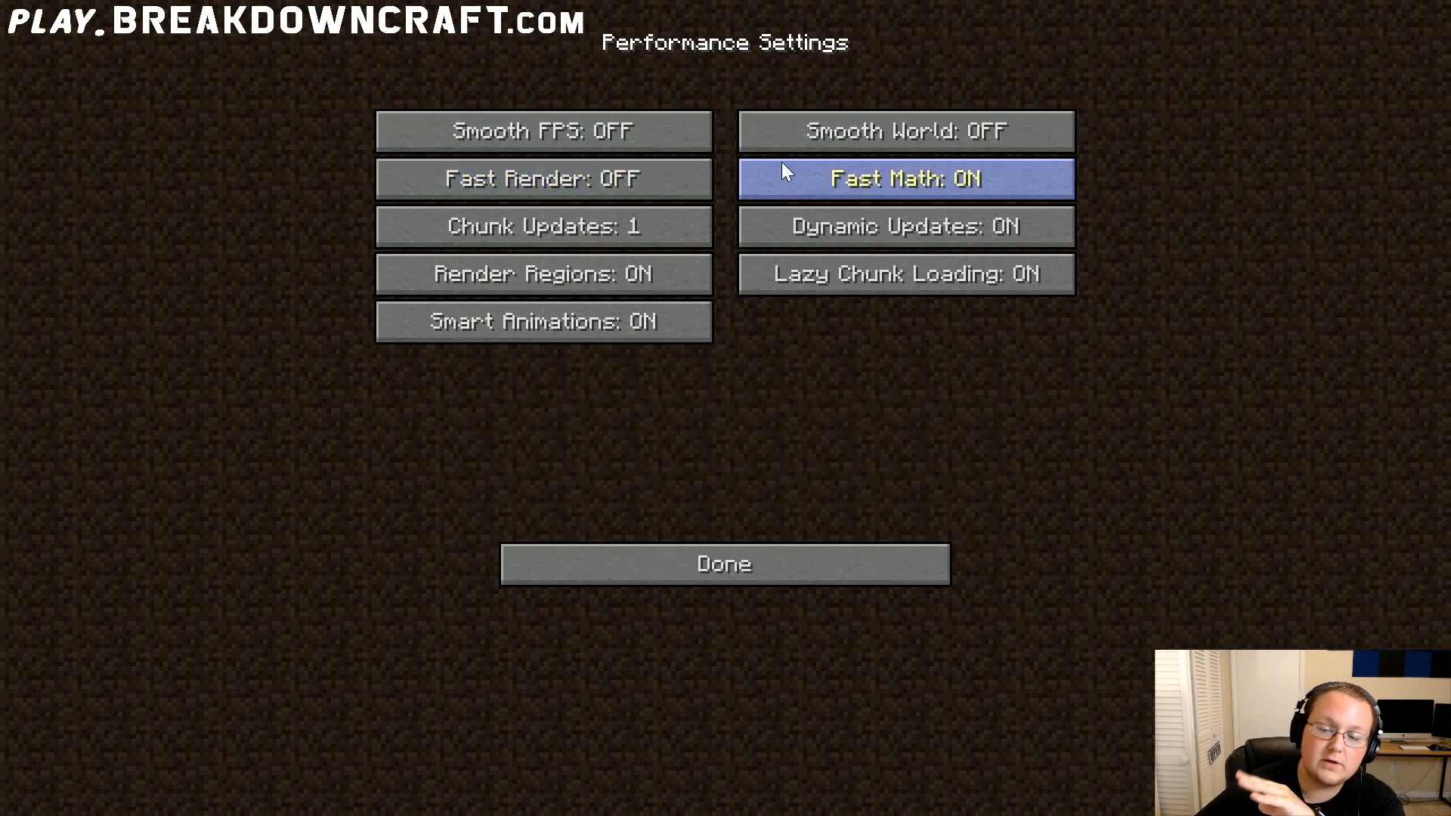
mouse_move(846, 116)
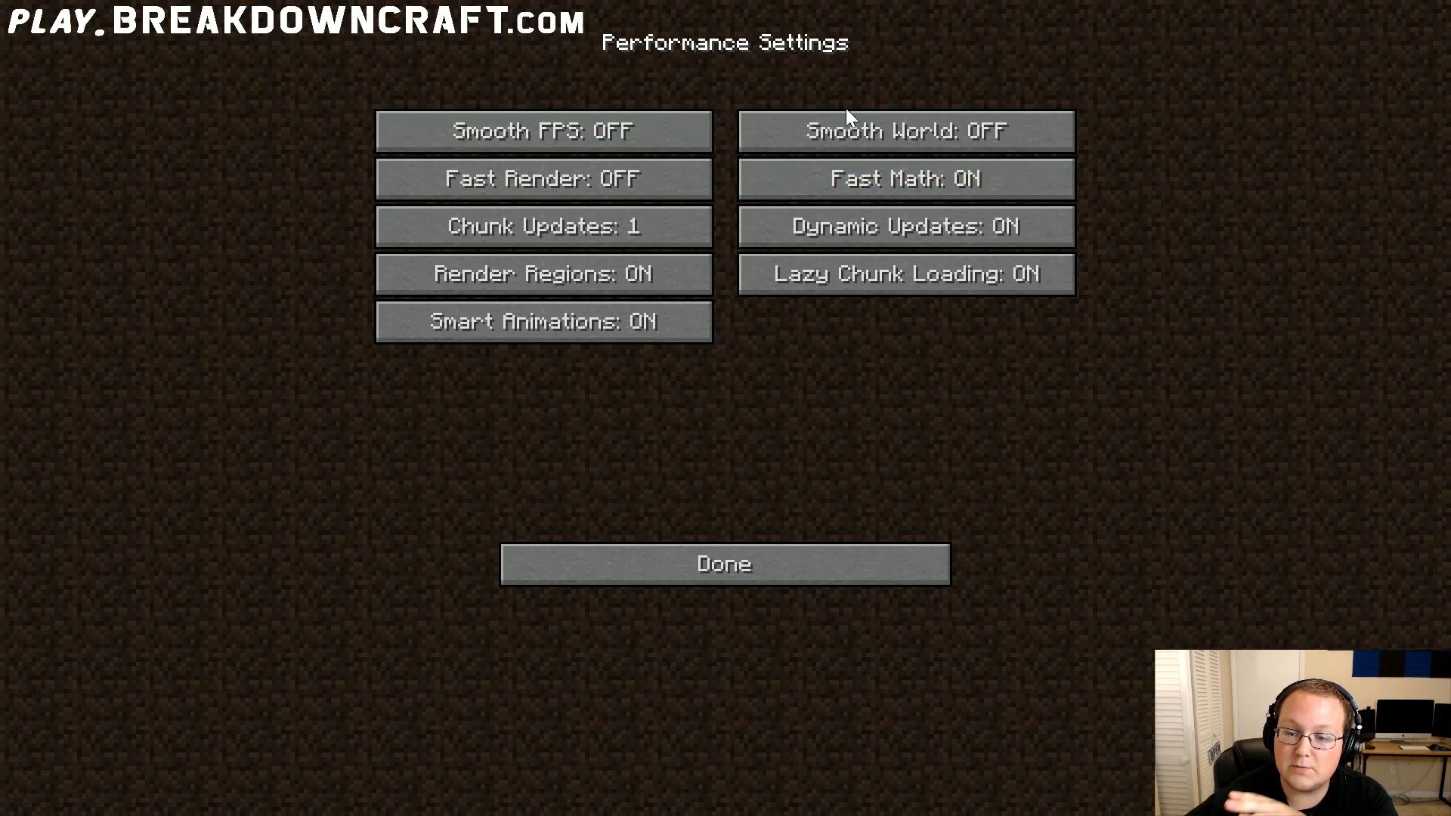
mouse_move(853, 93)
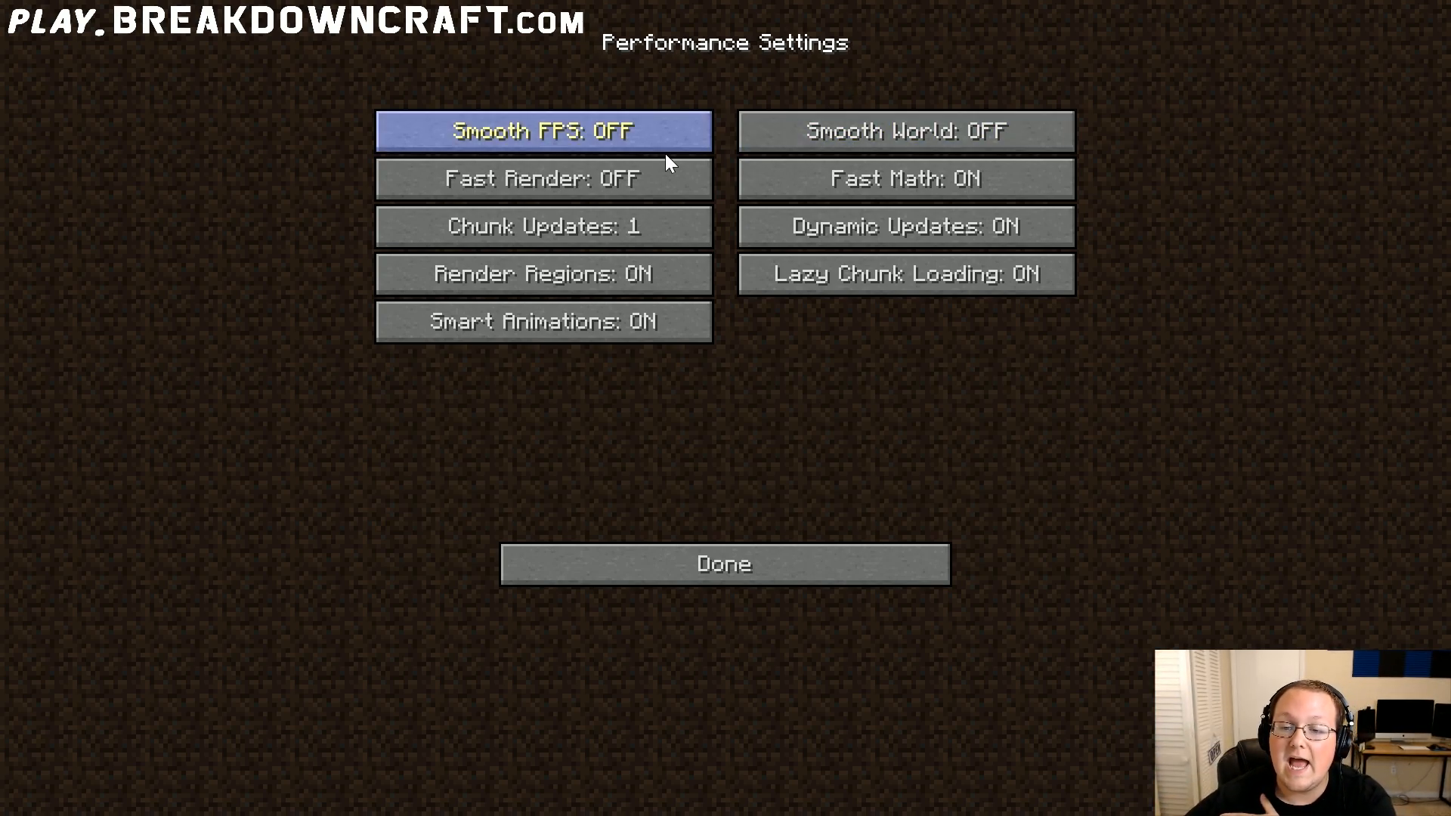
mouse_move(727, 136)
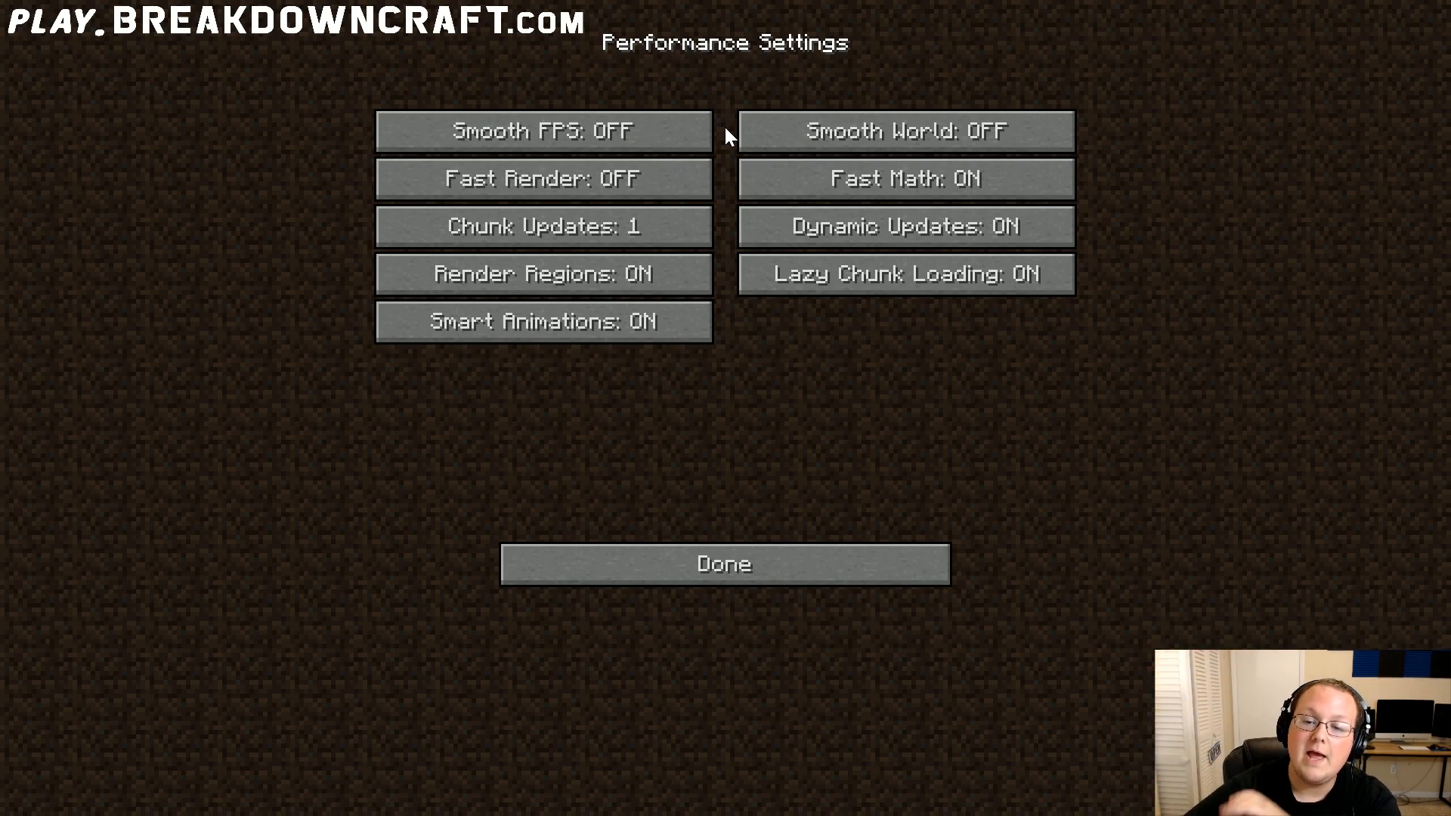
mouse_move(544, 130)
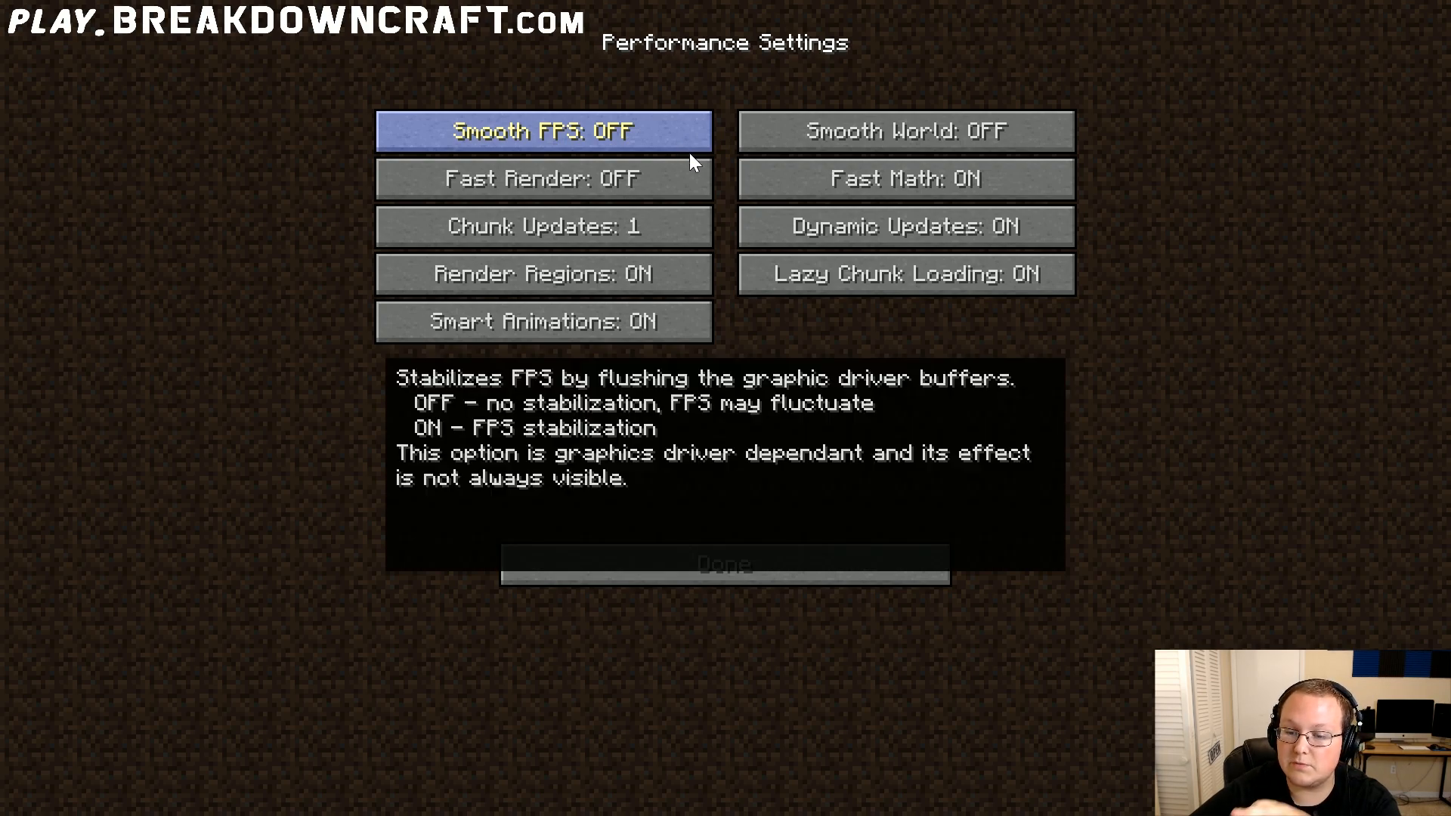
mouse_move(671, 178)
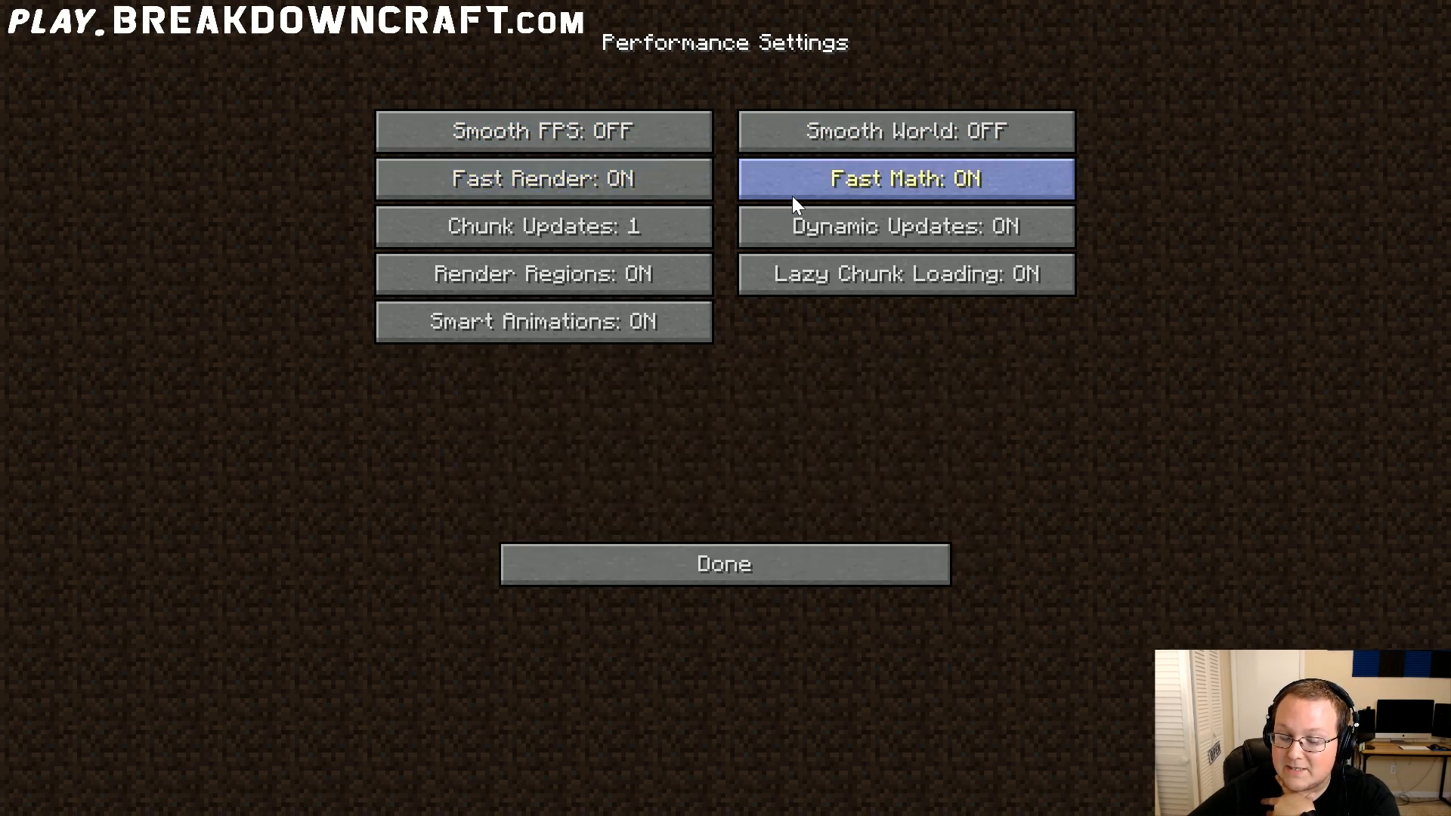
mouse_move(544, 225)
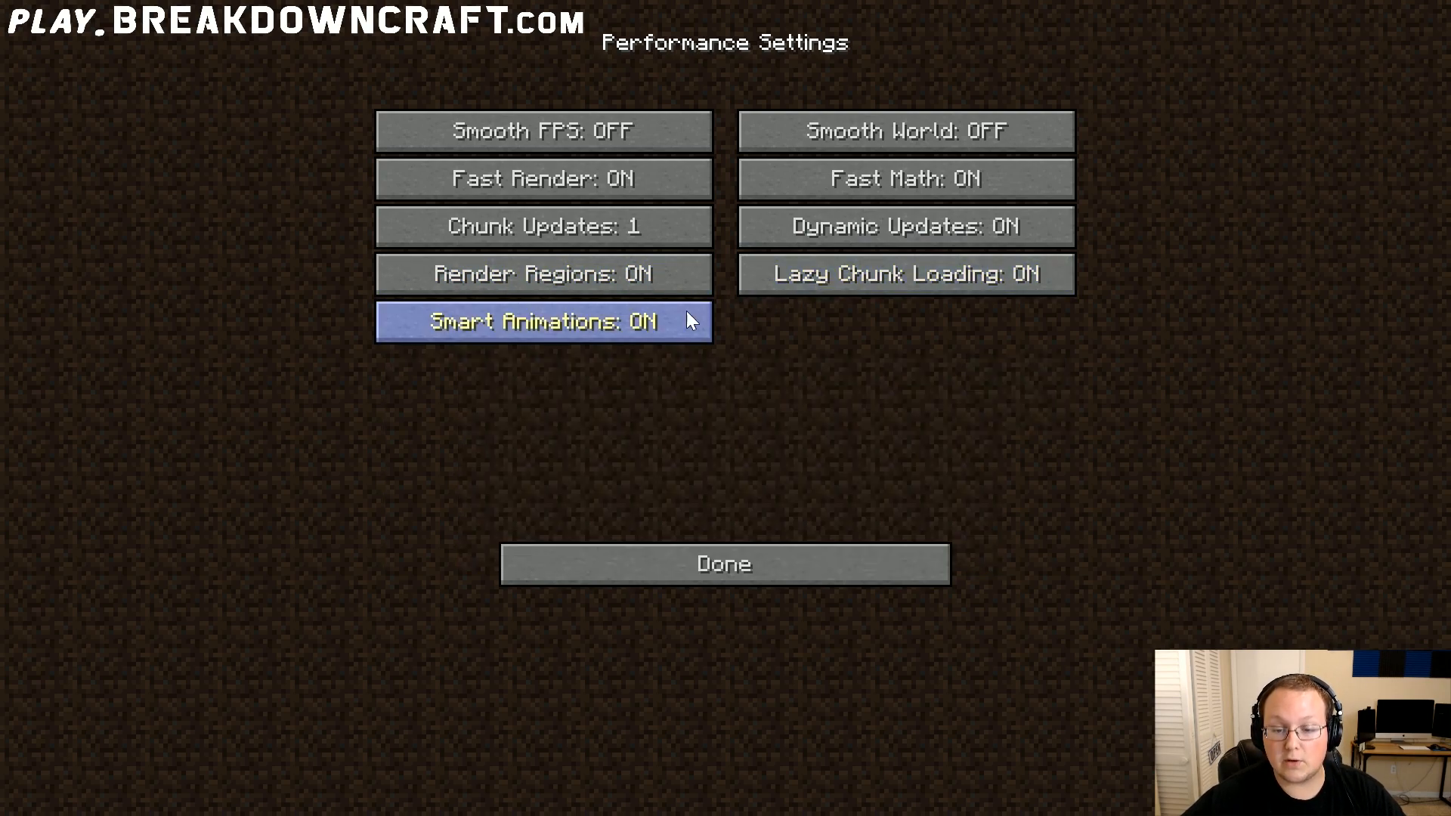
mouse_move(723, 563)
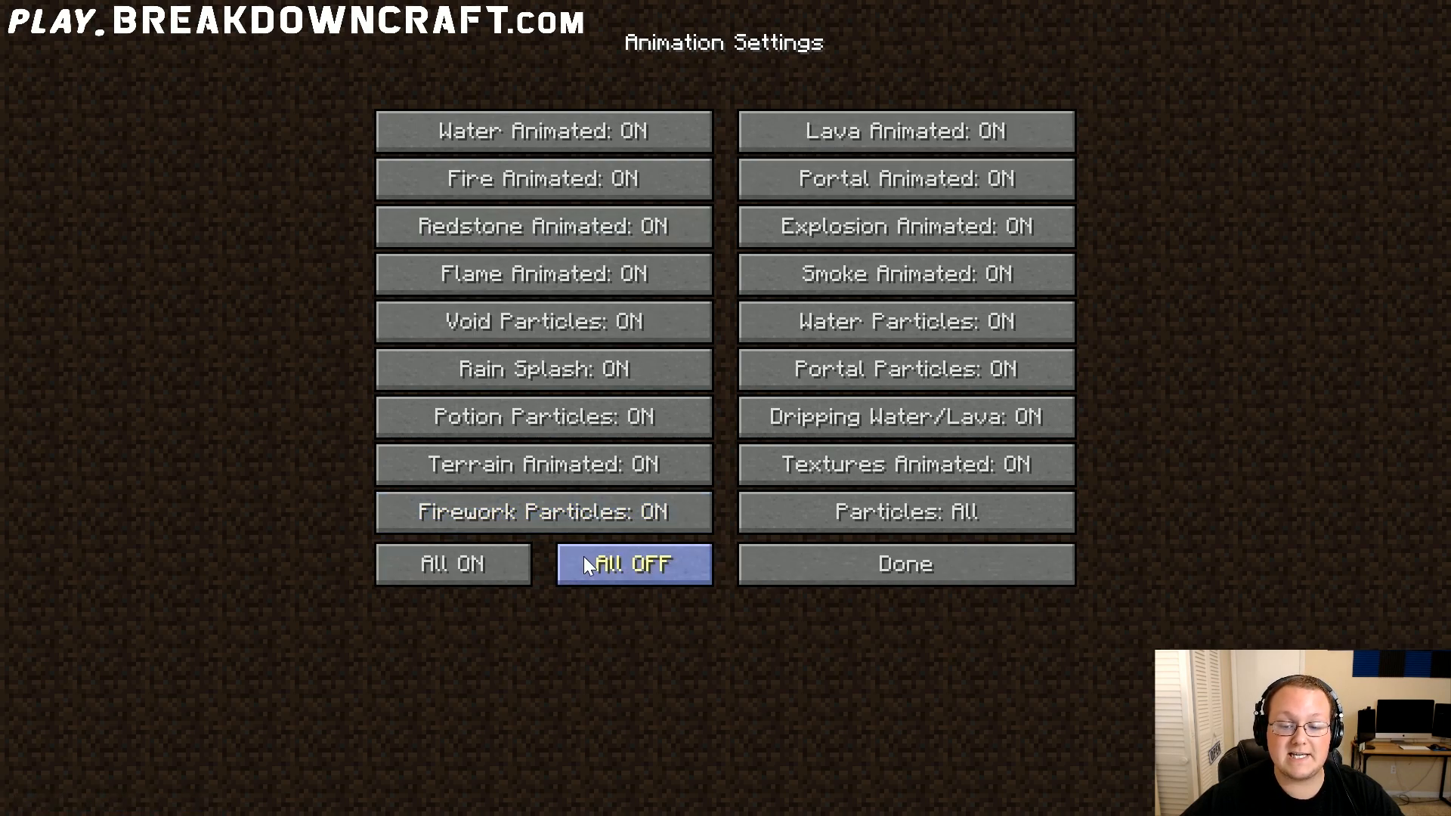
Step: Set all animations off at once and leave the animation settings
left_click(633, 564)
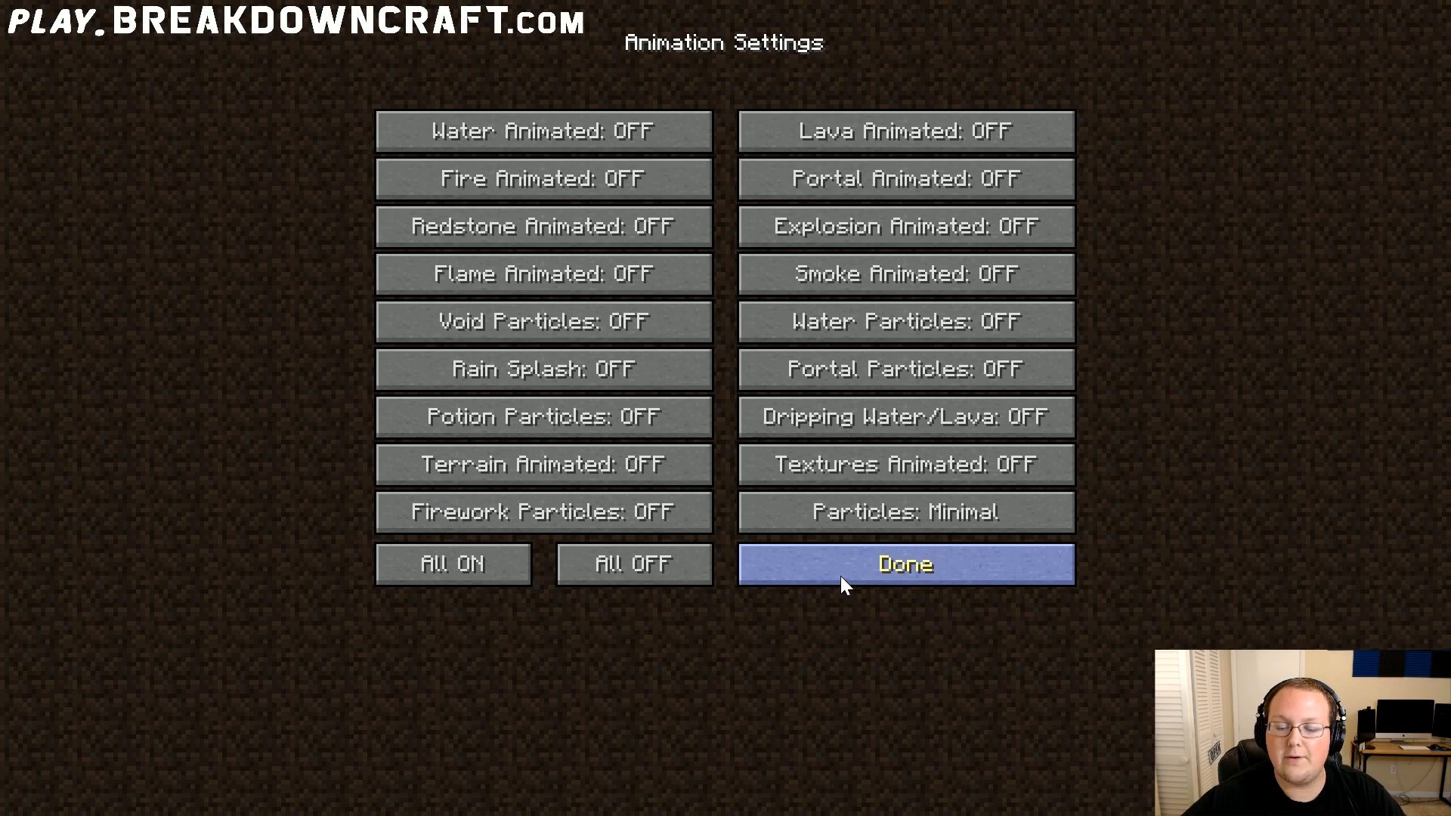
left_click(904, 563)
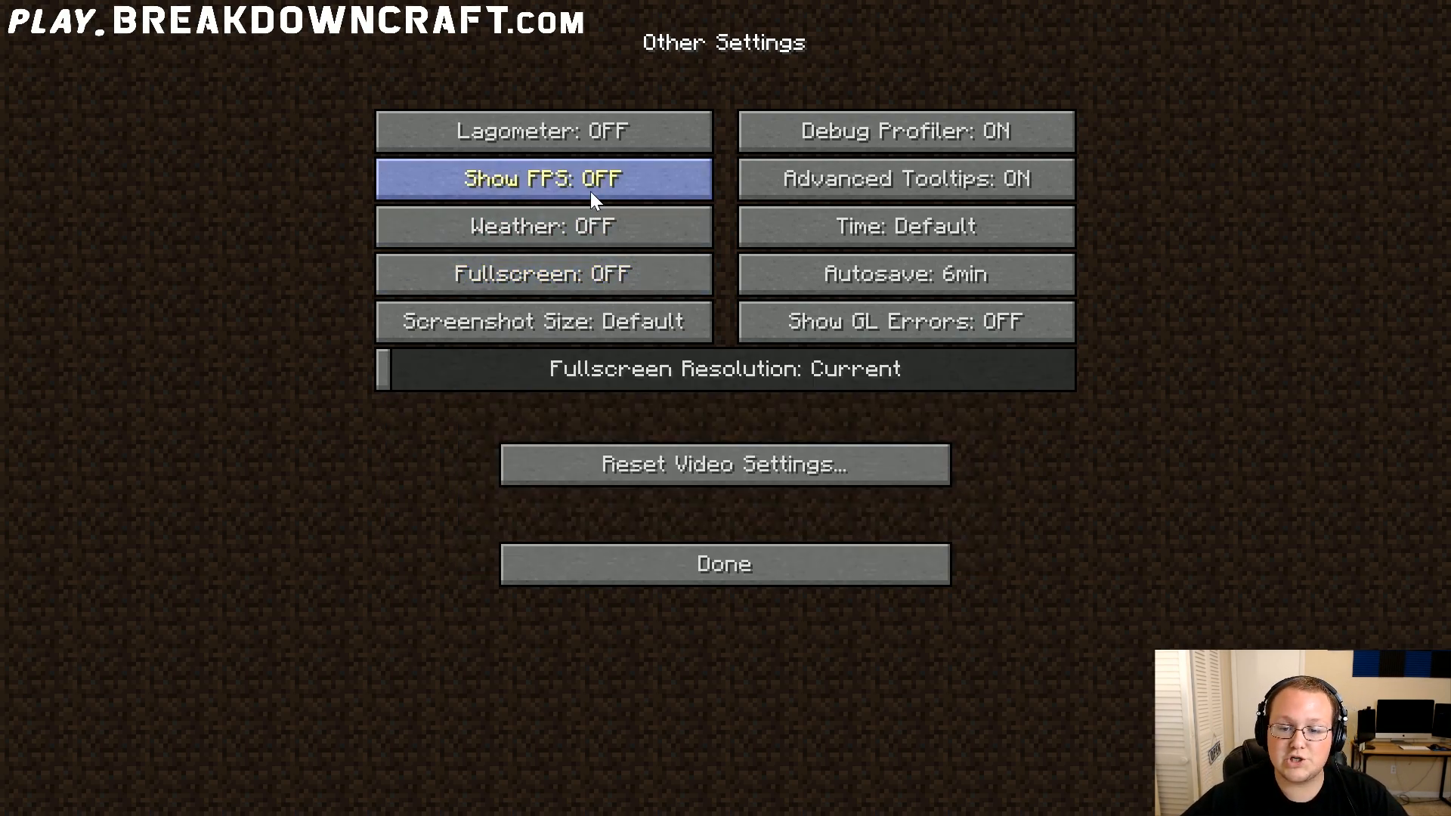
Step: Turn Show FPS on and cycle autosave back around to 6 minutes
left_click(543, 179)
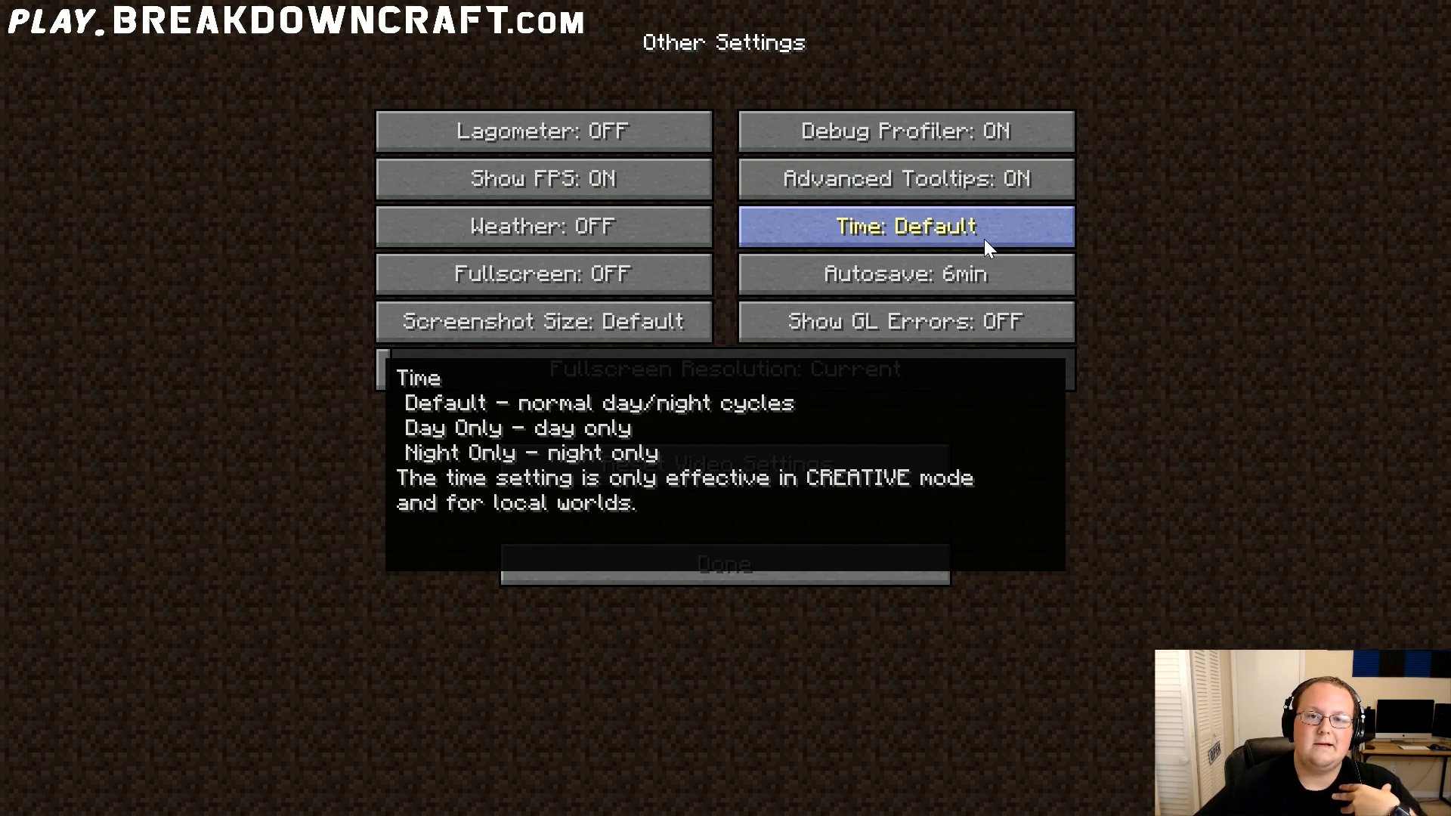
mouse_move(544, 225)
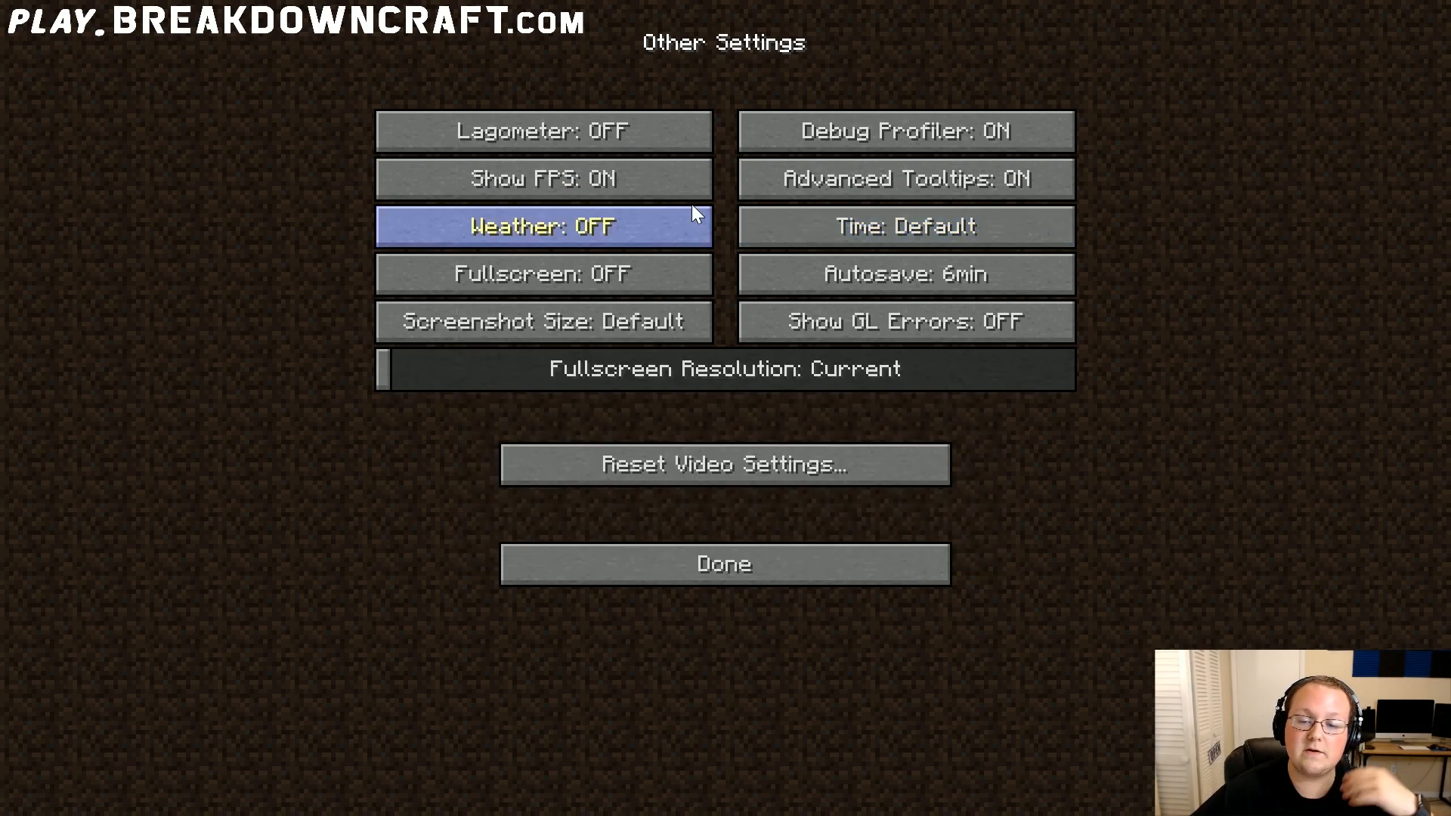
mouse_move(541, 226)
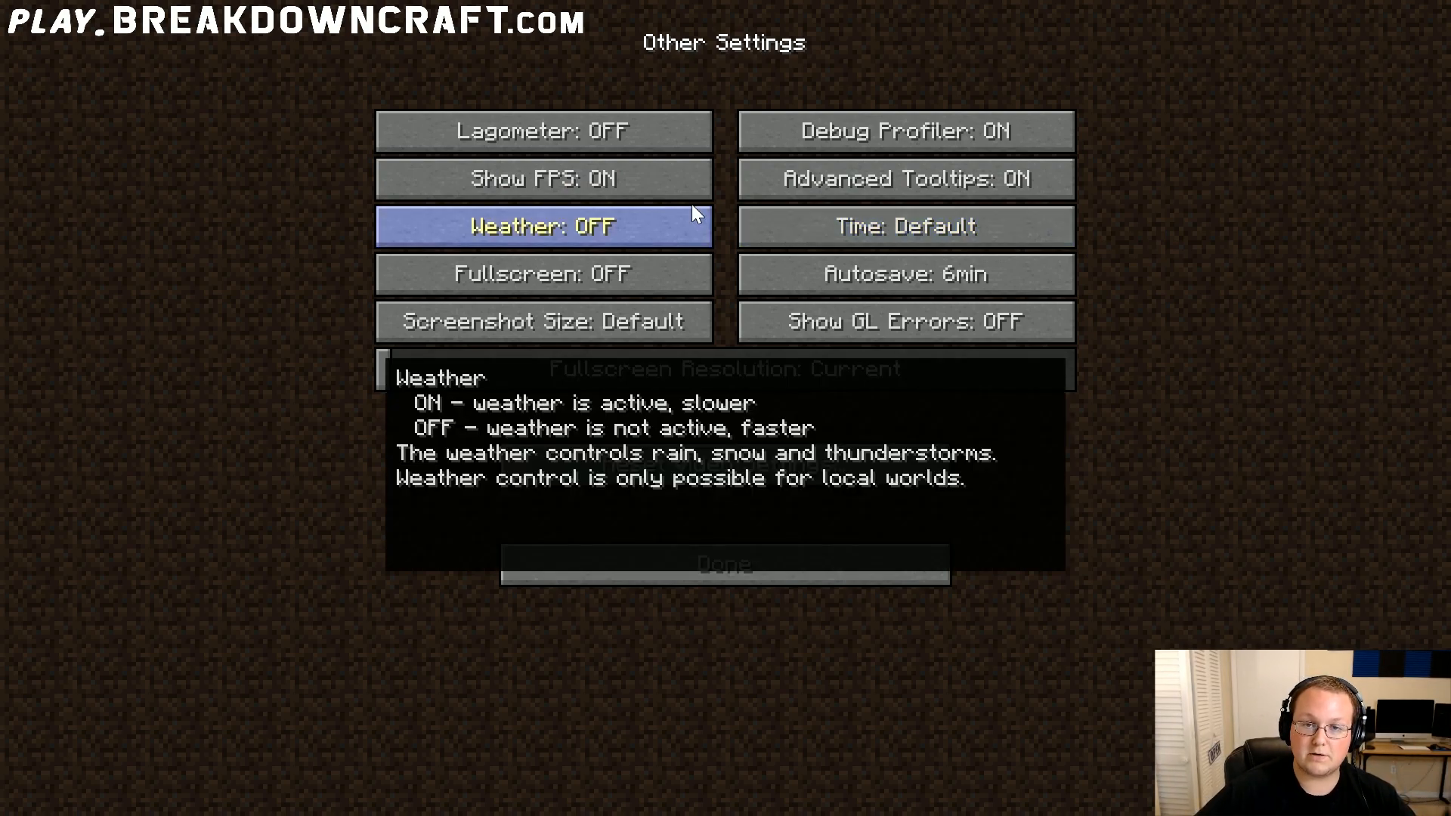
mouse_move(814, 274)
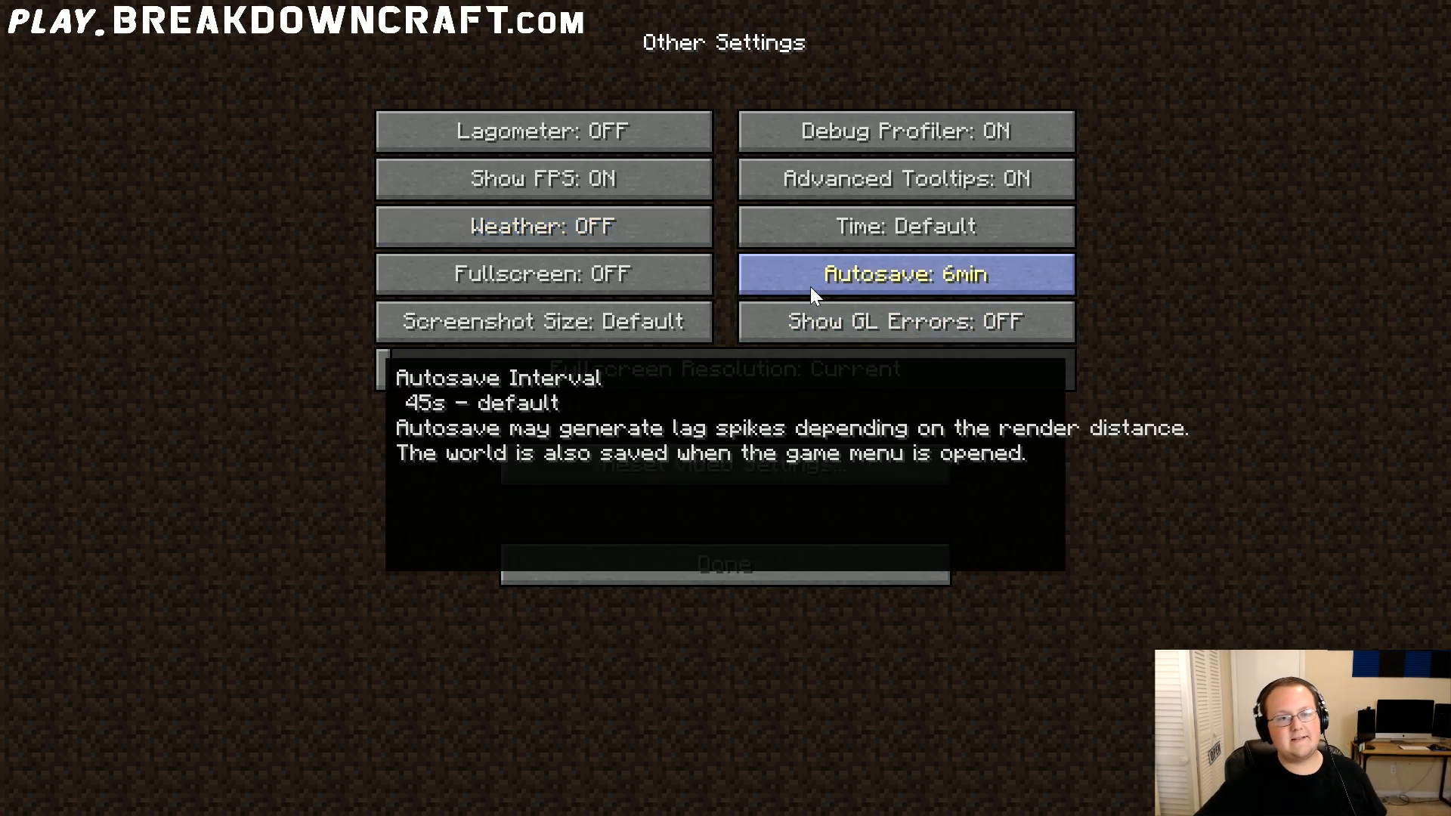
left_click(905, 273)
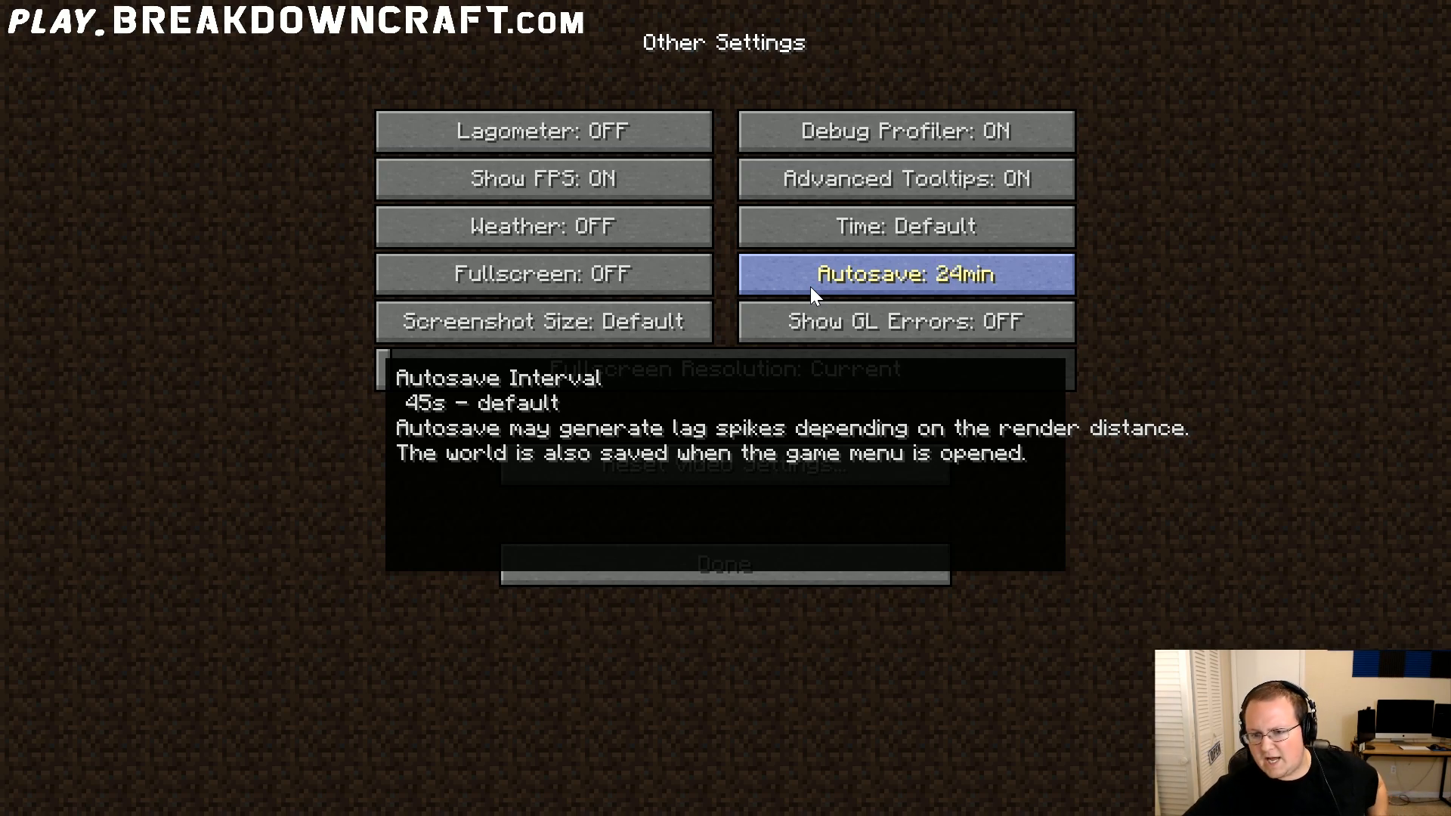
left_click(904, 273)
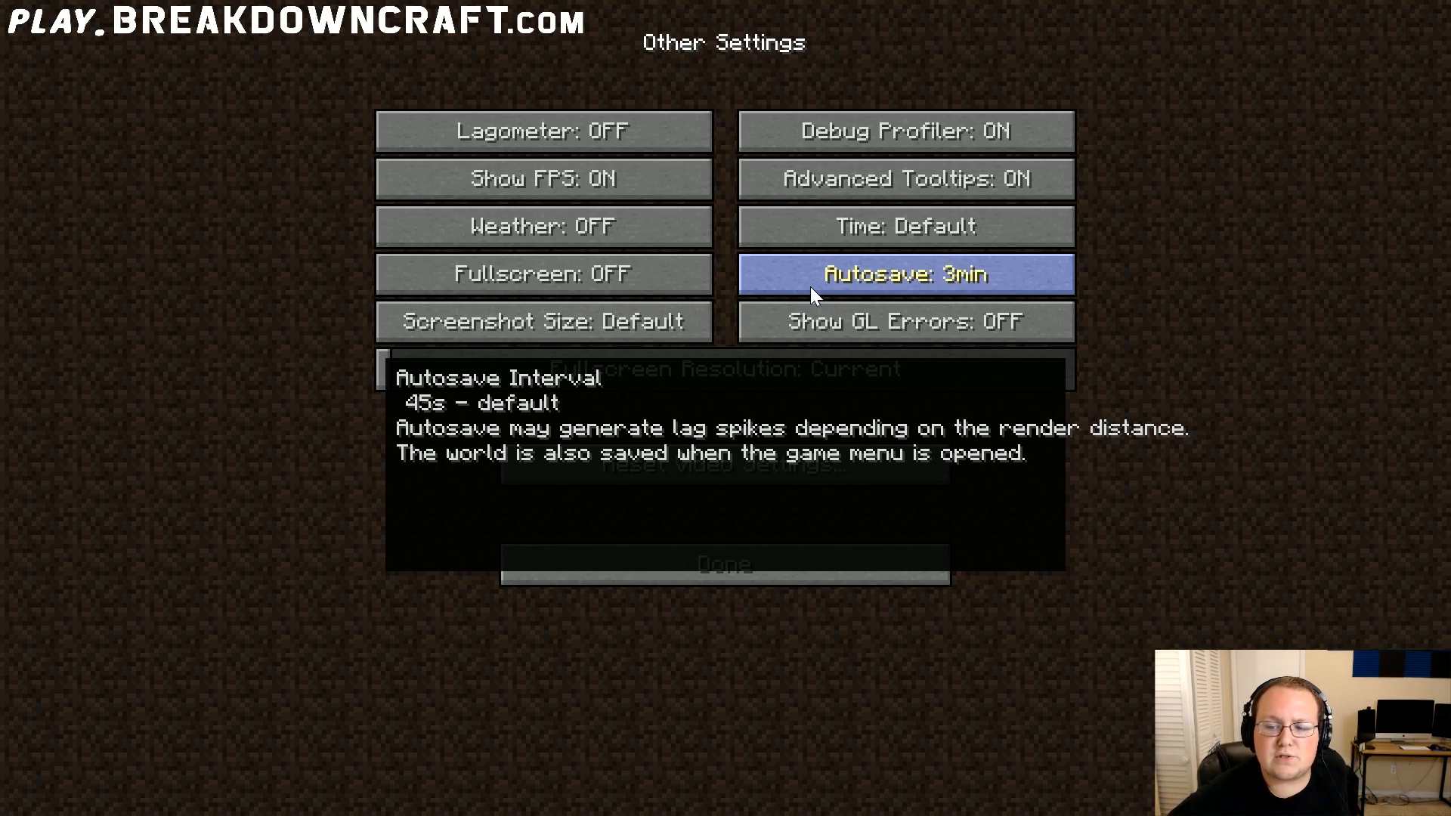
left_click(904, 273)
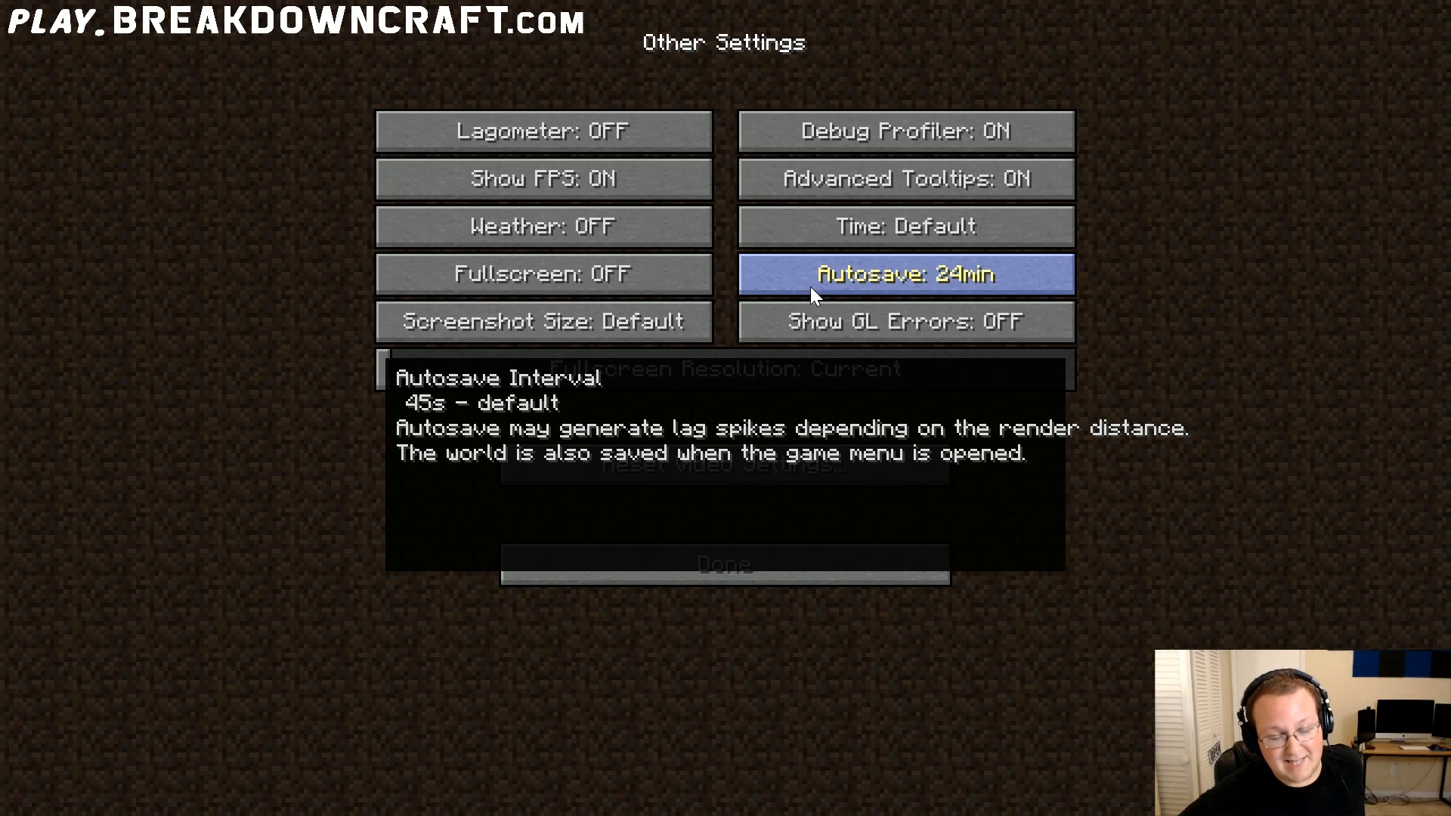
left_click(904, 273)
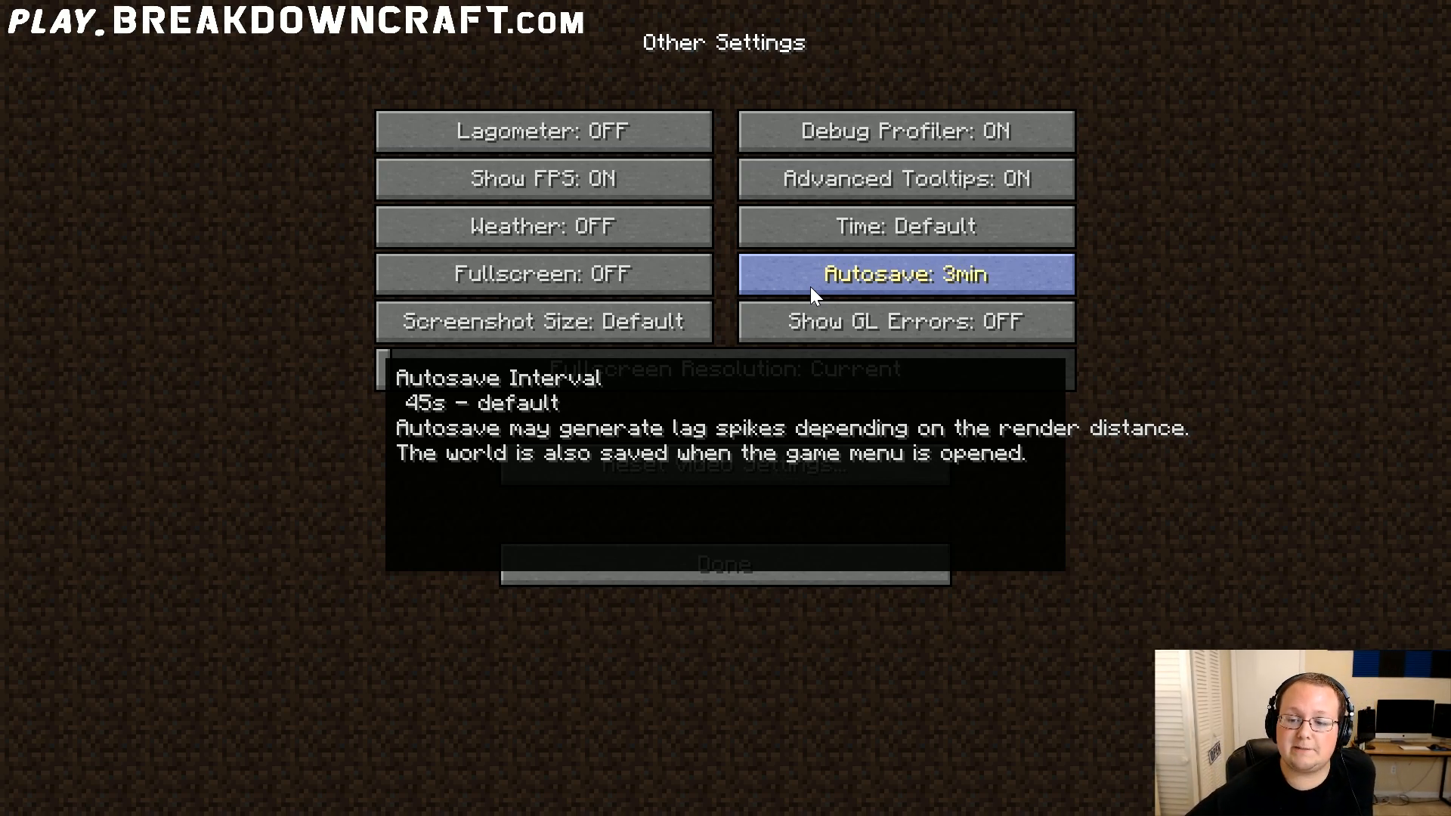
left_click(903, 274)
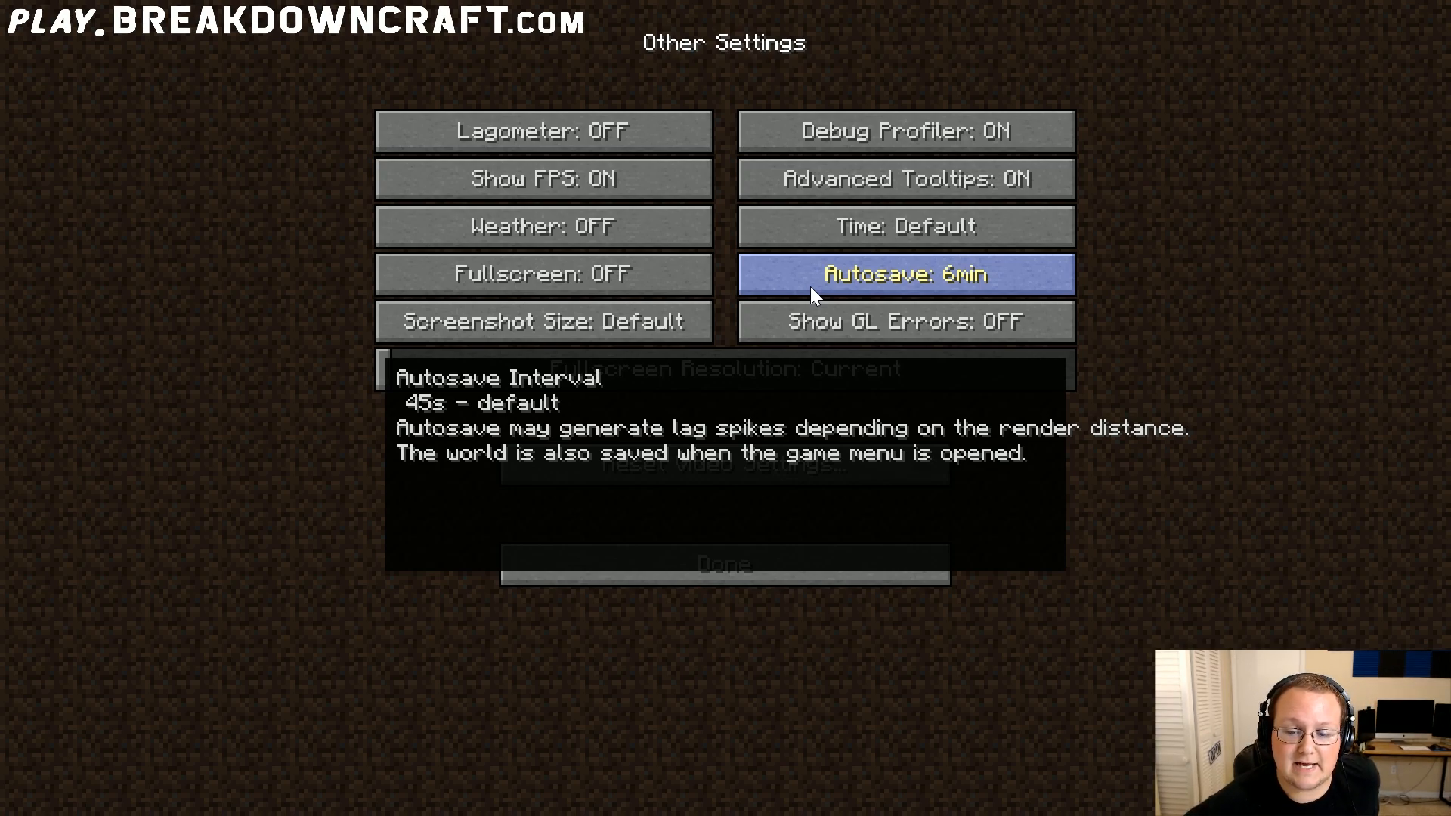
mouse_move(1129, 274)
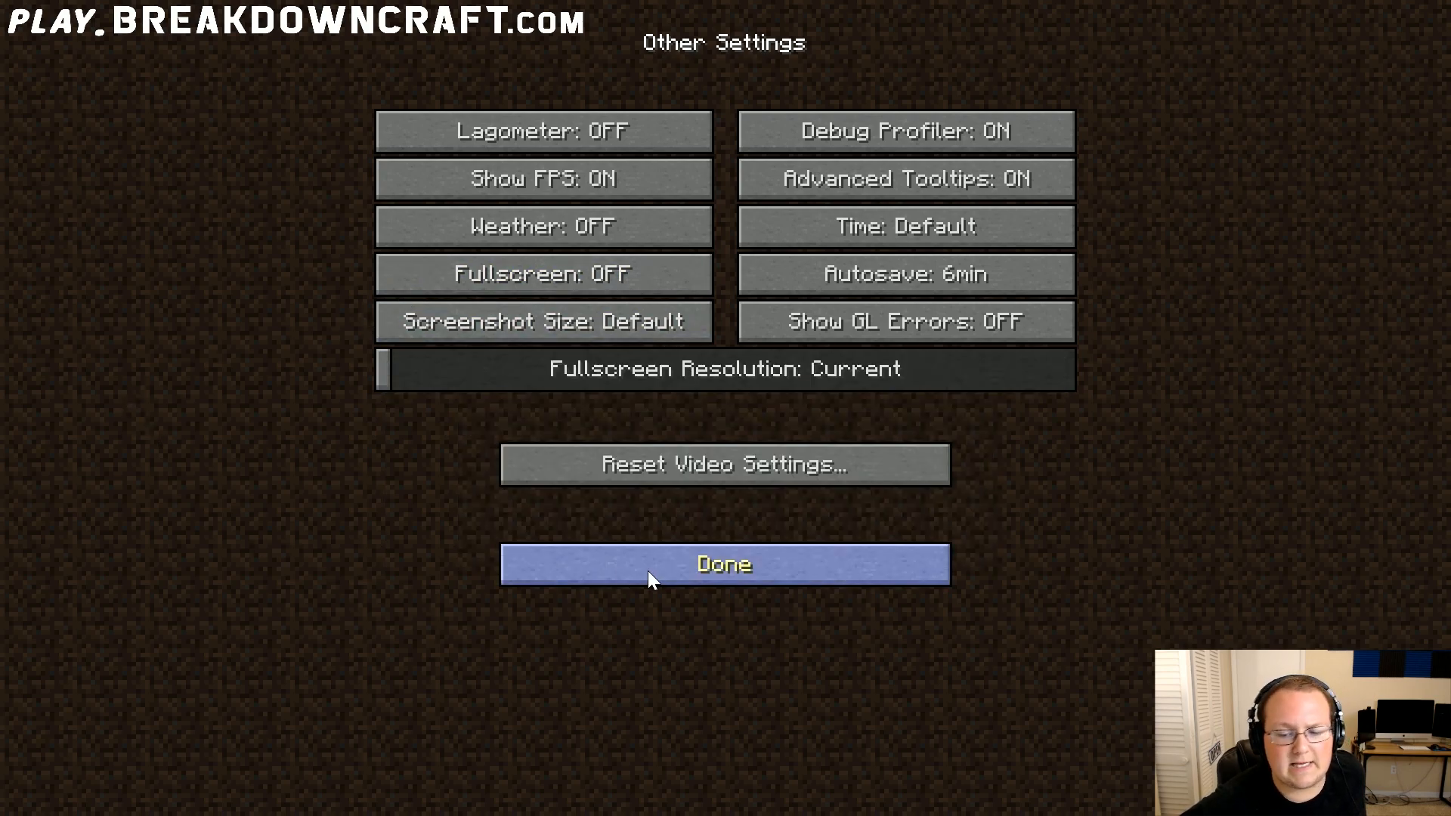
left_click(724, 564)
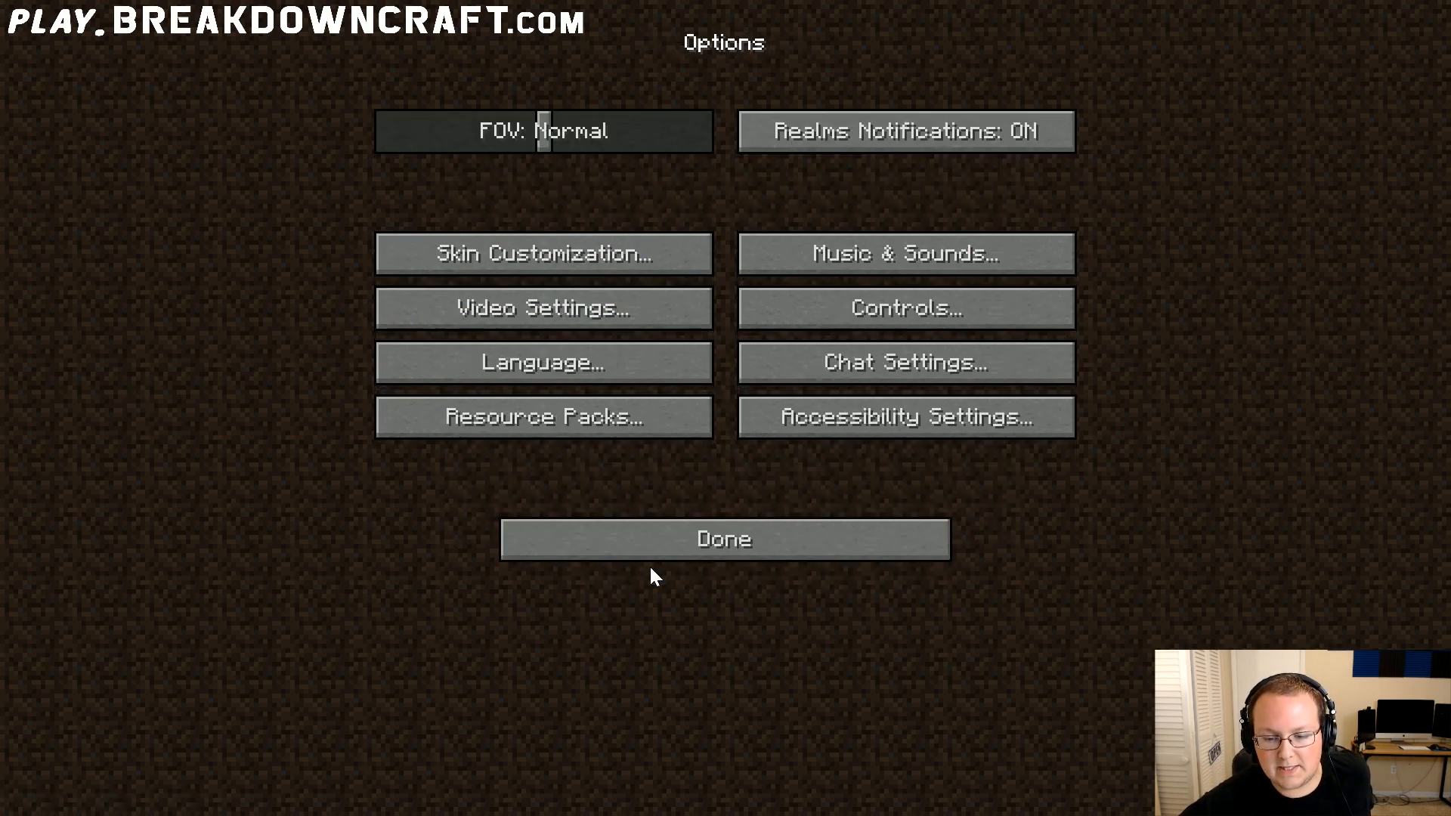
Step: Remove the extra texture pack in Resource Packs, return to the title screen and head to Multiplayer
left_click(541, 417)
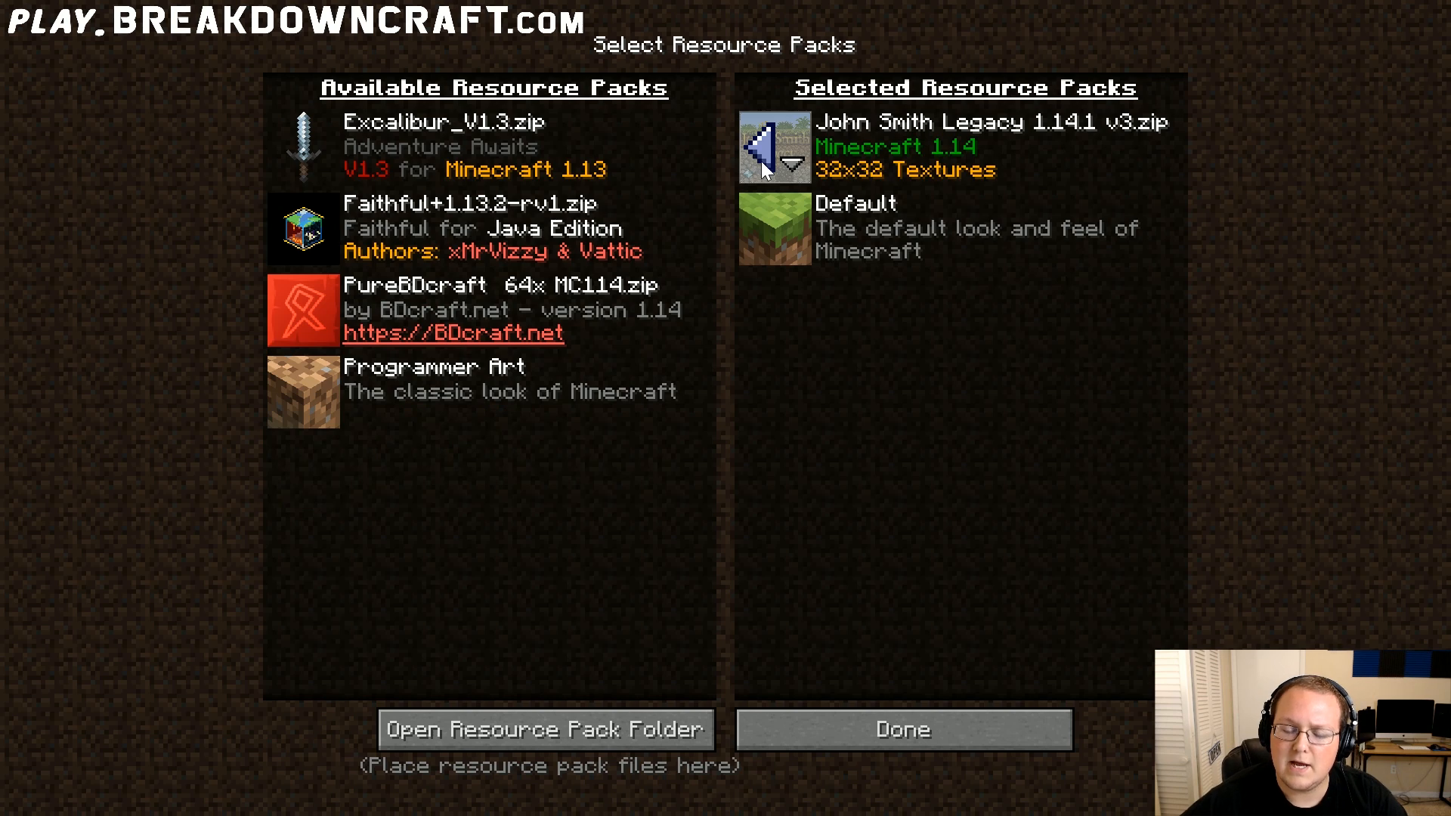
left_click(902, 728)
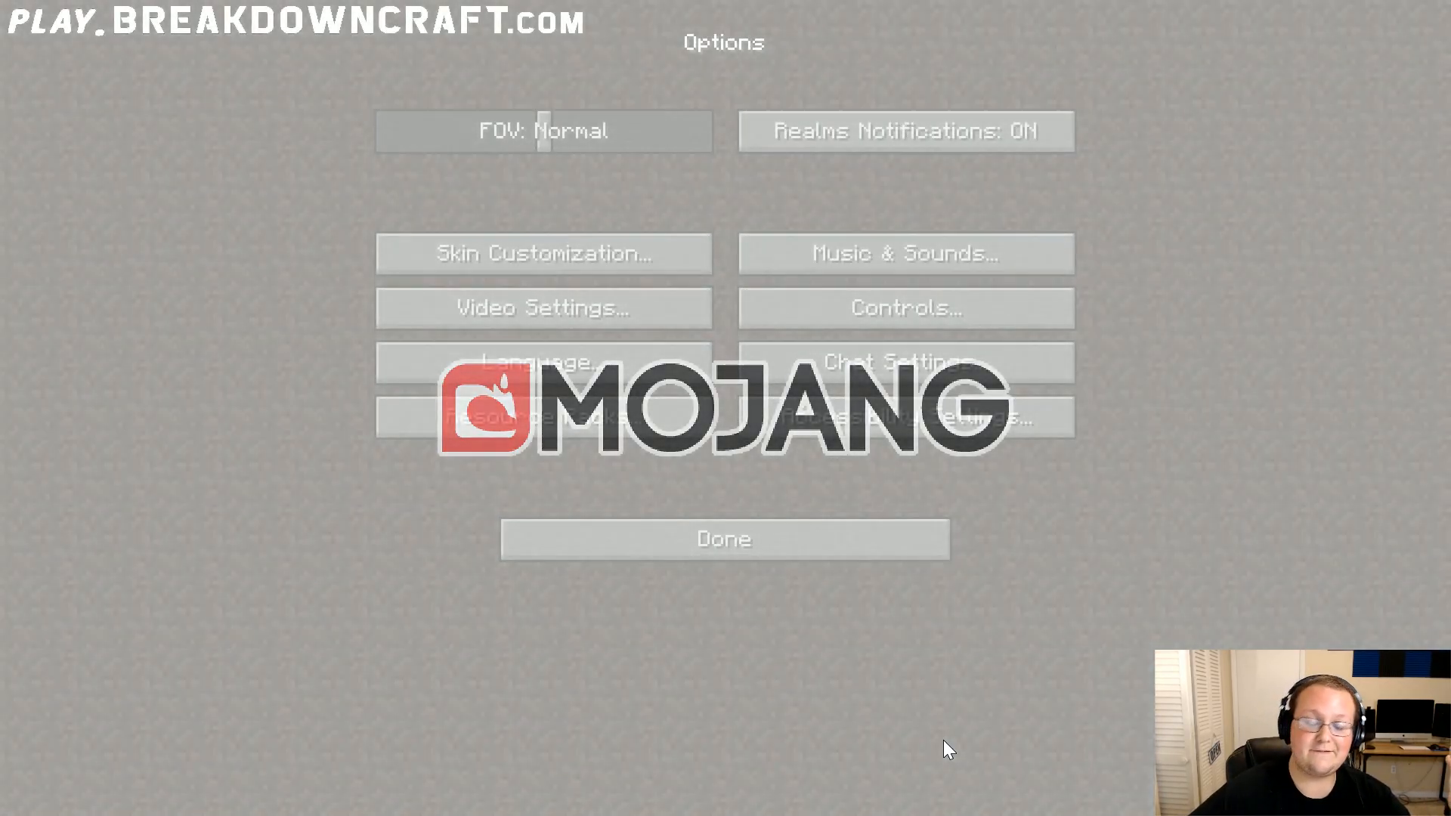
left_click(724, 539)
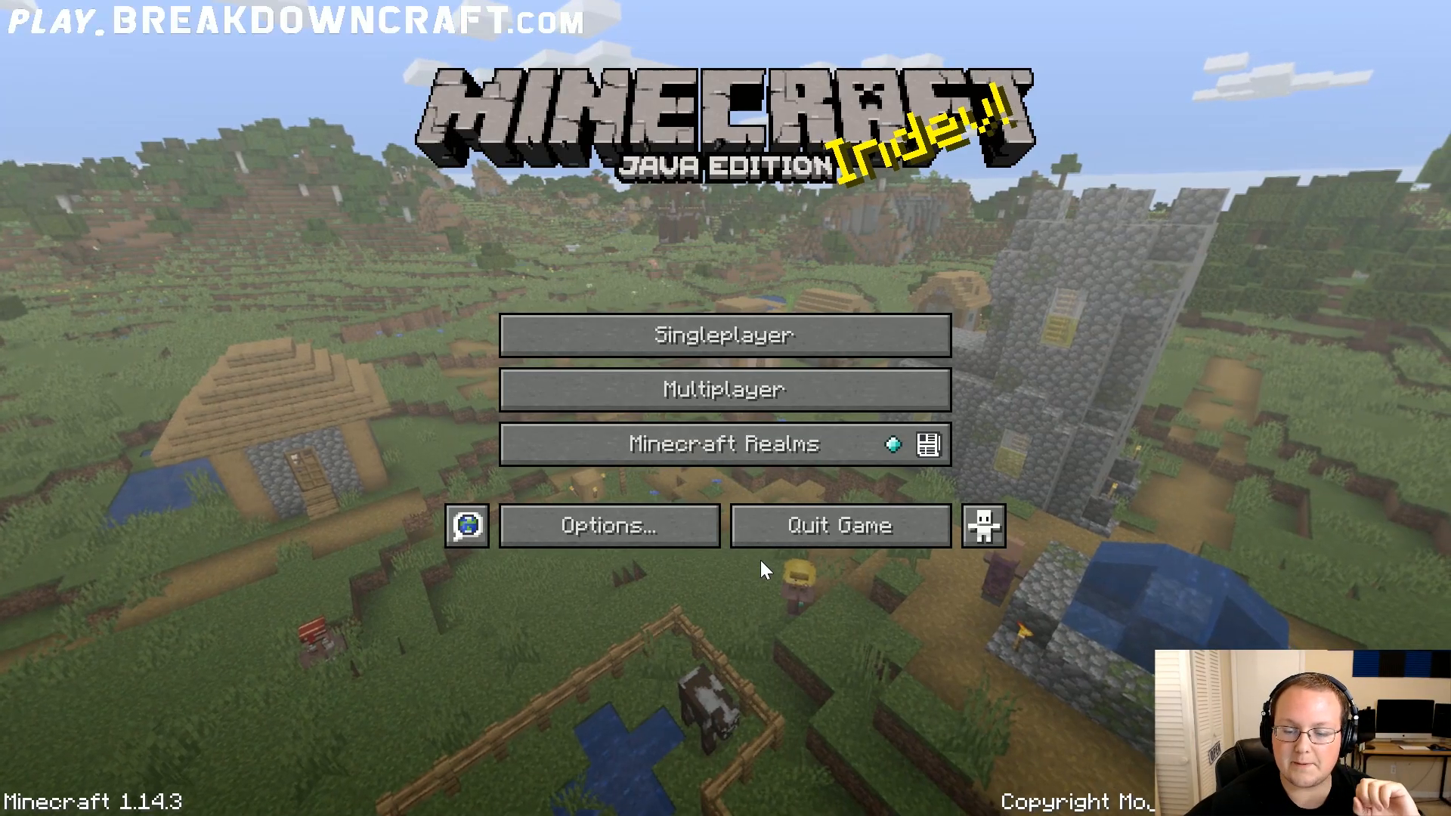
left_click(724, 389)
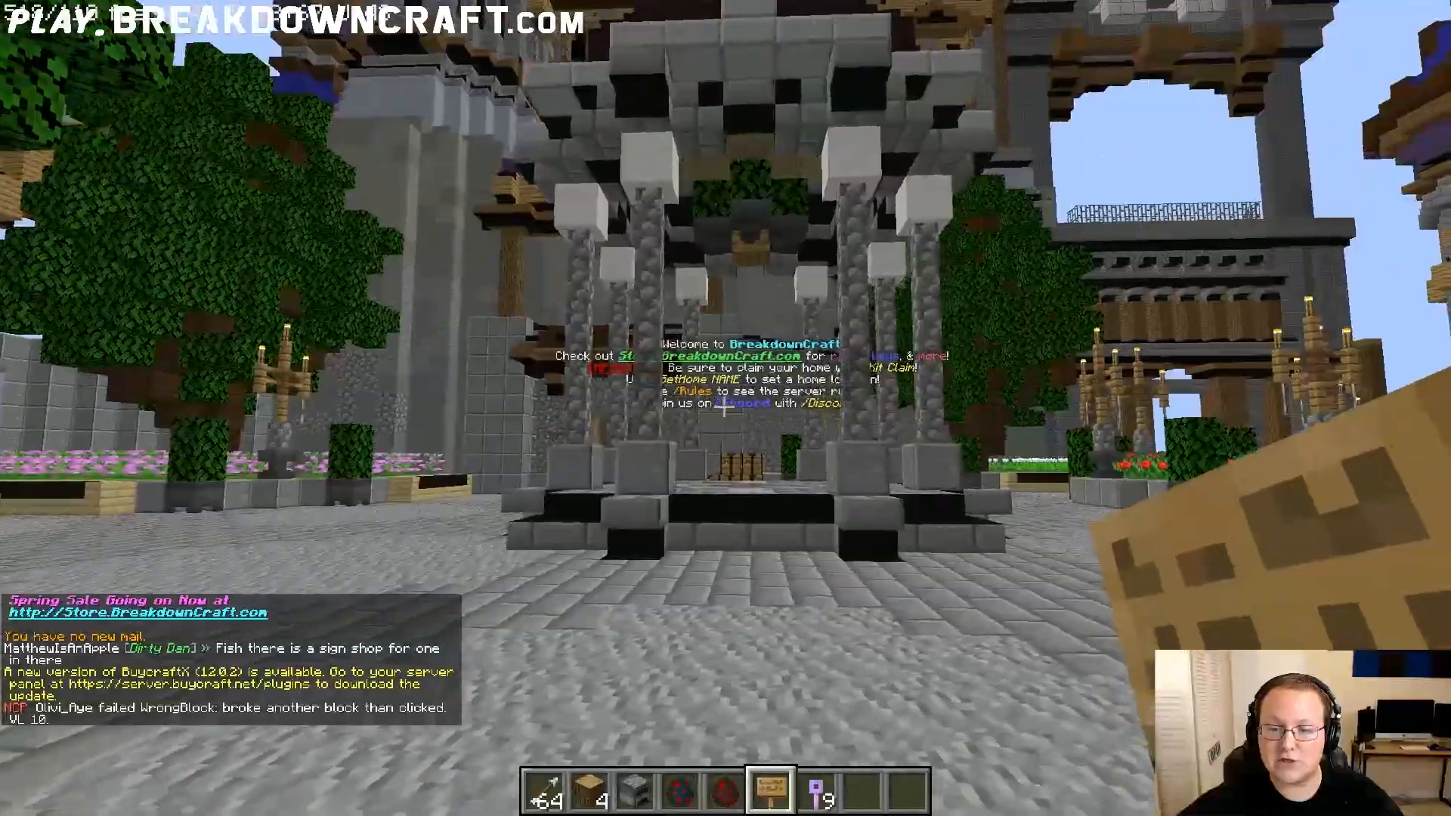
mouse_move(726, 405)
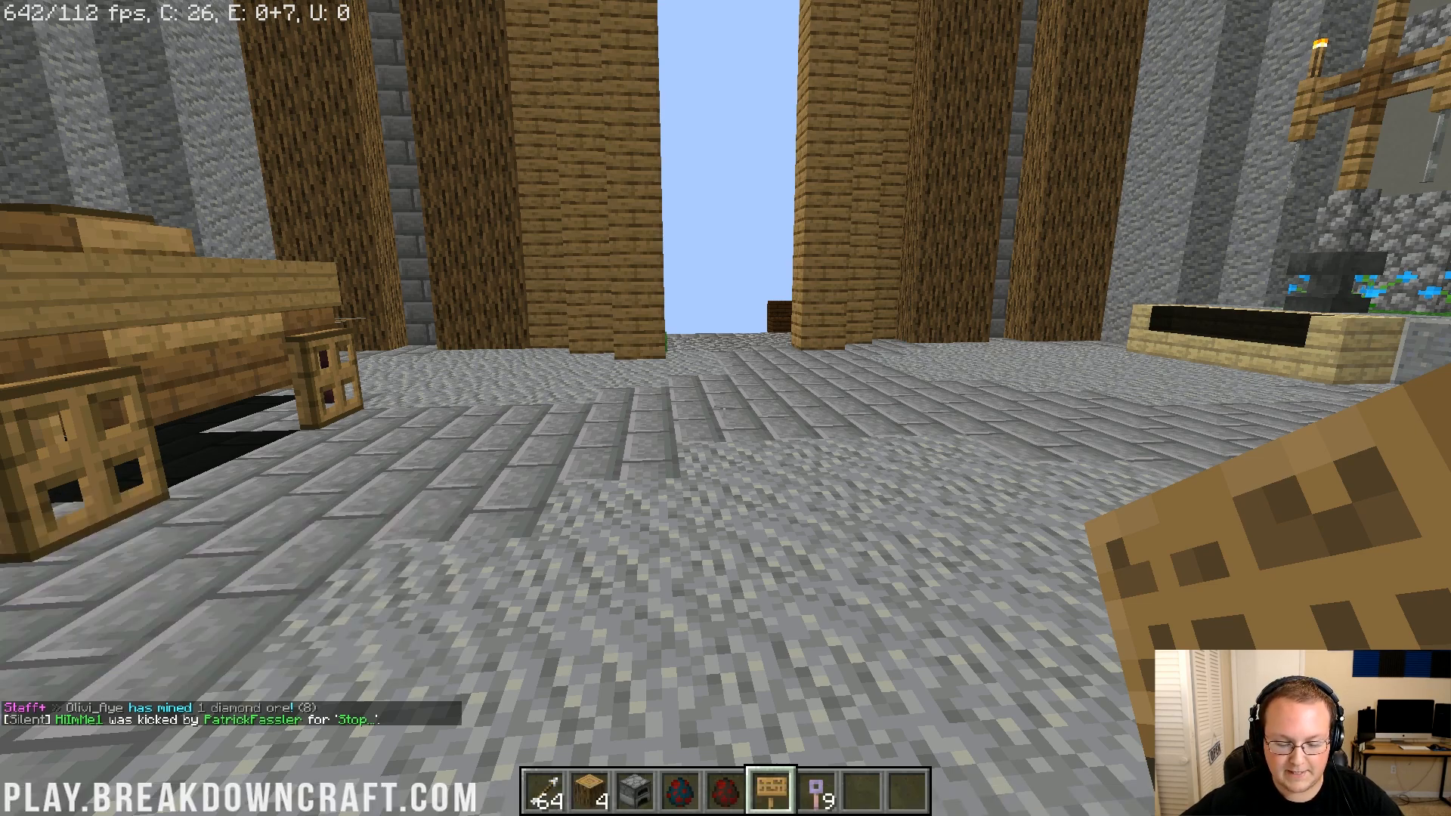
Step: Show the F3 debug overlay on the server, reading 445 fps with the minimal settings
key("F3")
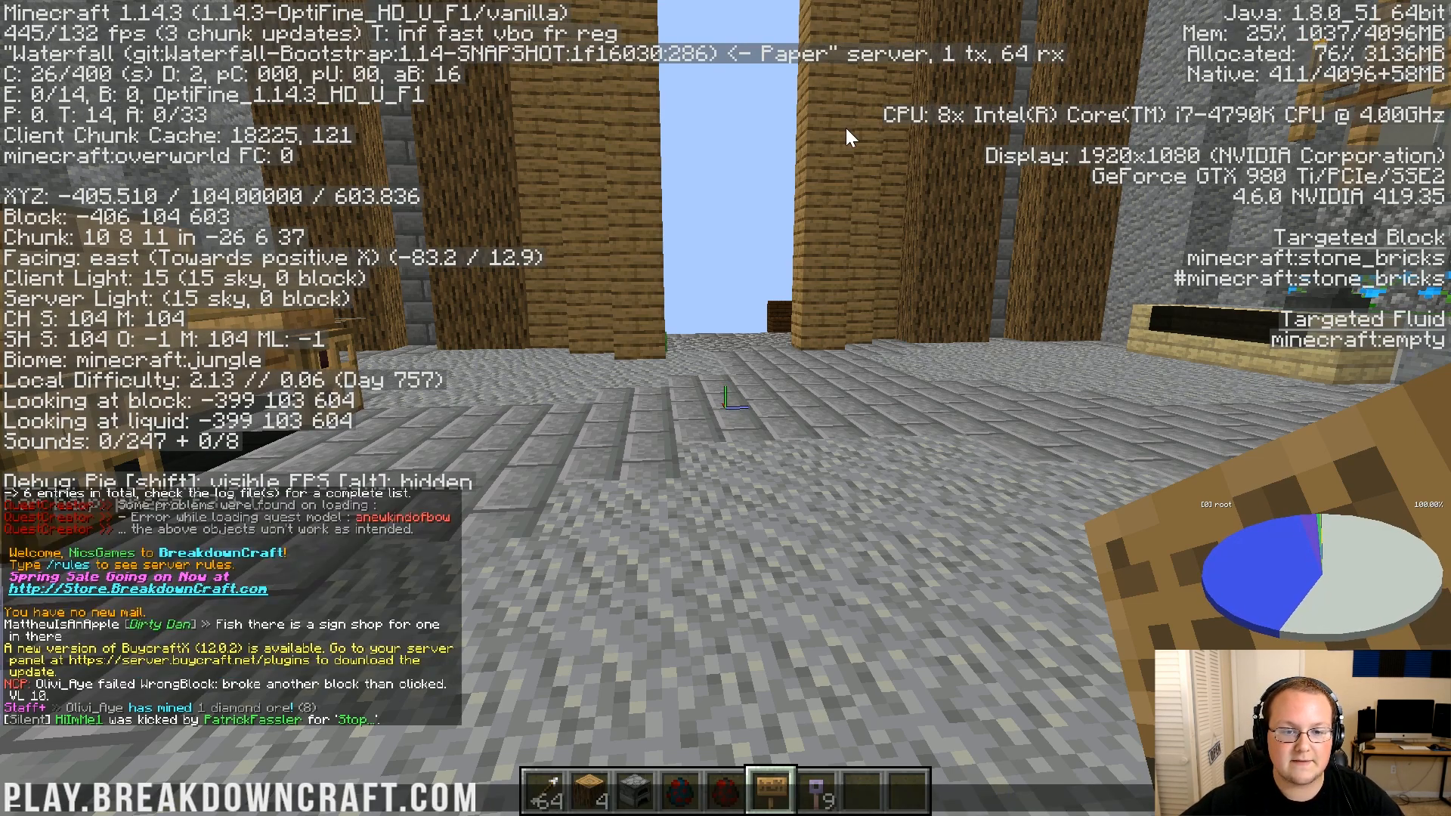